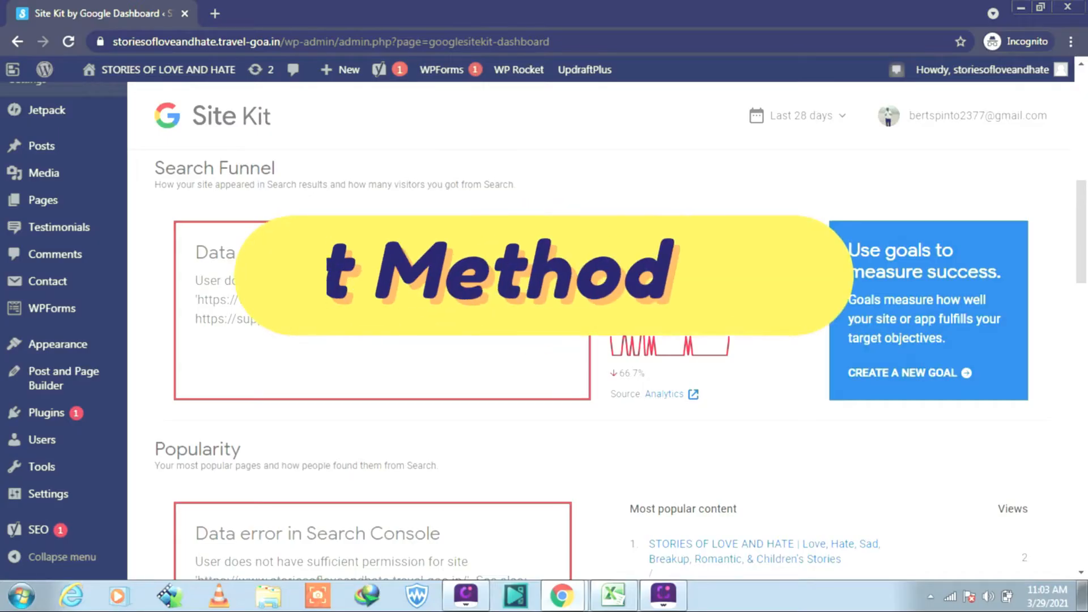
Step: Search 'google search console' in Chrome and open the Search Console tool page
scroll(down, 3)
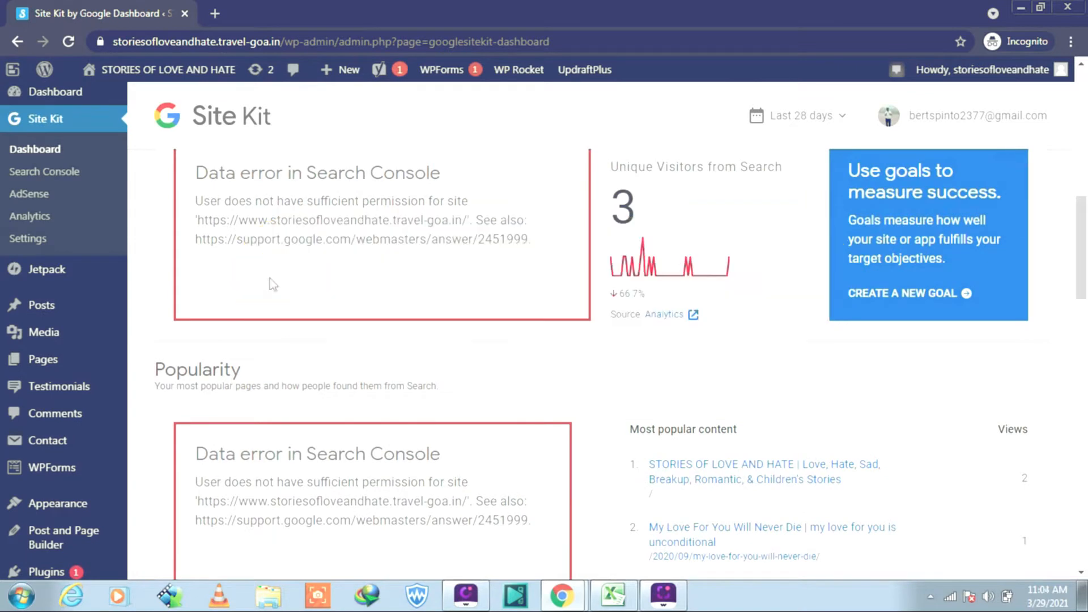
scroll(down, 3)
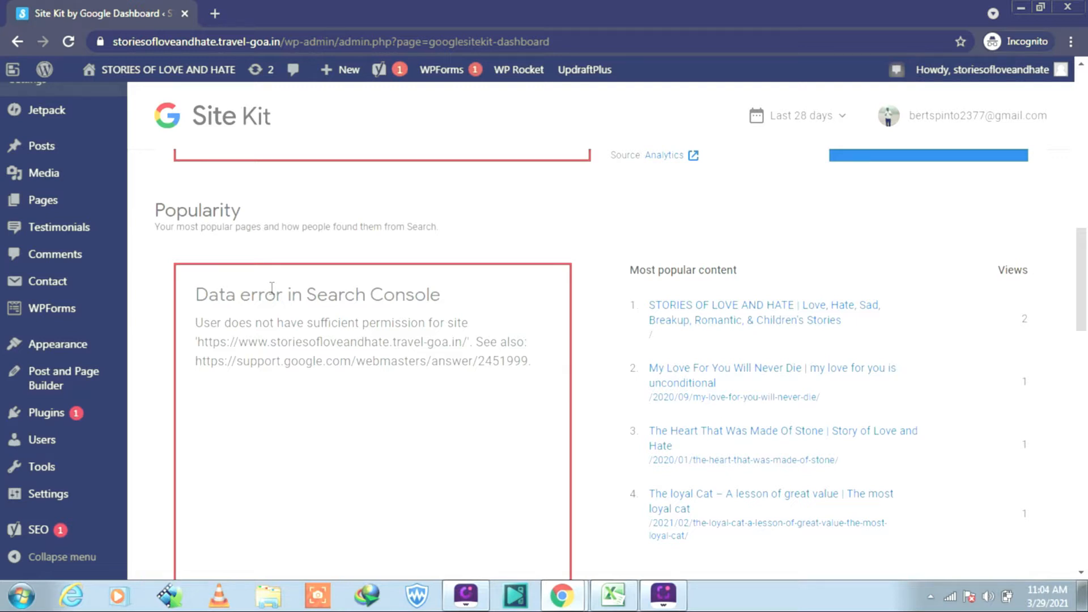
mouse_move(537, 569)
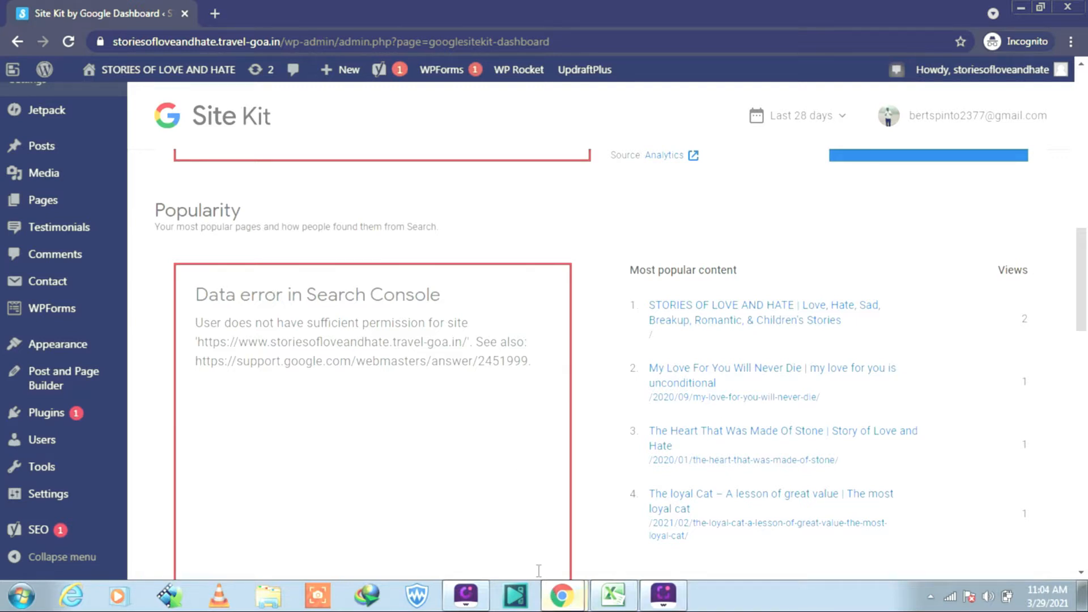
click(214, 13)
text(goo)
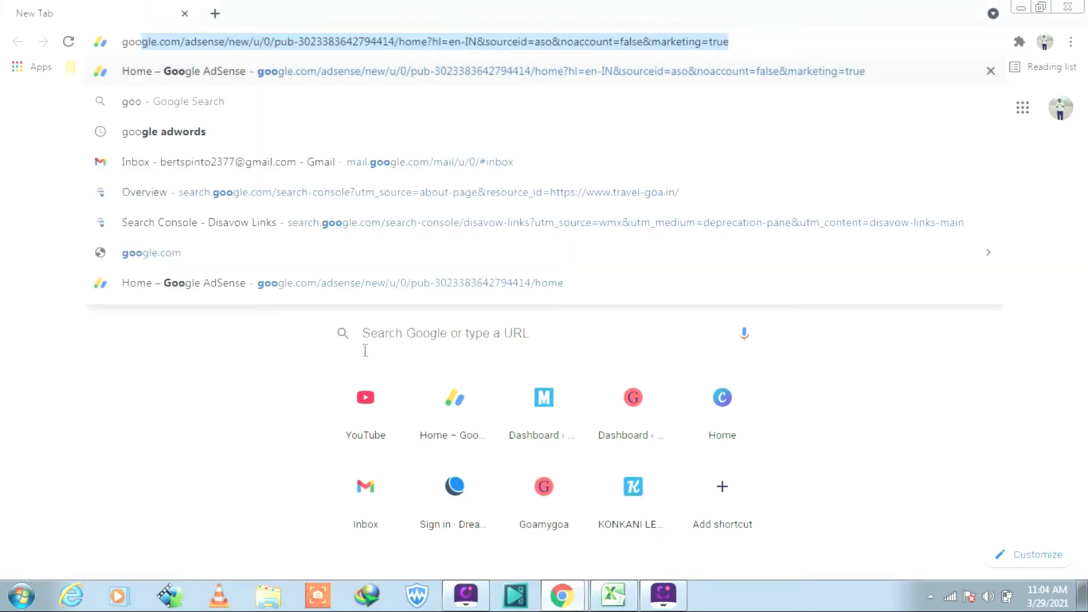
mouse_move(331, 358)
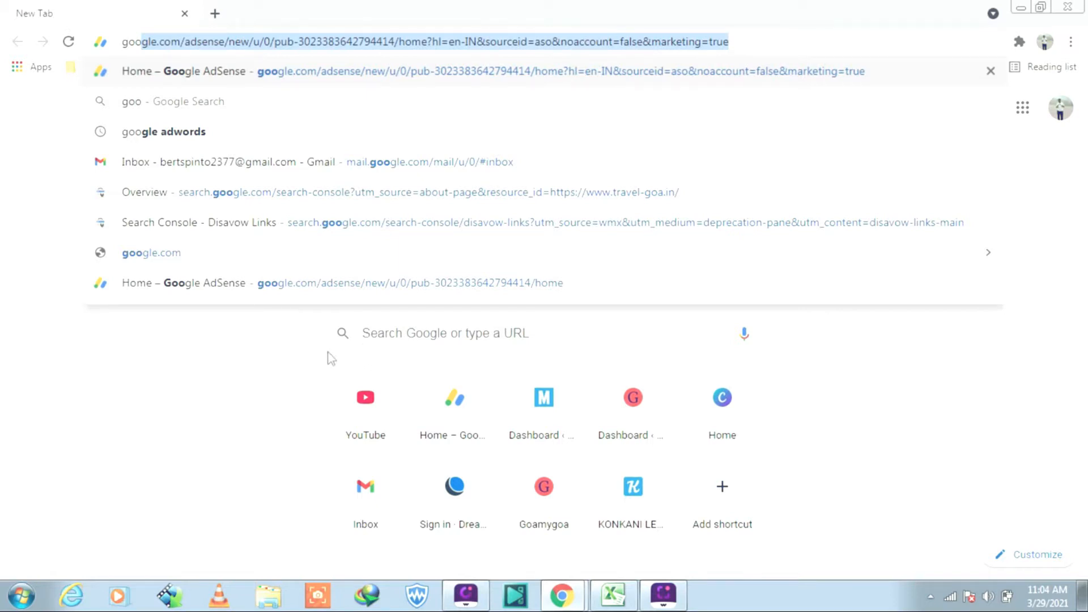
text(google s)
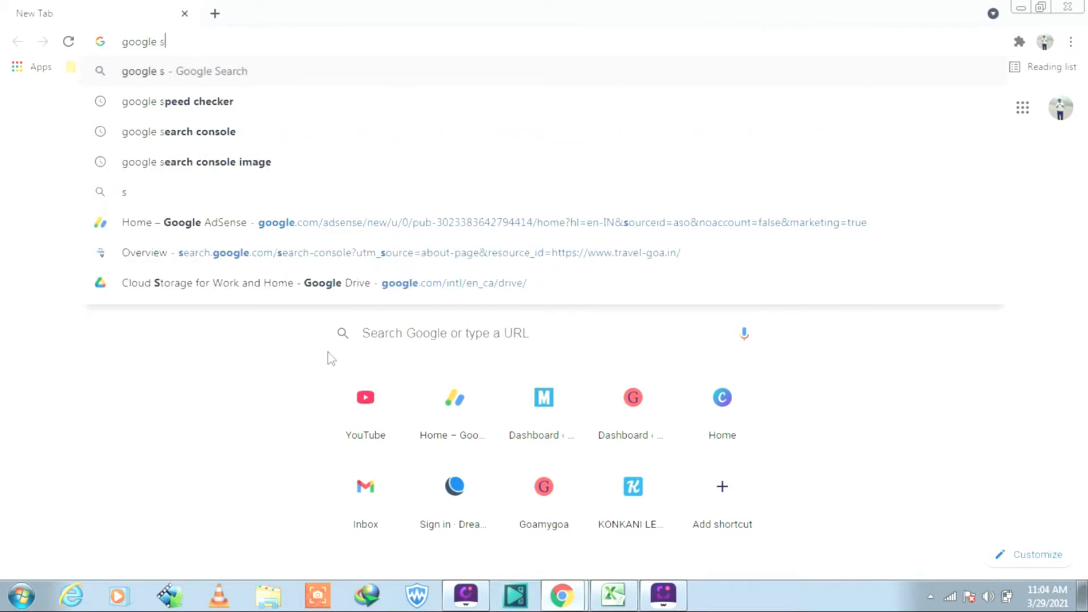
text(e)
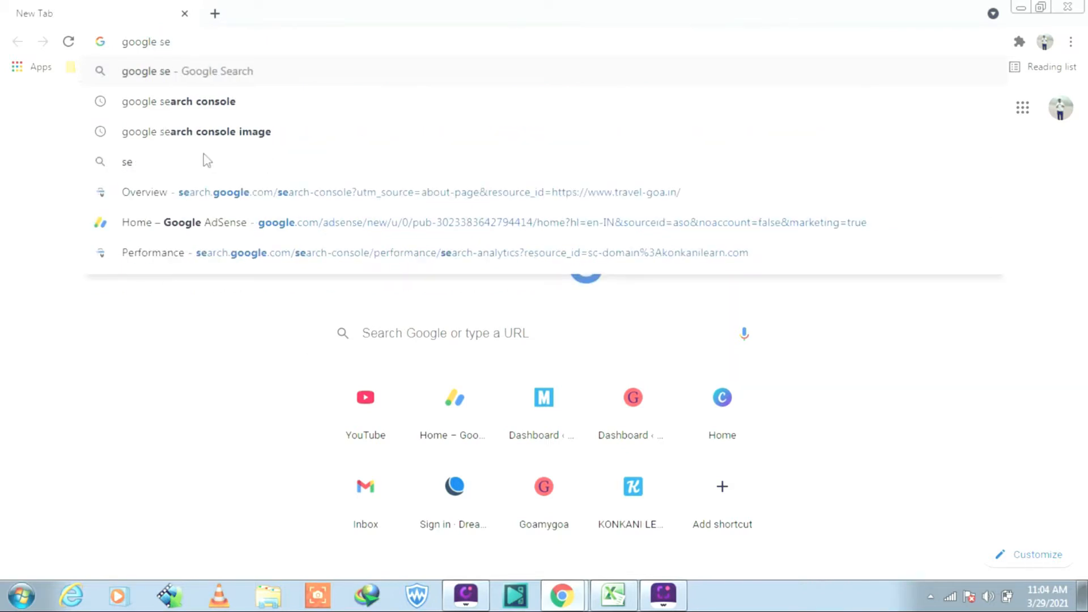
click(178, 102)
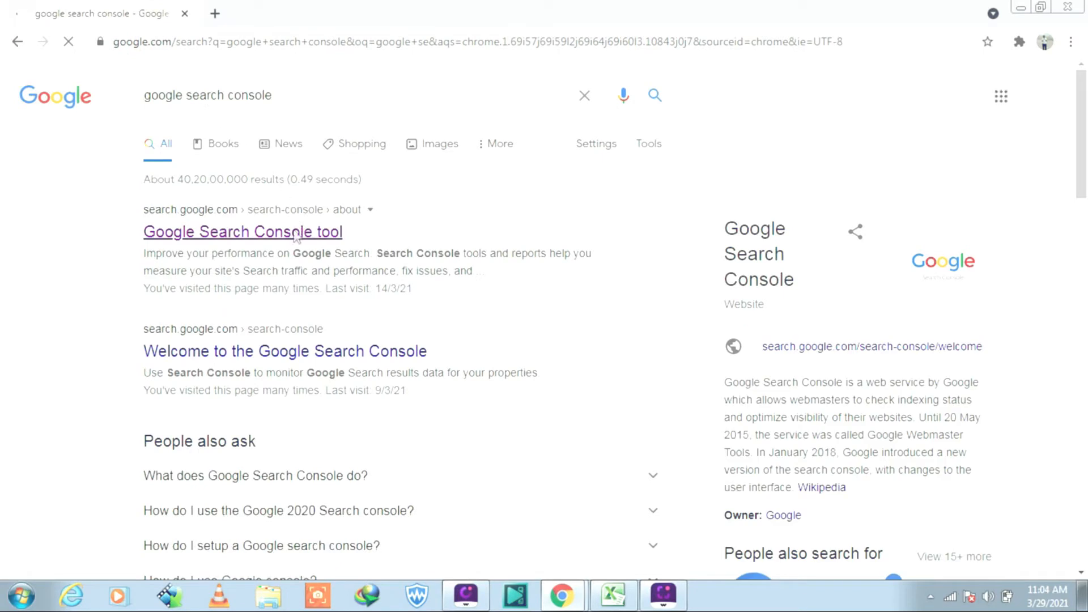
click(242, 232)
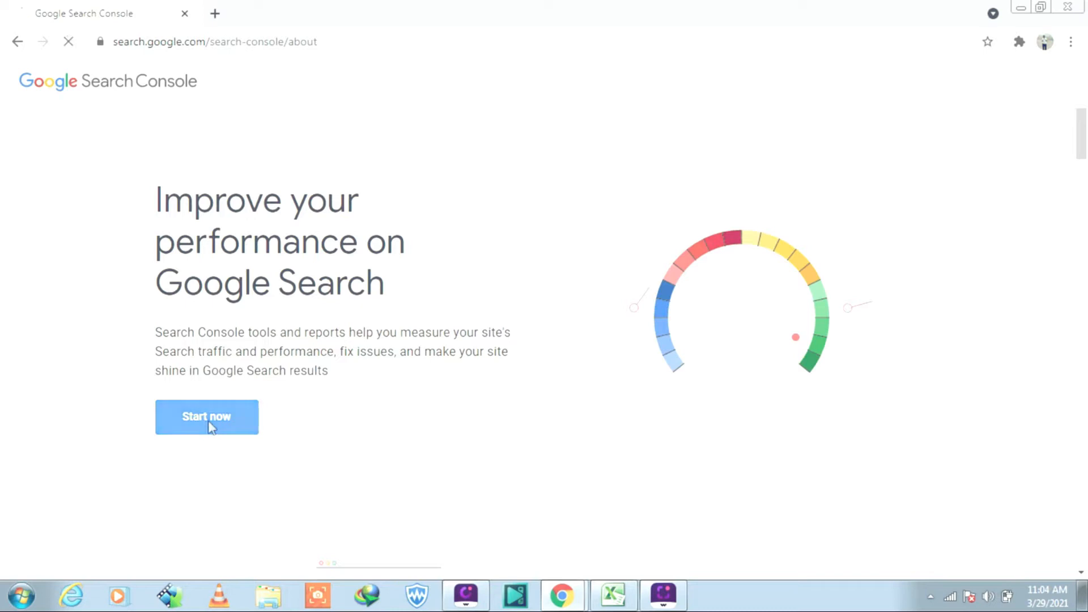
Step: Remove the storiesofloveandhate.travel-goa.in property through Search Console Settings and confirm
click(207, 417)
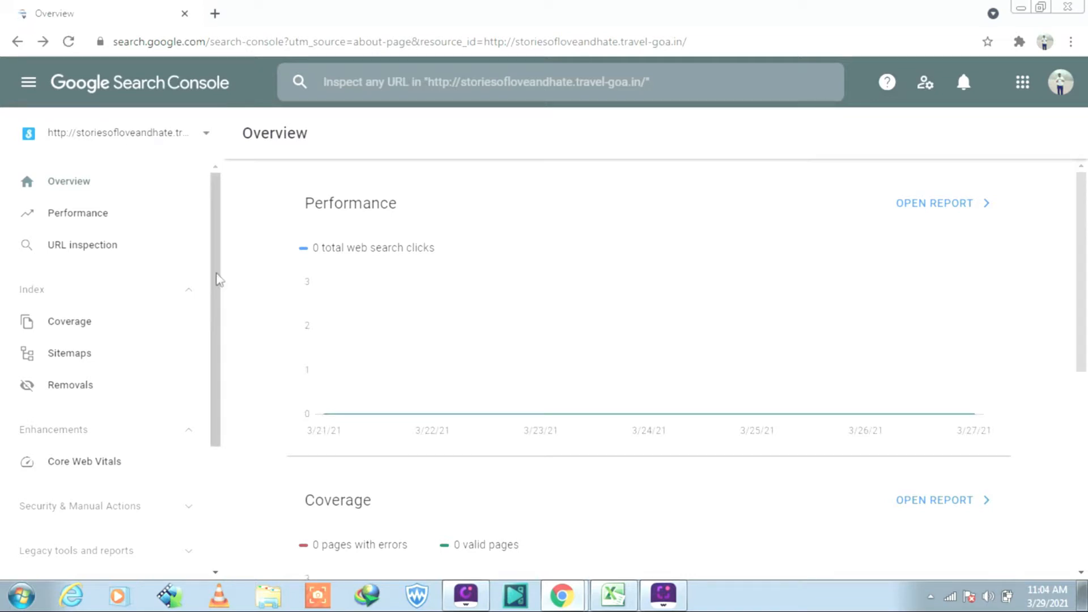
scroll(down, 3)
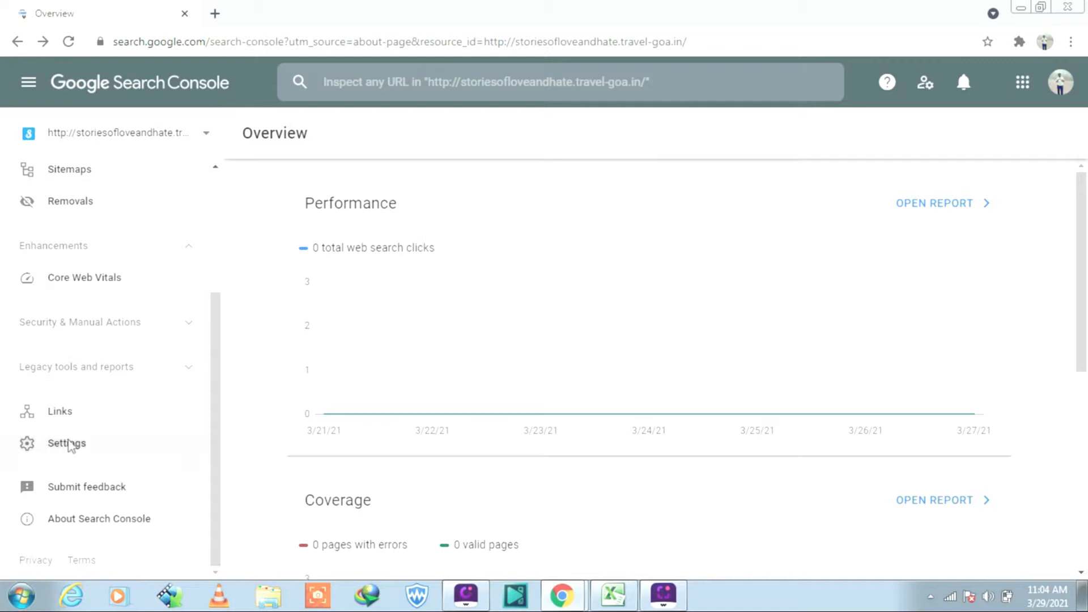
click(67, 443)
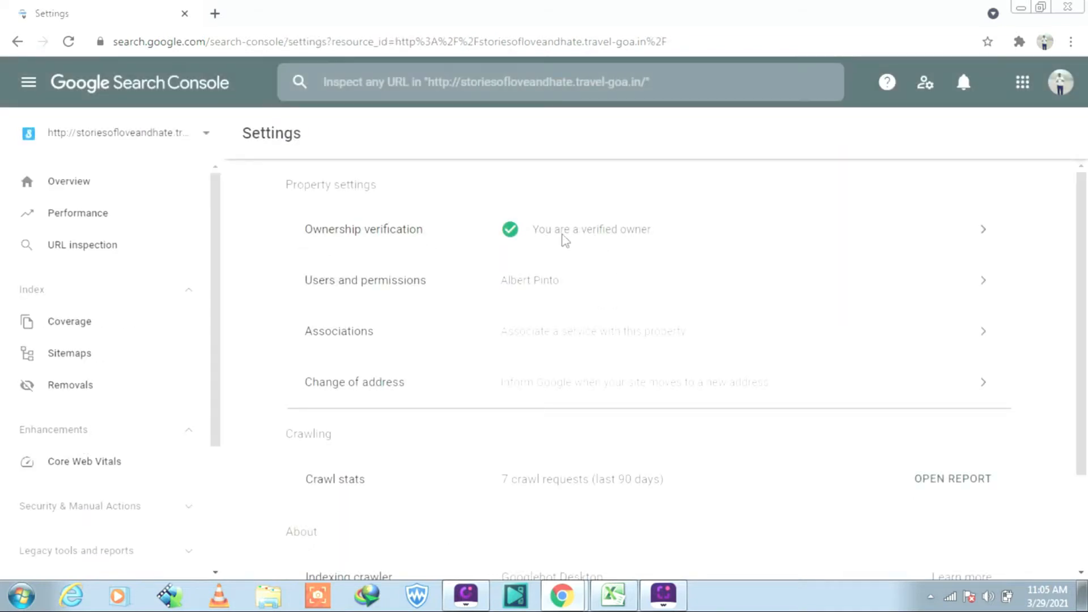
scroll(down, 3)
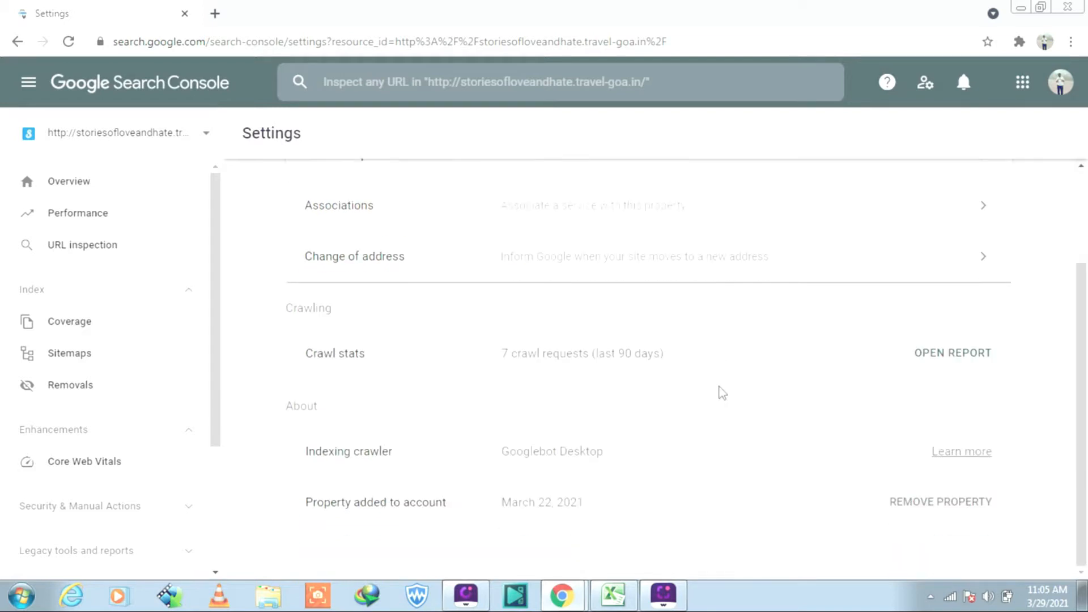
click(940, 502)
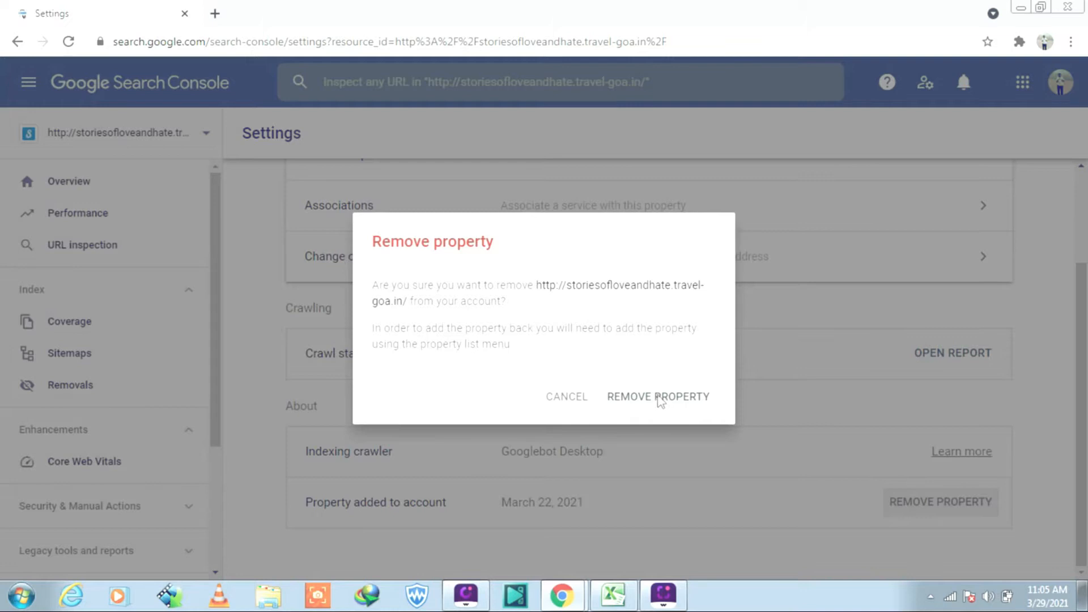
click(657, 396)
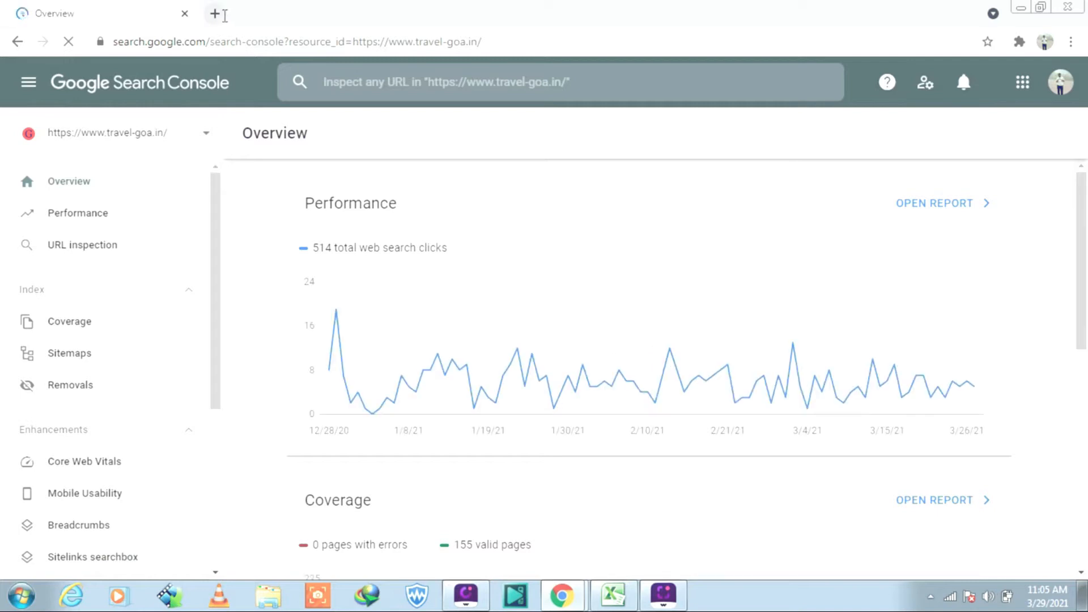
Step: Load storiesofloveandhate.travel-goa.in in a new tab and copy its web address
click(217, 13)
text(storiesofloveandhate.travel-goa.in)
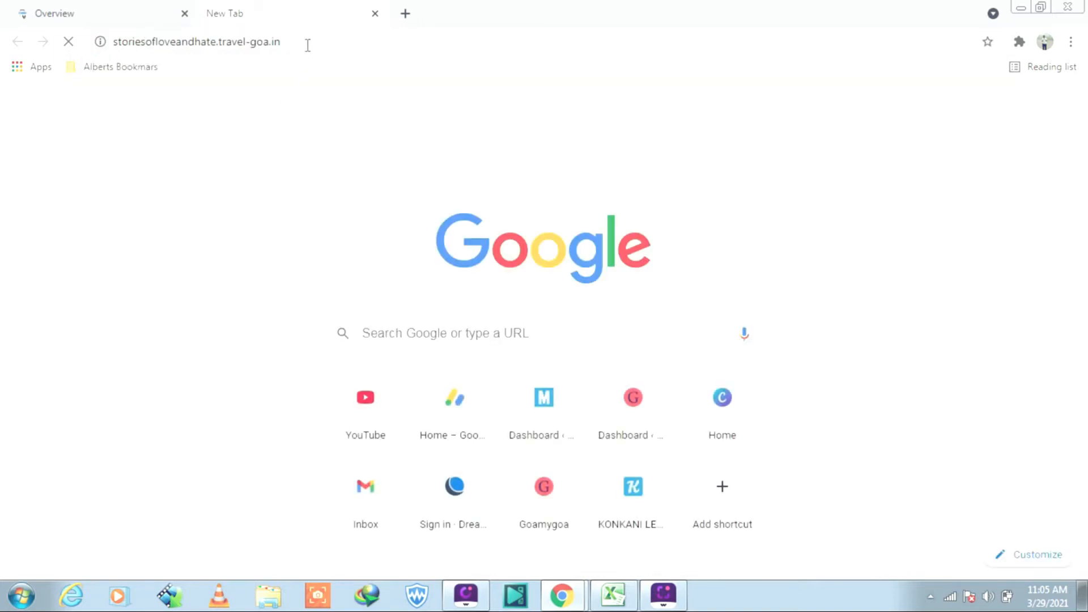
click(194, 42)
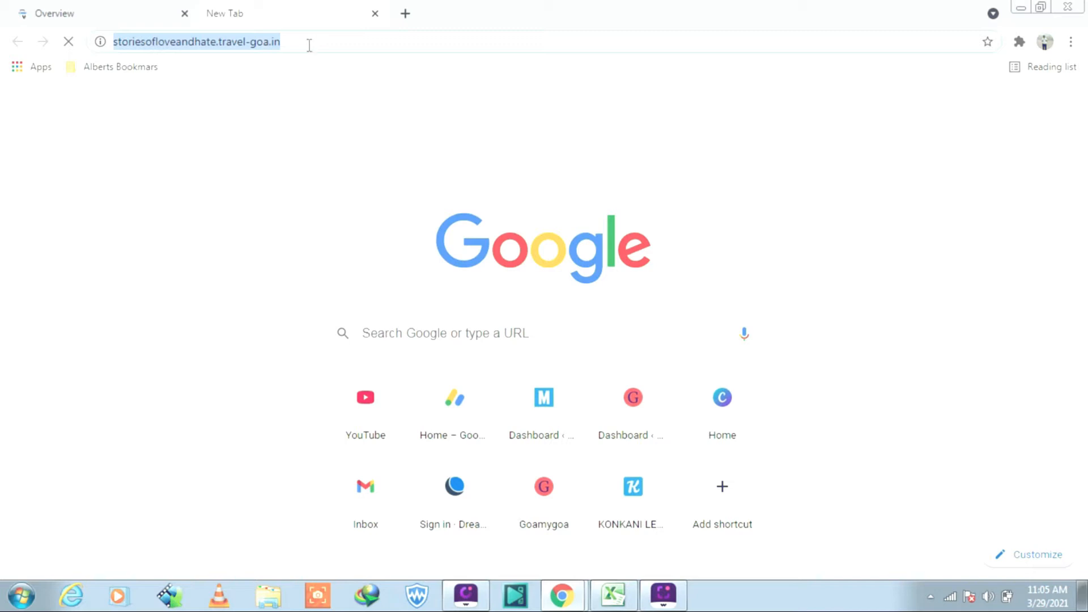
right_click(196, 42)
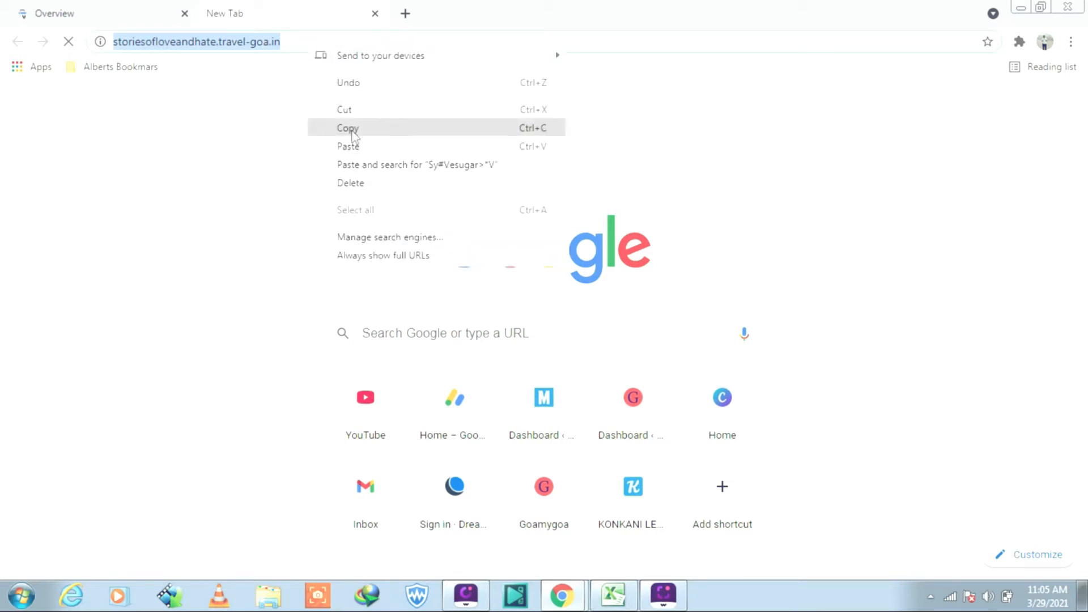
click(347, 127)
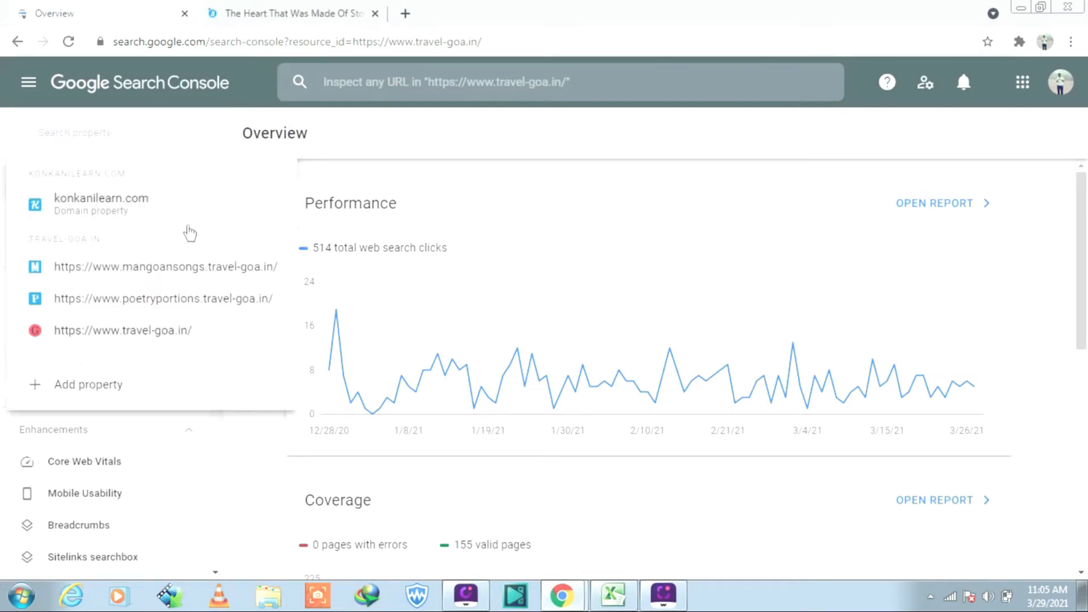
Step: Submit storiesofloveandhate.travel-goa.in as a new Domain property for verification
click(88, 385)
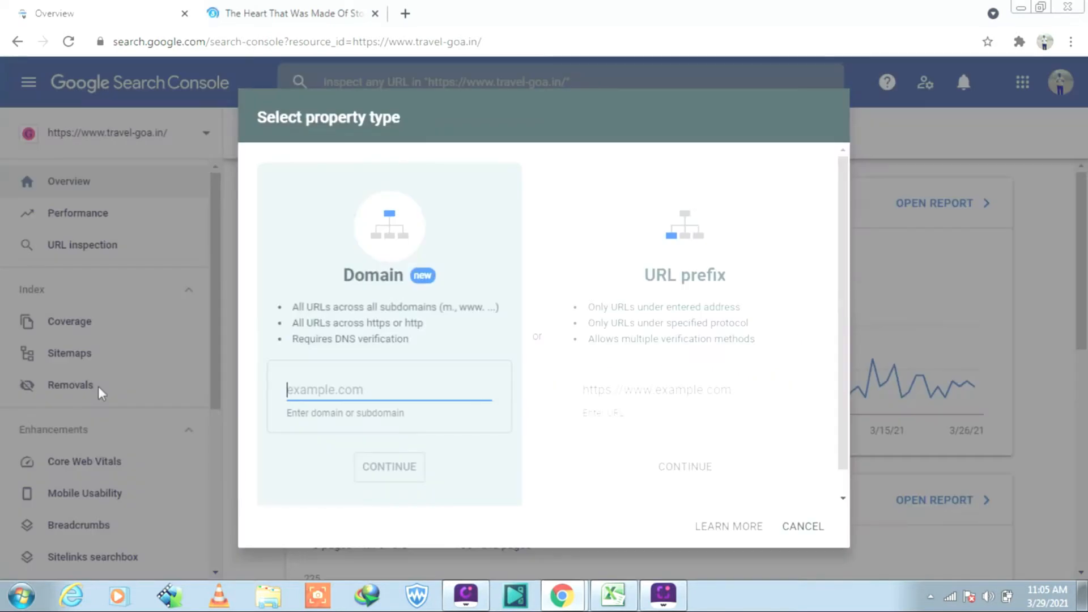
right_click(325, 390)
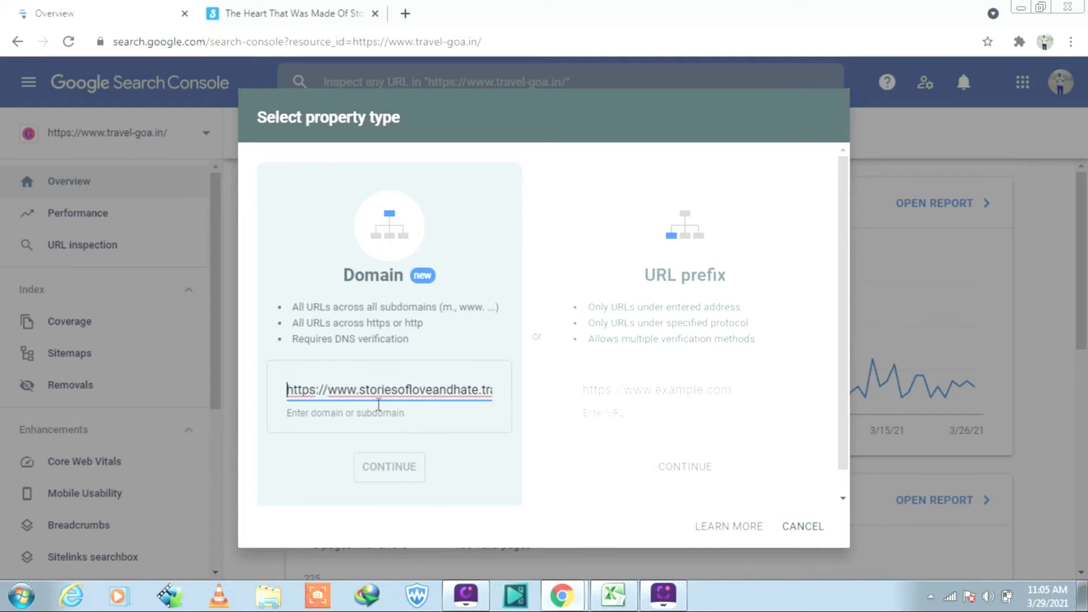
mouse_move(378, 404)
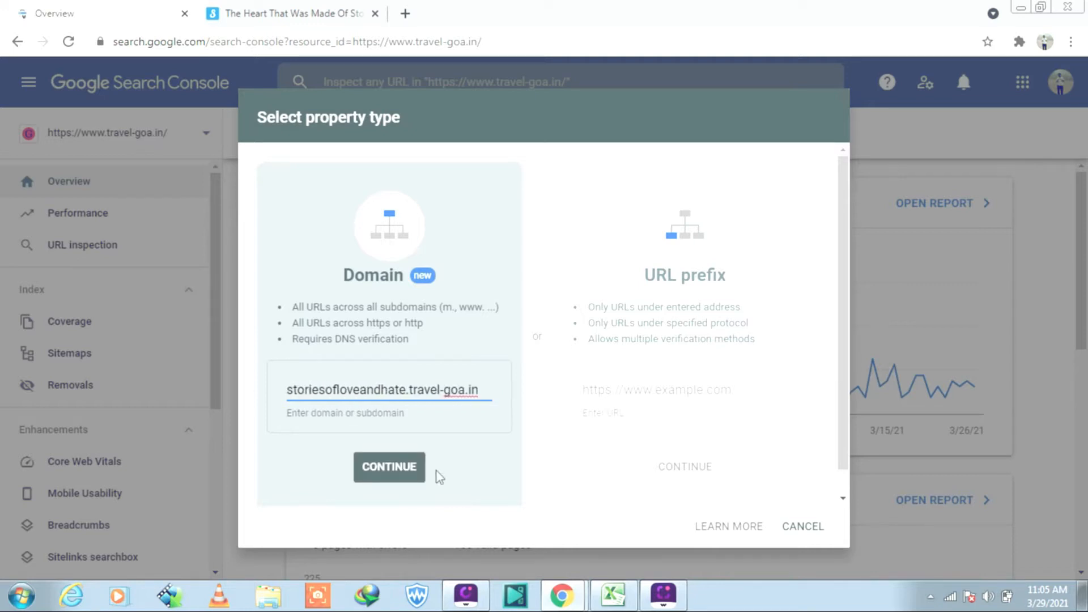
click(389, 467)
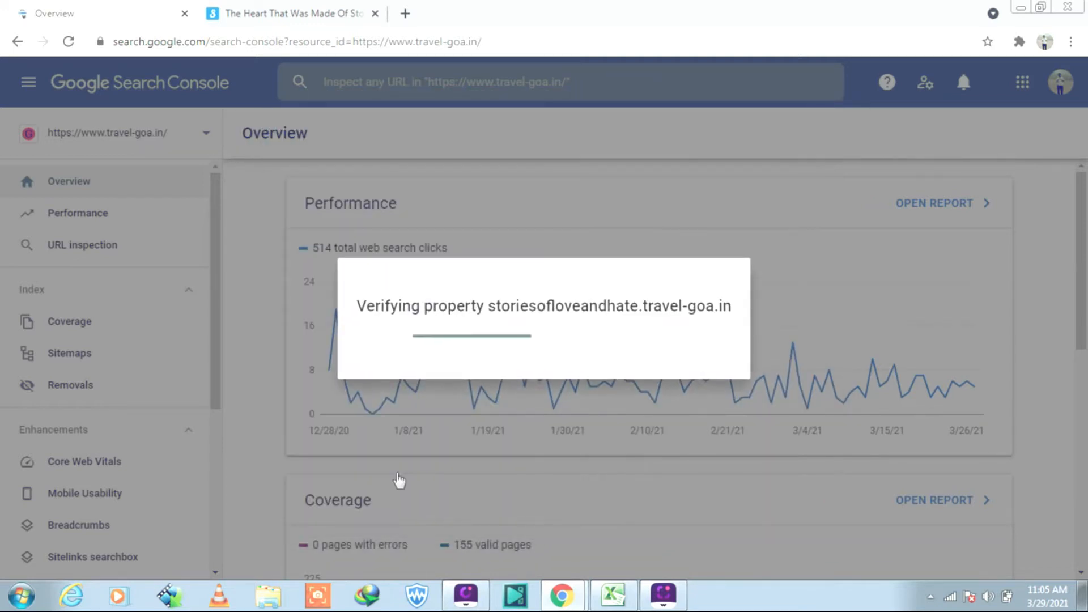
mouse_move(392, 493)
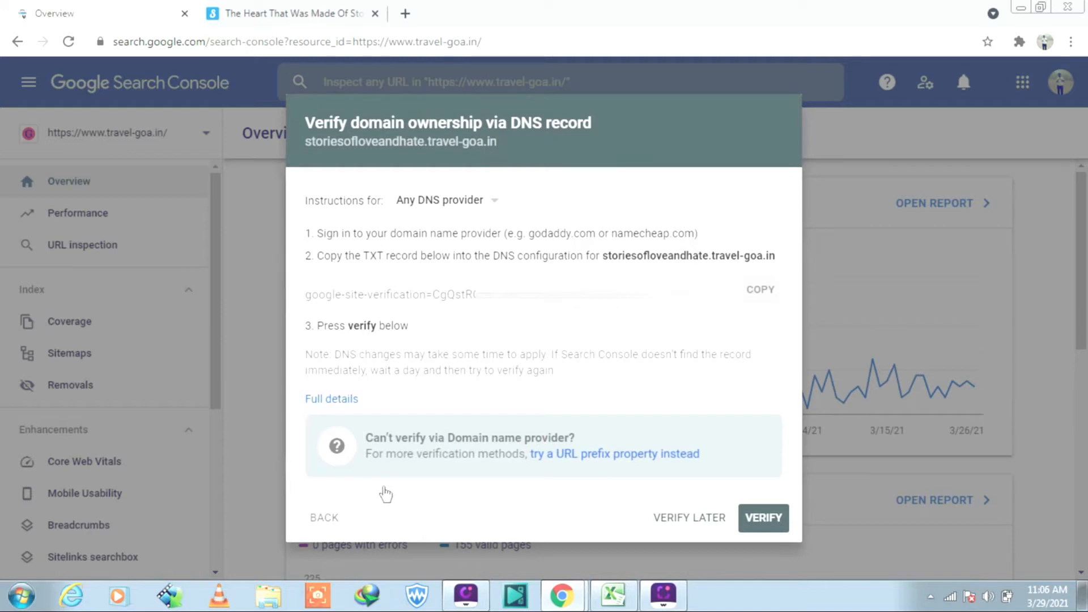
mouse_move(389, 482)
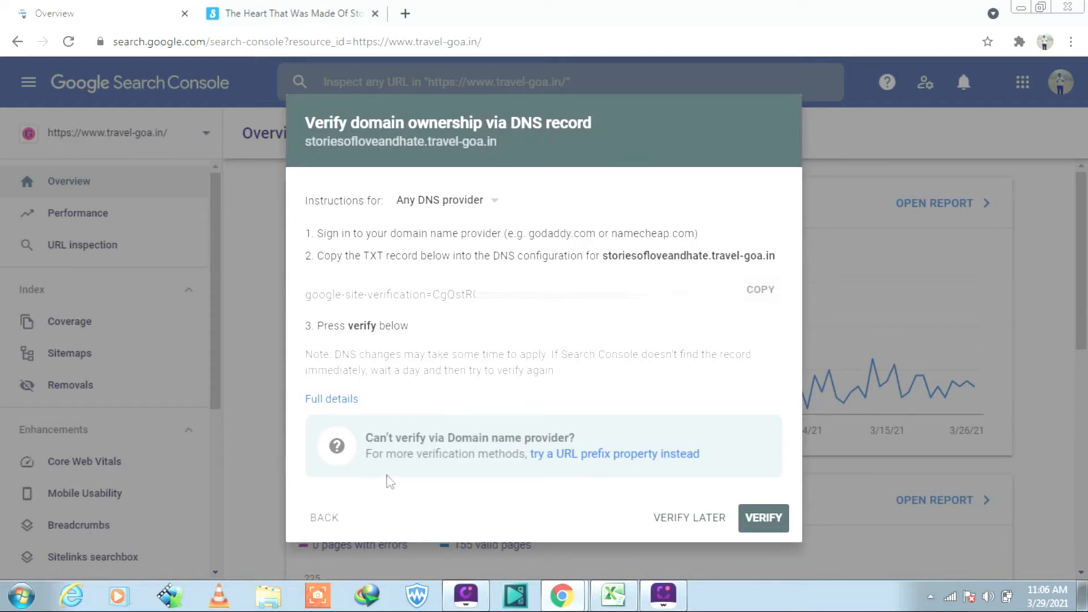
mouse_move(451, 306)
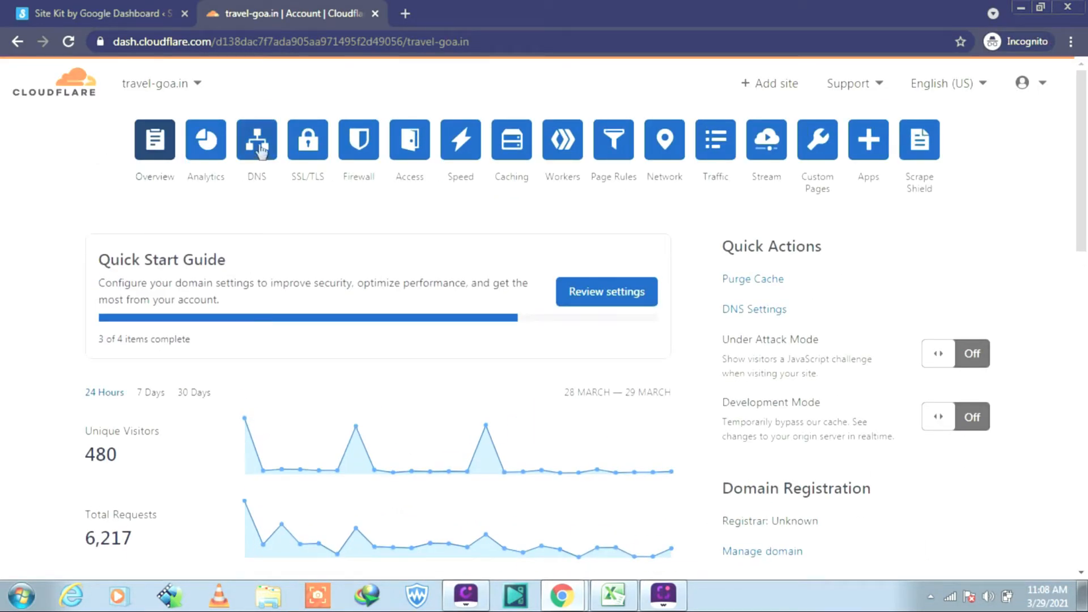
Step: Show the travel-goa.in DNS records table in Cloudflare
click(257, 138)
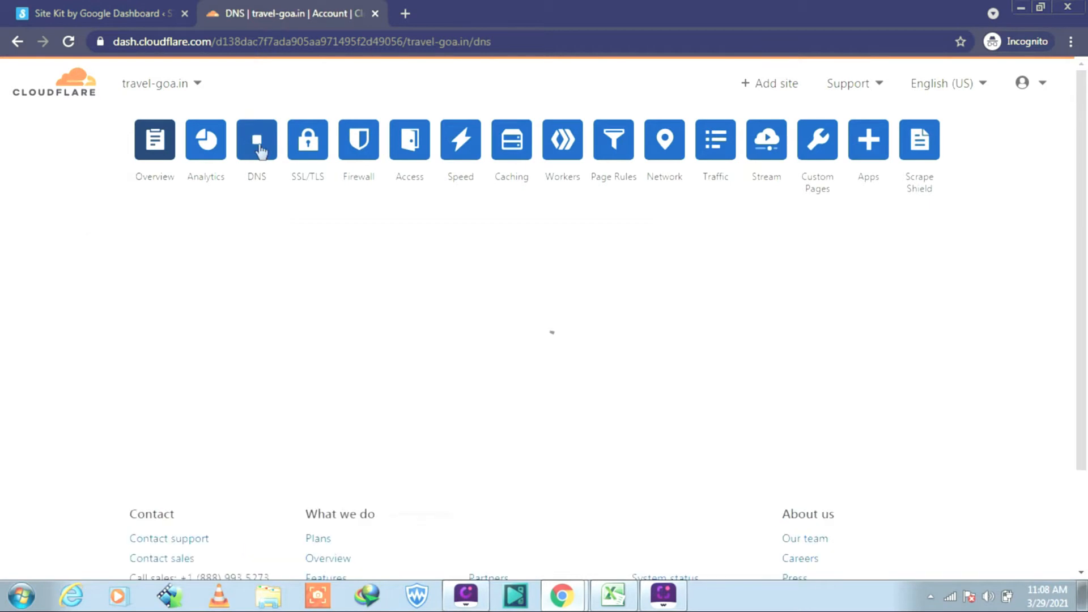
click(256, 139)
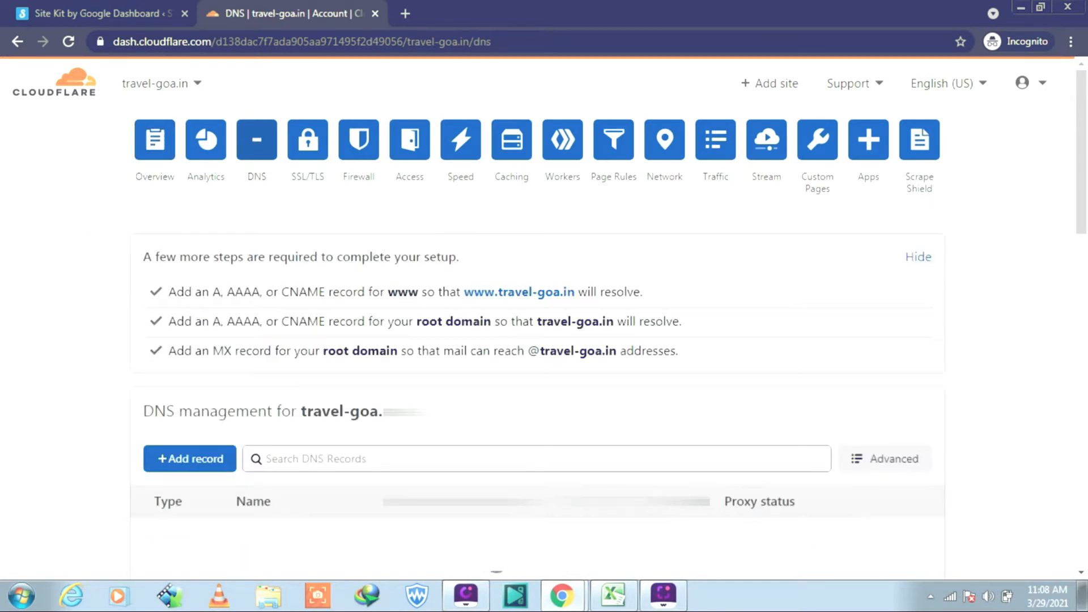
scroll(down, 3)
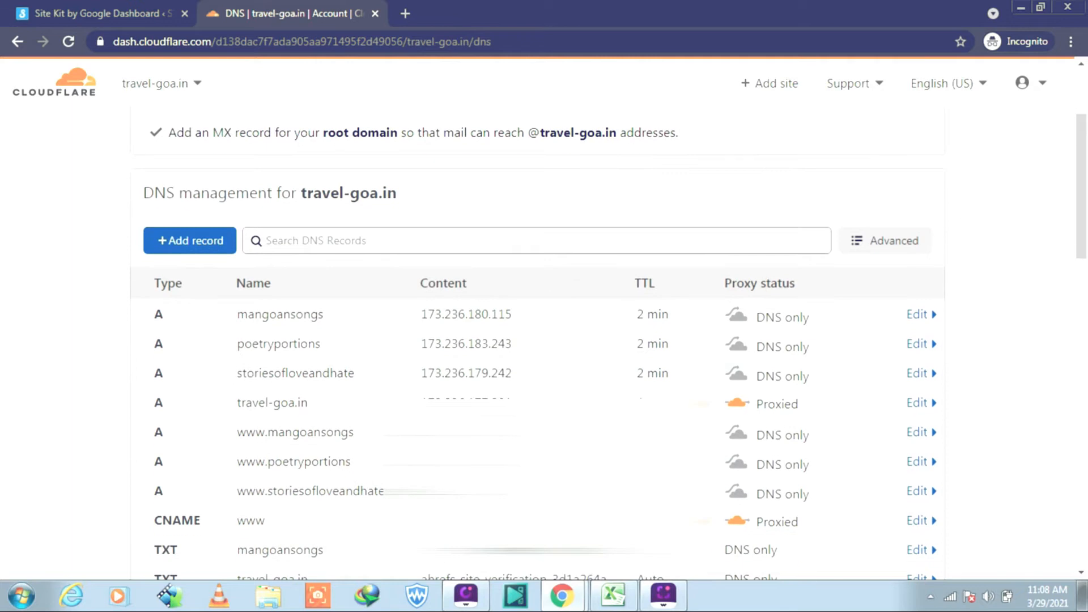
scroll(down, 3)
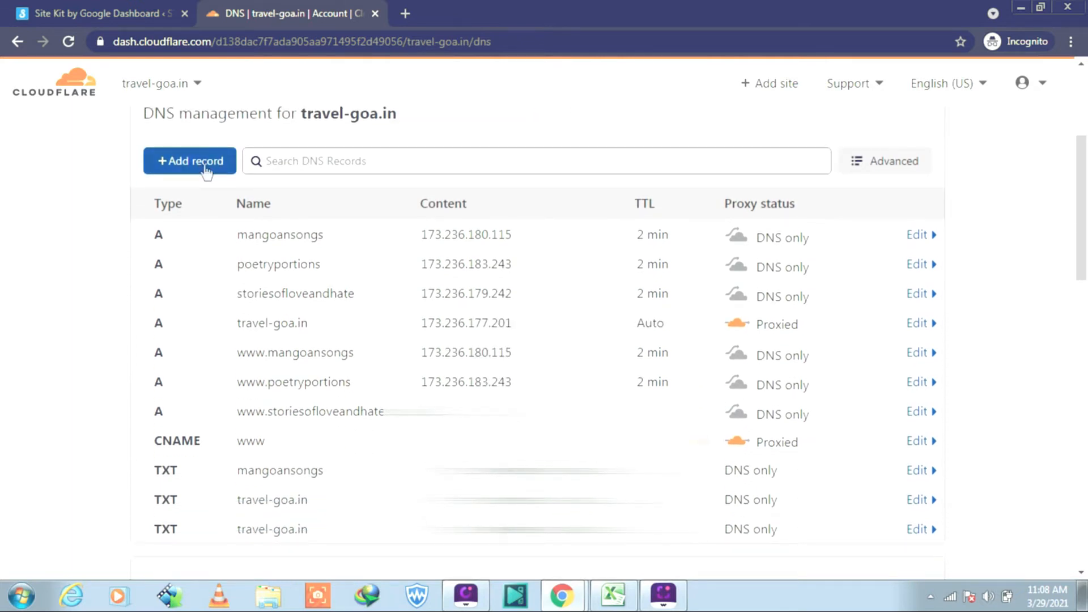
Step: Start a new DNS record named storiesofloveandhate with type TXT
click(189, 160)
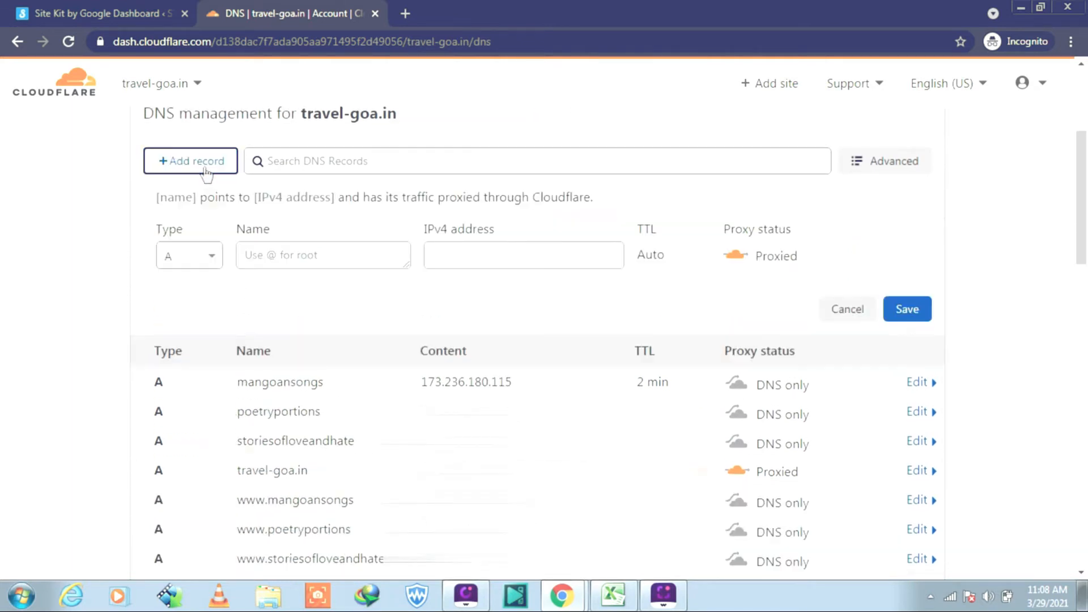
mouse_move(348, 315)
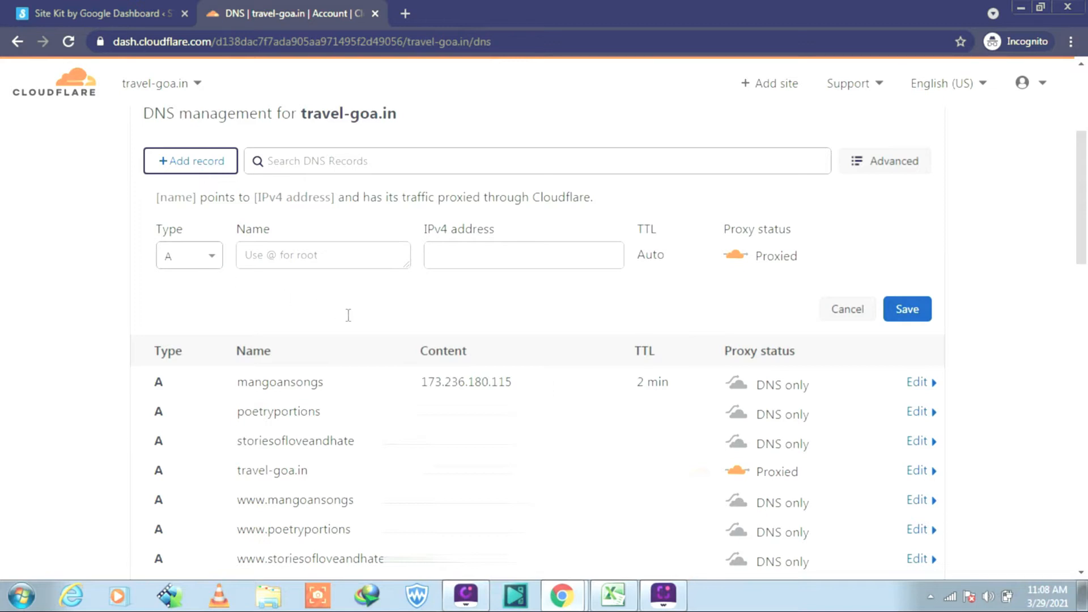
scroll(down, 3)
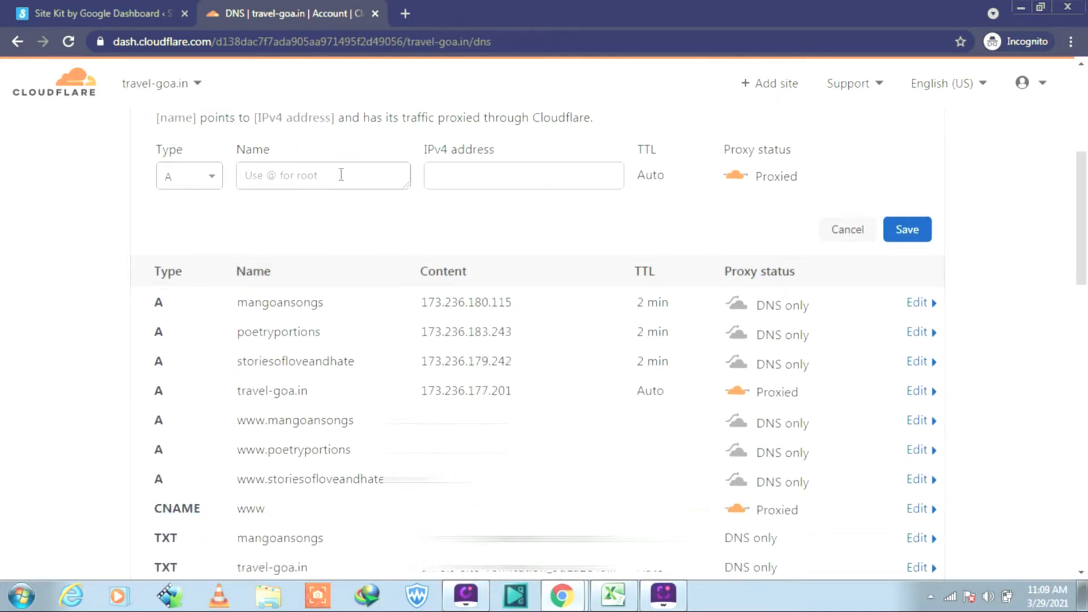
click(322, 175)
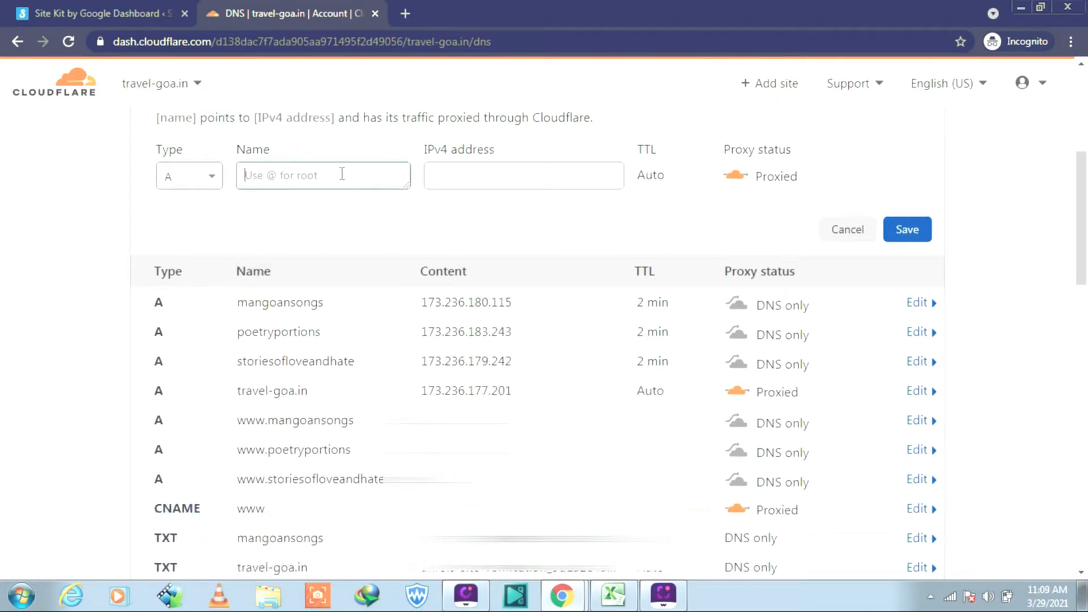
click(322, 175)
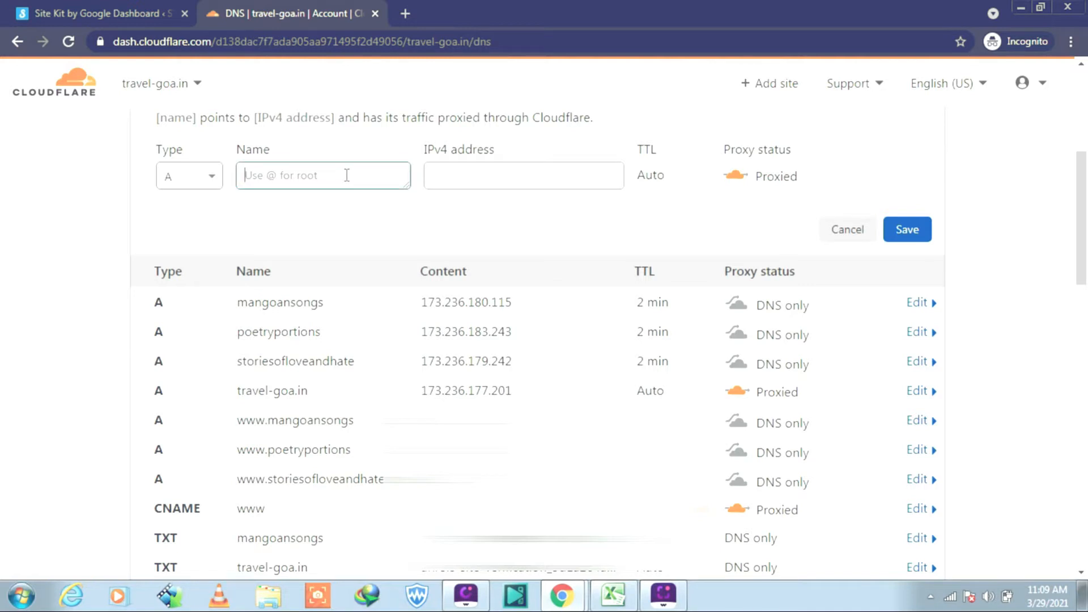
text(storiesofloveandhate)
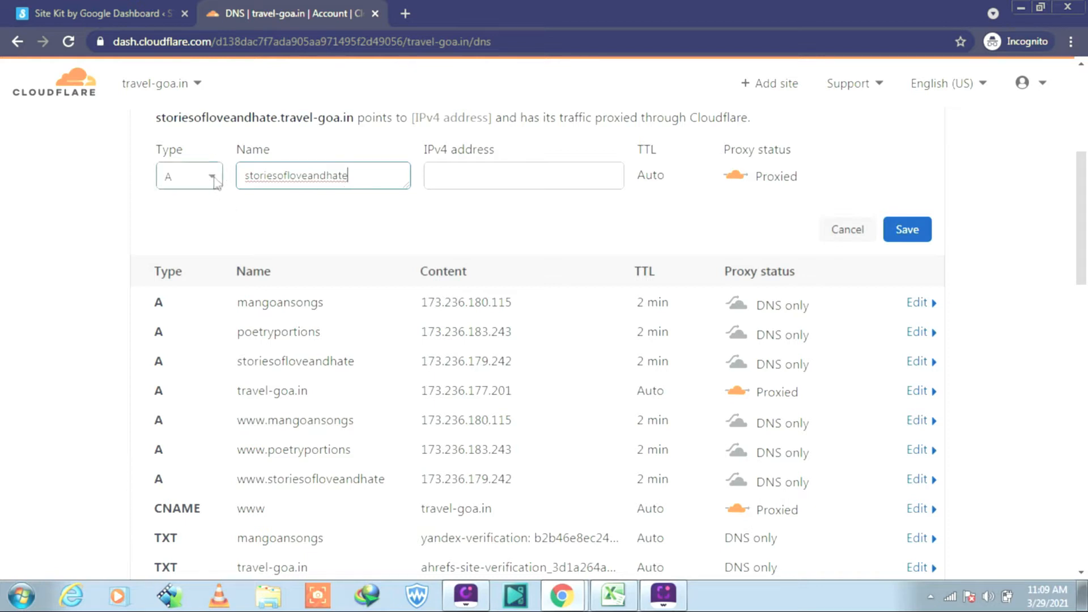
click(188, 175)
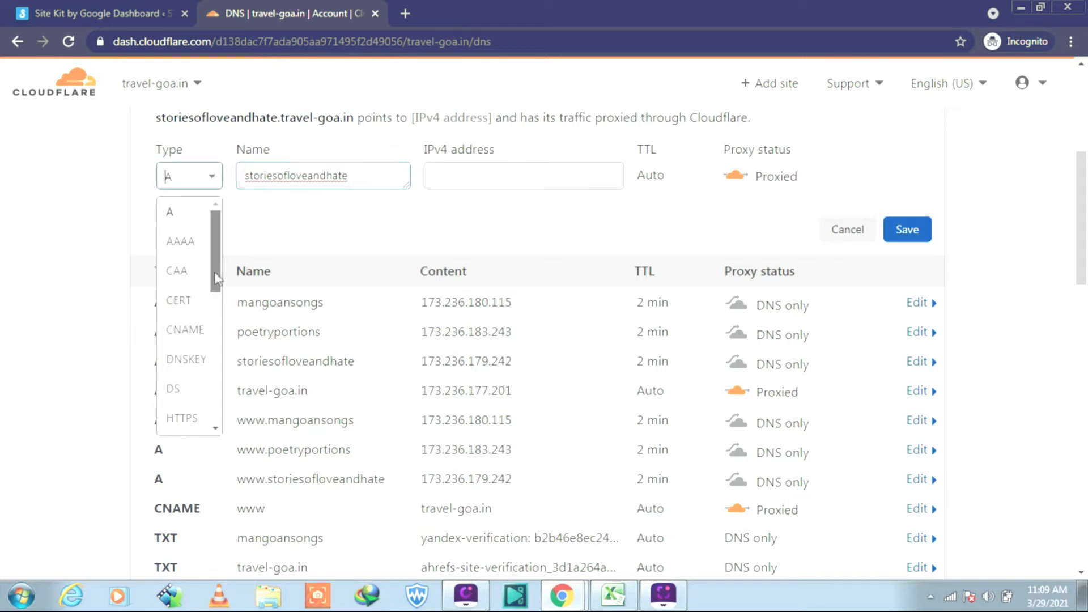
scroll(down, 3)
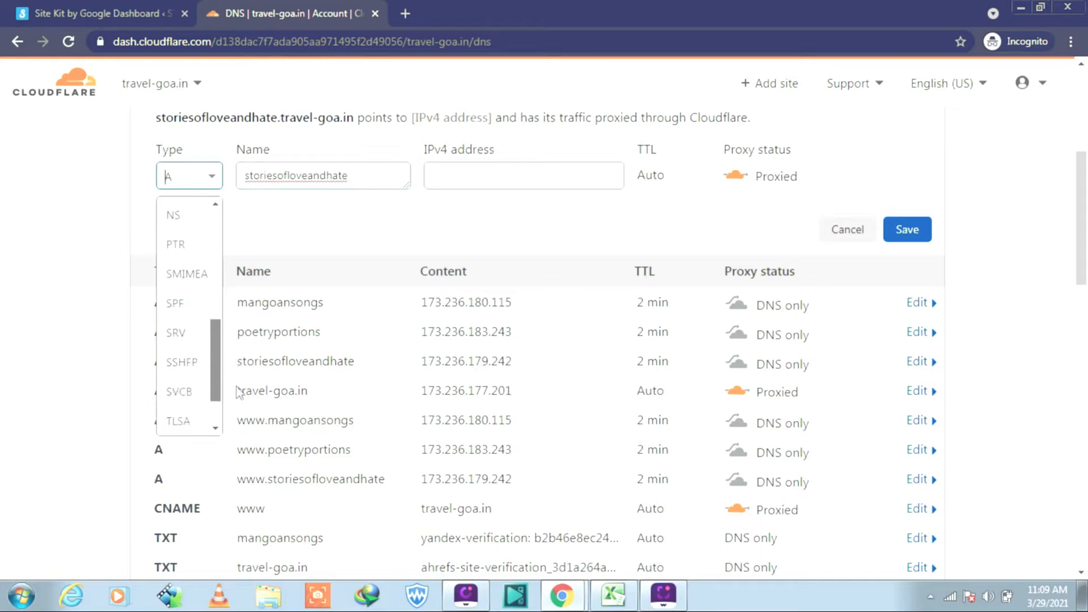
scroll(down, 3)
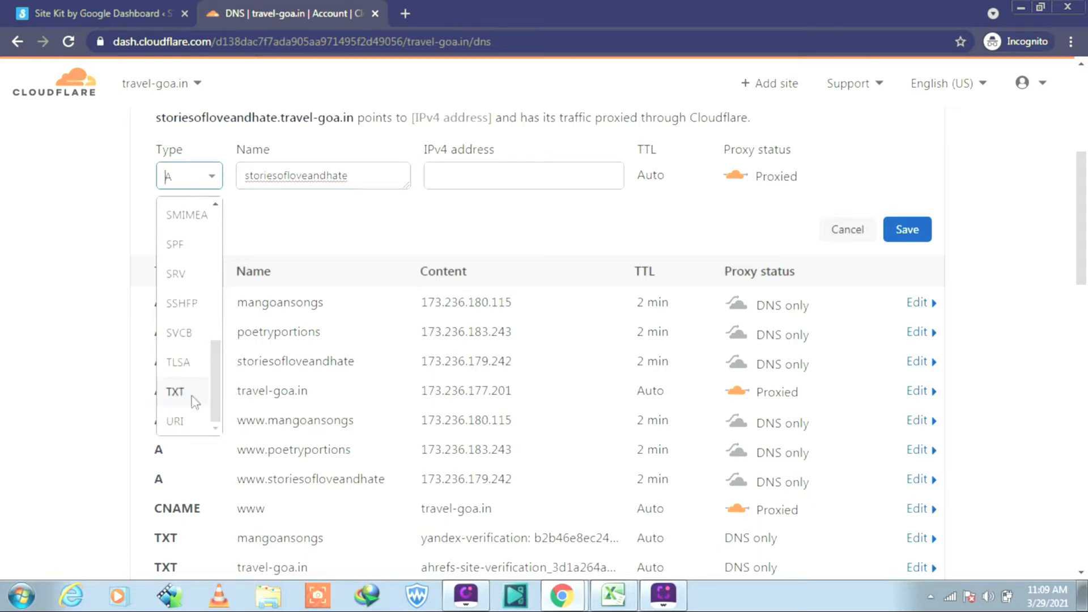
click(175, 390)
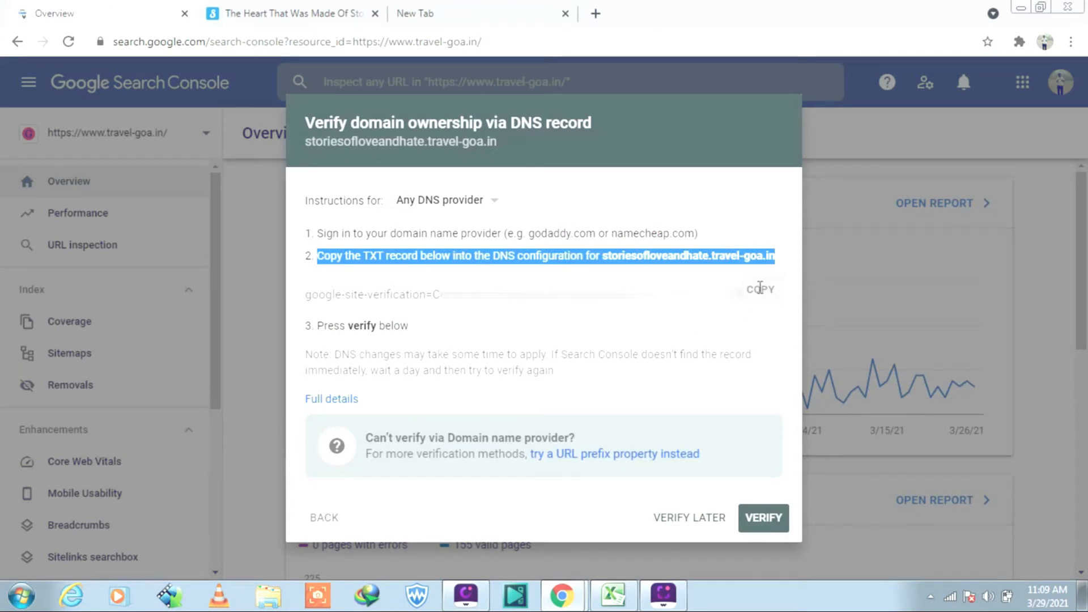
Step: Fill Content with the google-site-verification string and save the record
click(758, 289)
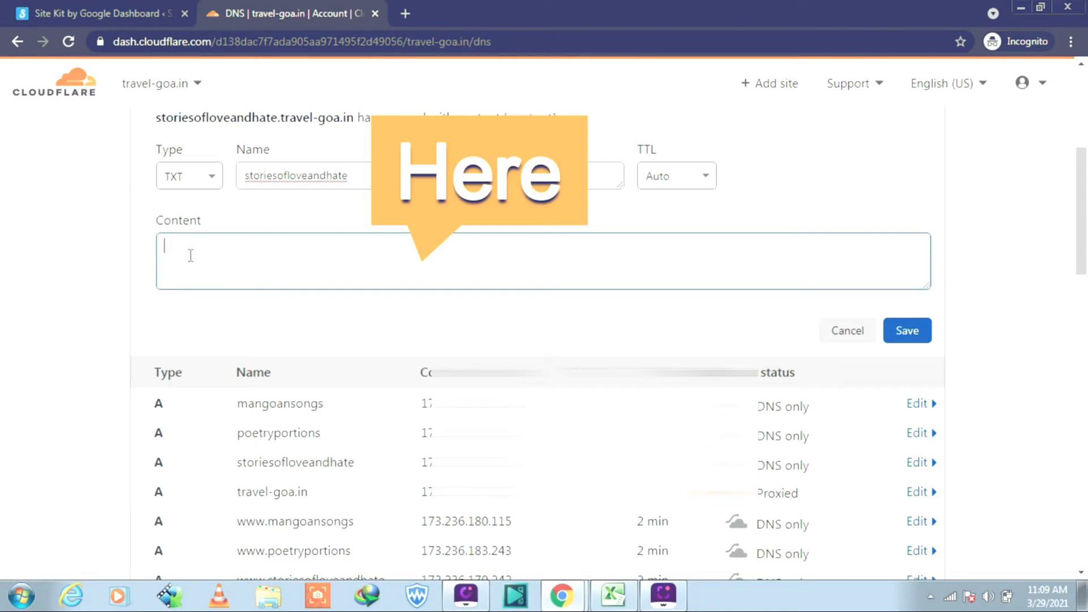
text(google-site-verification=CgQstROe-lq5ii7dGxtkbn-D_4kBQyQG3P-UDpHFGUc)
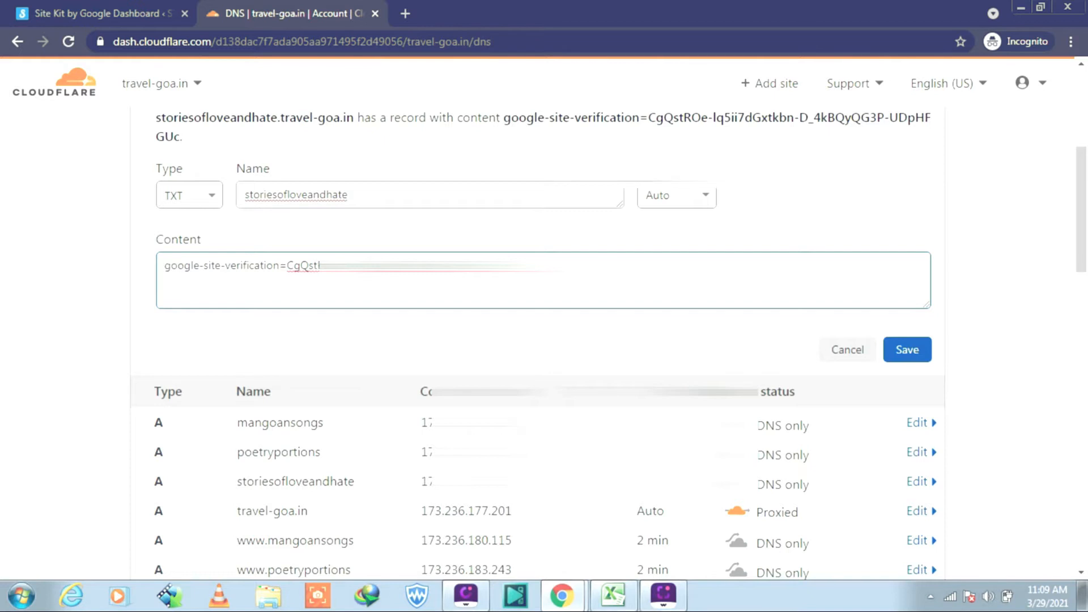
click(907, 349)
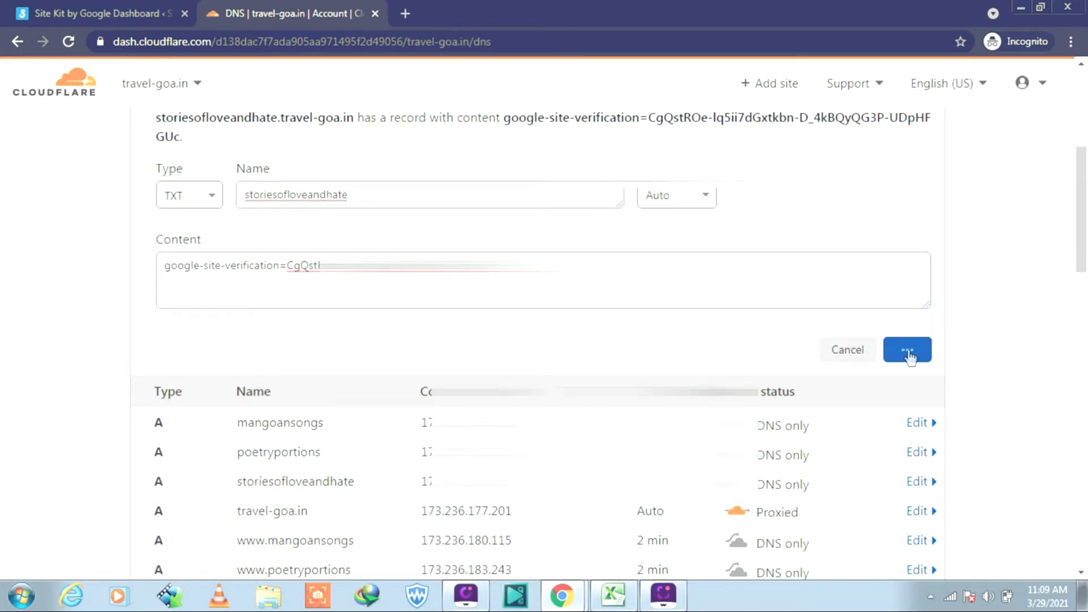
click(906, 350)
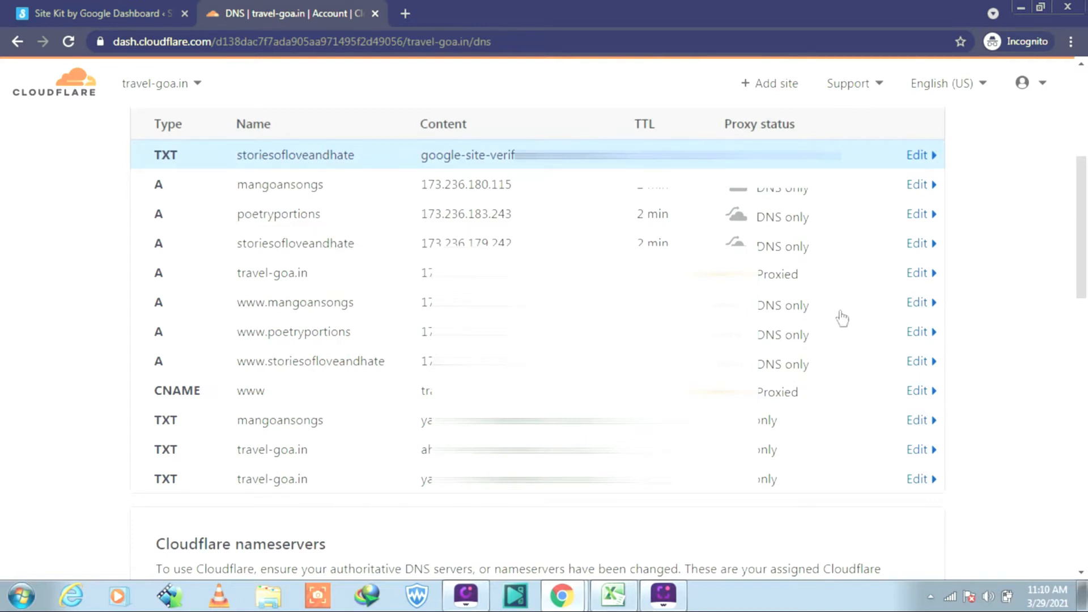
mouse_move(507, 163)
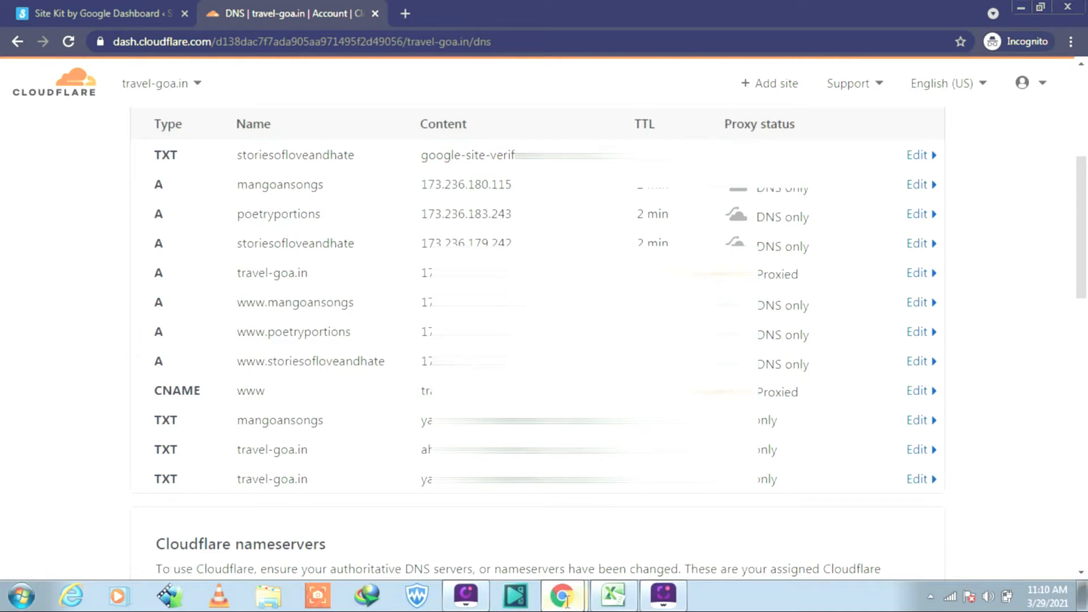
mouse_move(511, 539)
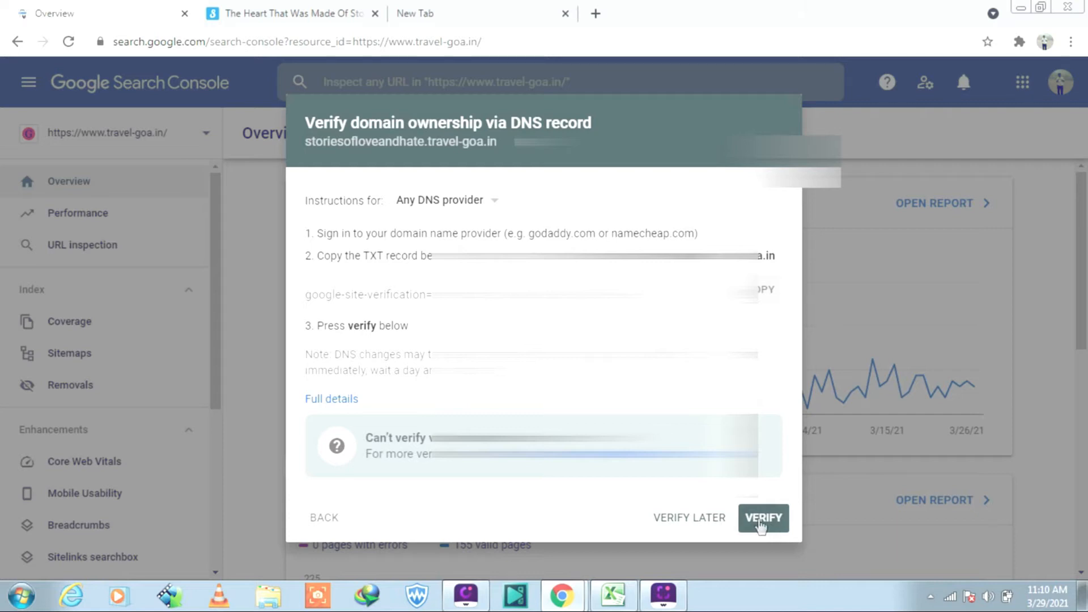
Step: Verify storiesofloveandhate.travel-goa.in ownership and dismiss the Ownership verified message
click(763, 517)
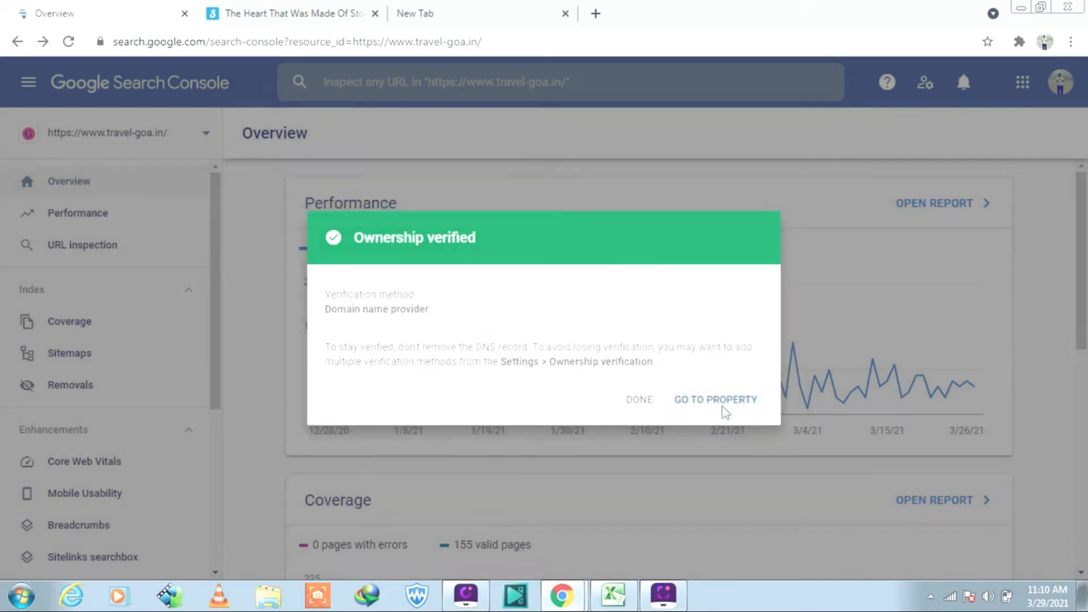
click(715, 398)
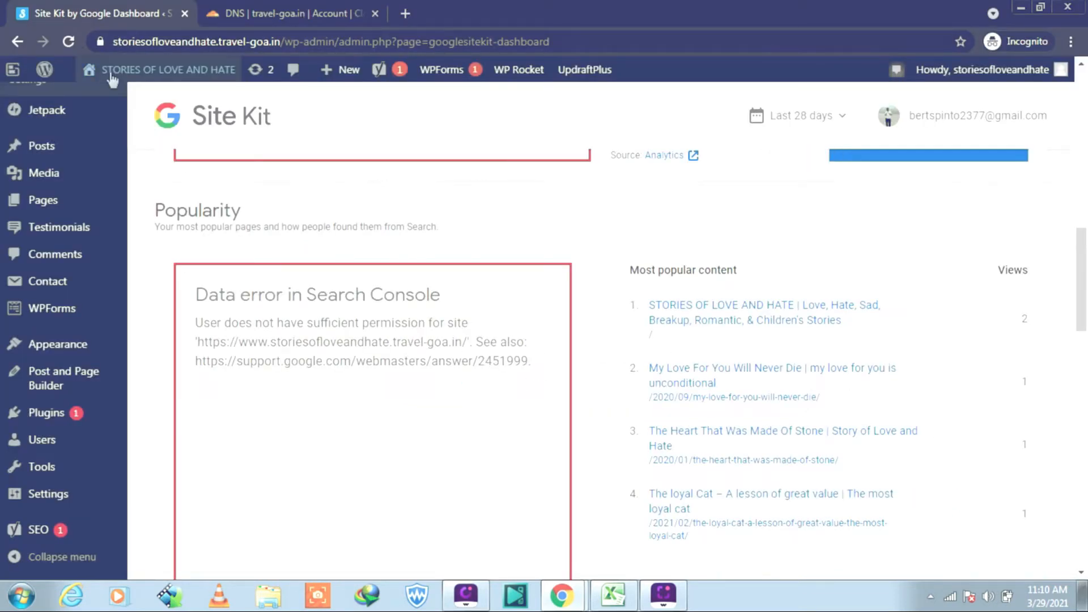
Step: Return to the Site Kit dashboard's Site Overview from the WordPress sidebar
click(166, 69)
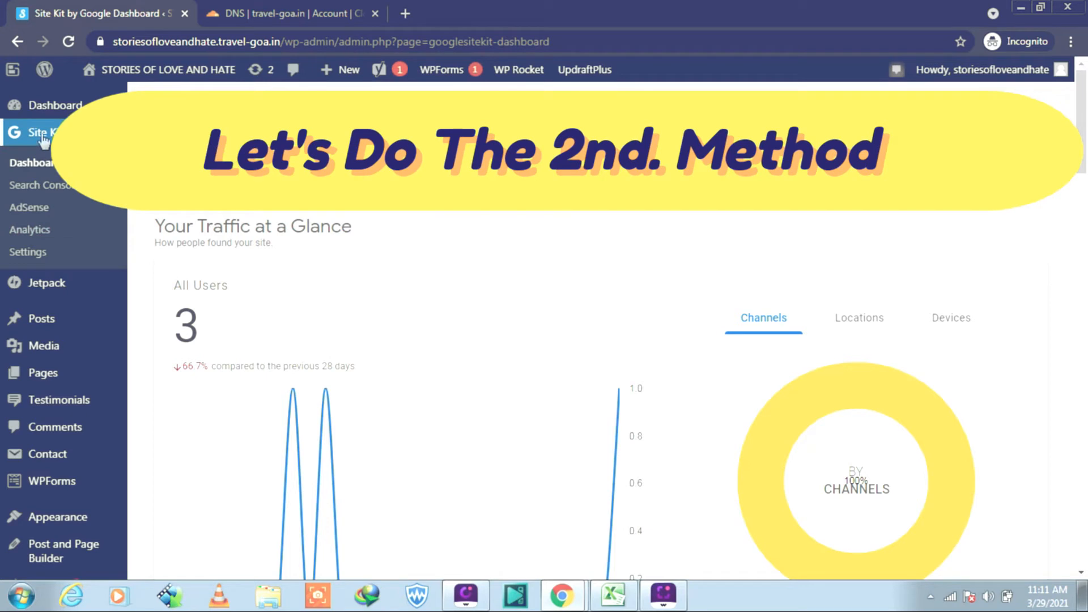
click(27, 252)
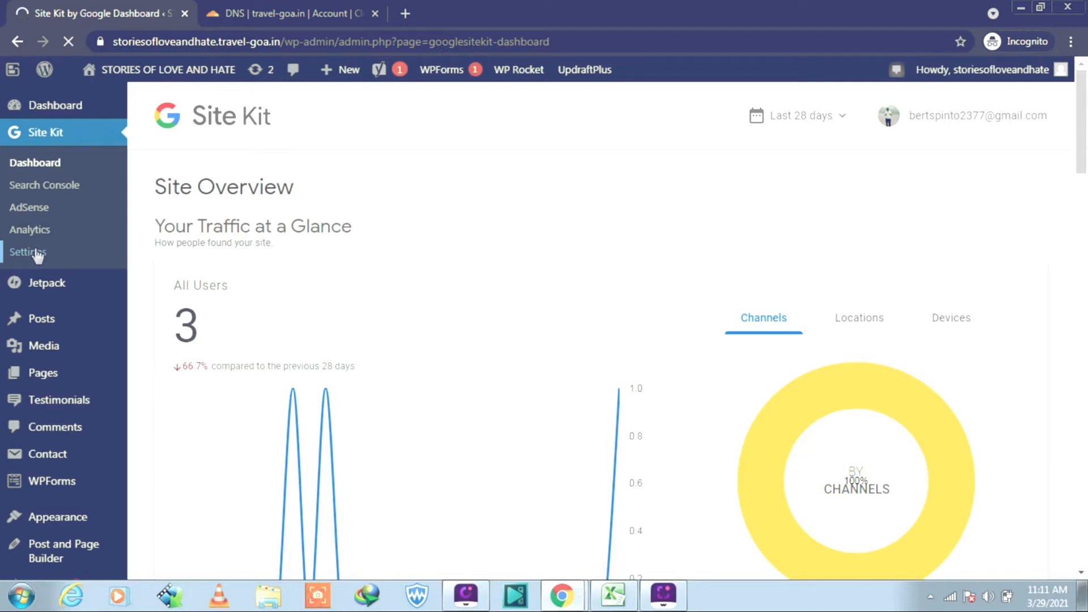
Step: Reset Site Kit from Settings > Admin Settings and confirm RESET
click(28, 252)
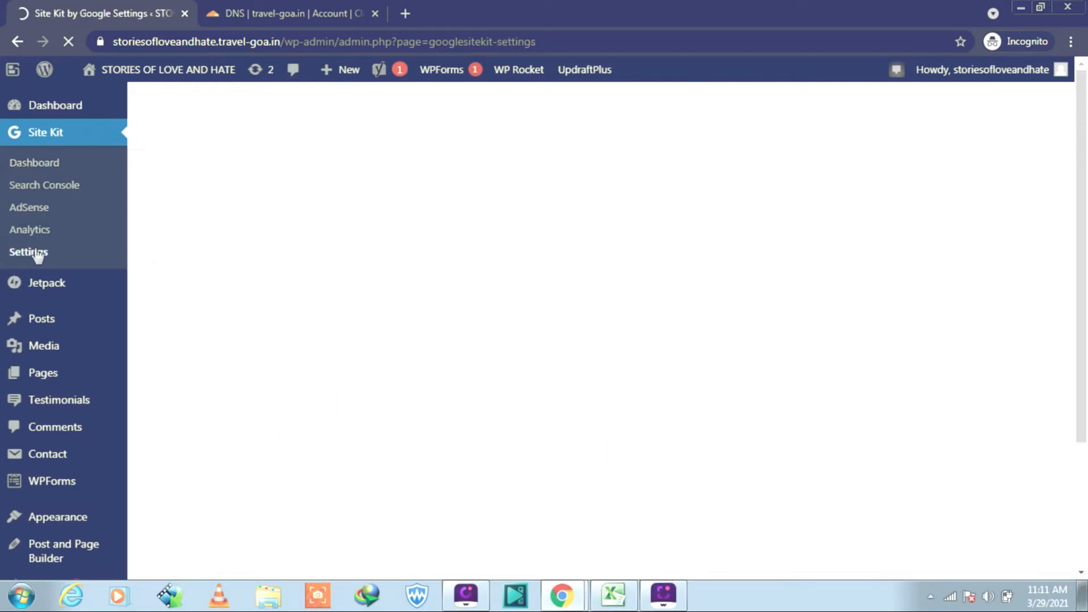
click(28, 252)
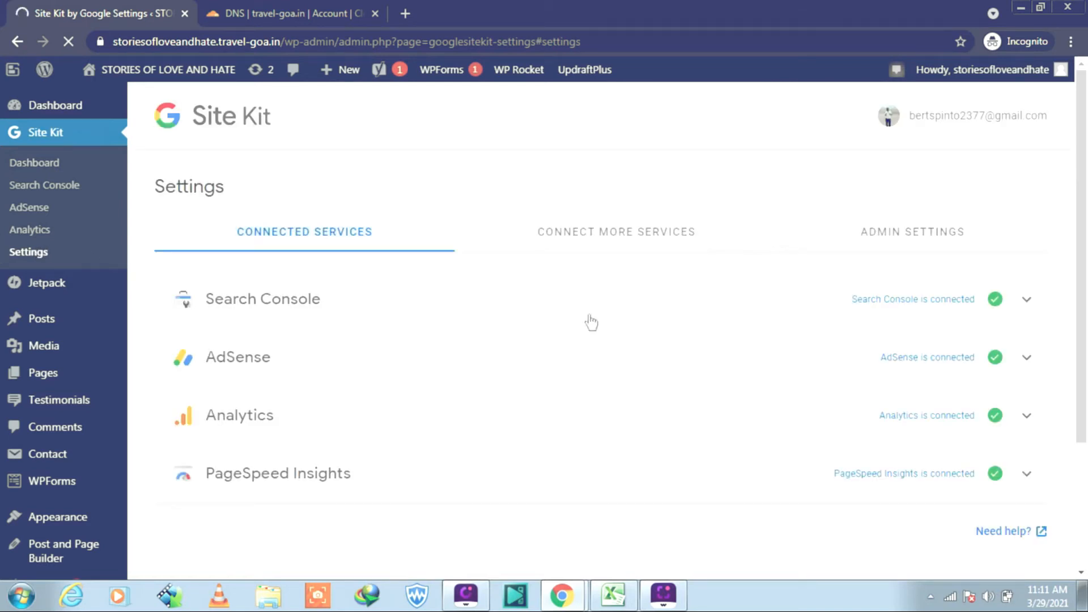
mouse_move(915, 239)
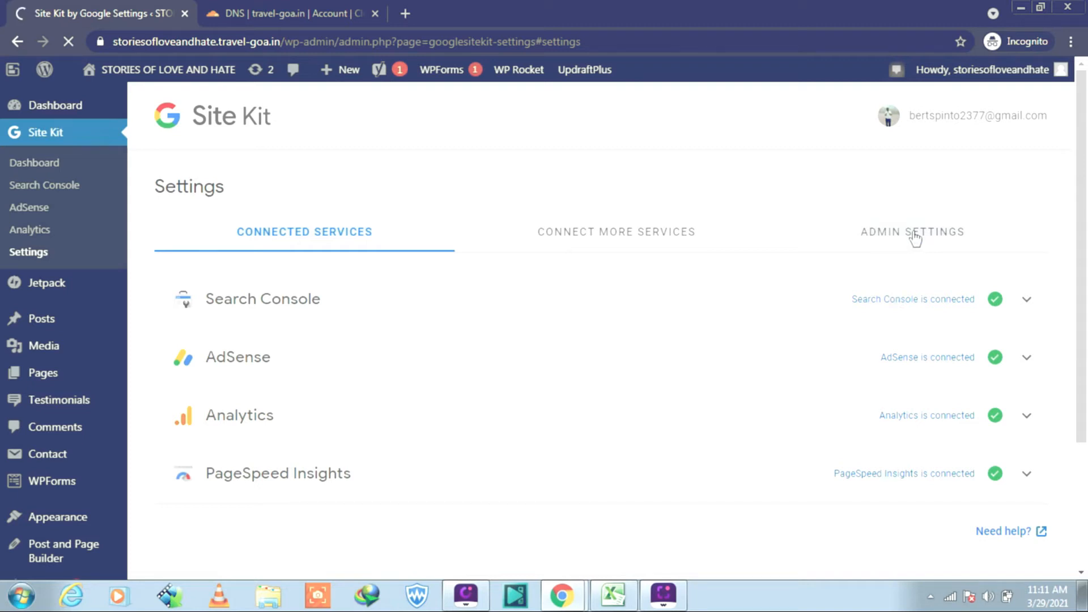
click(912, 232)
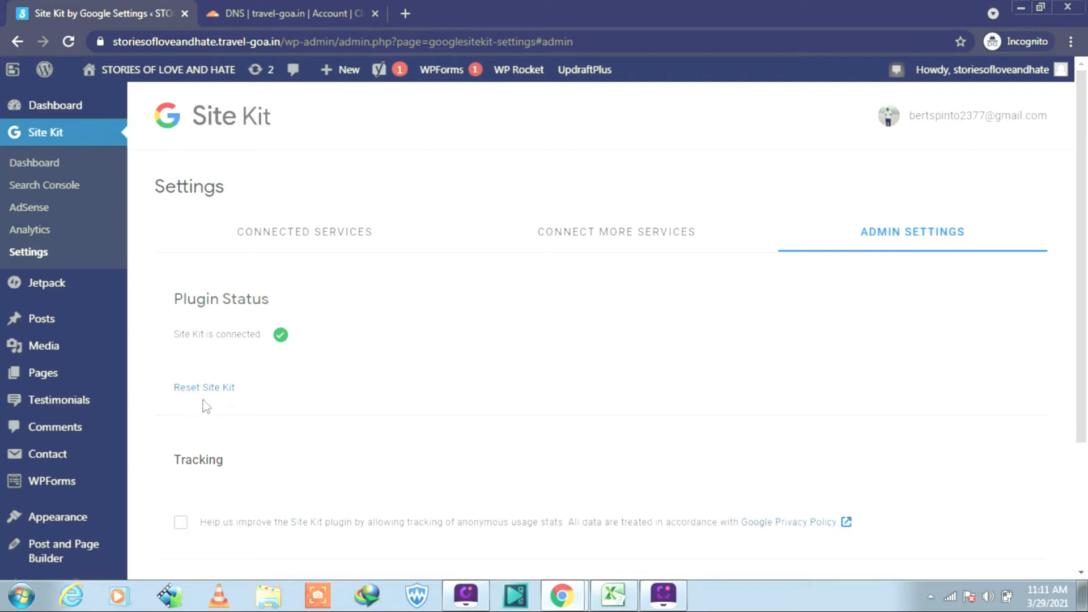
mouse_move(204, 387)
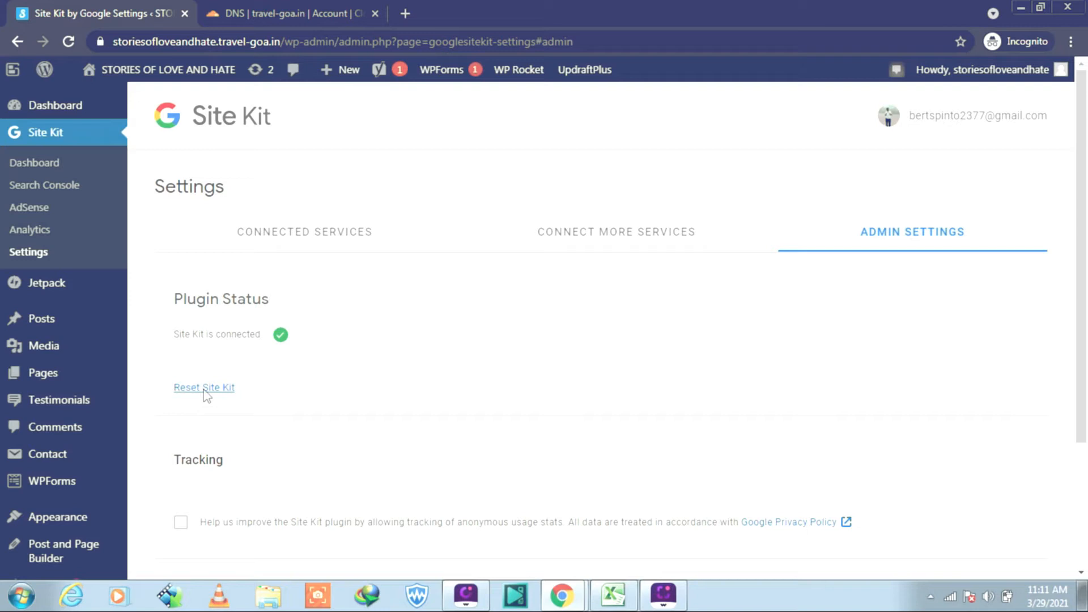
click(204, 387)
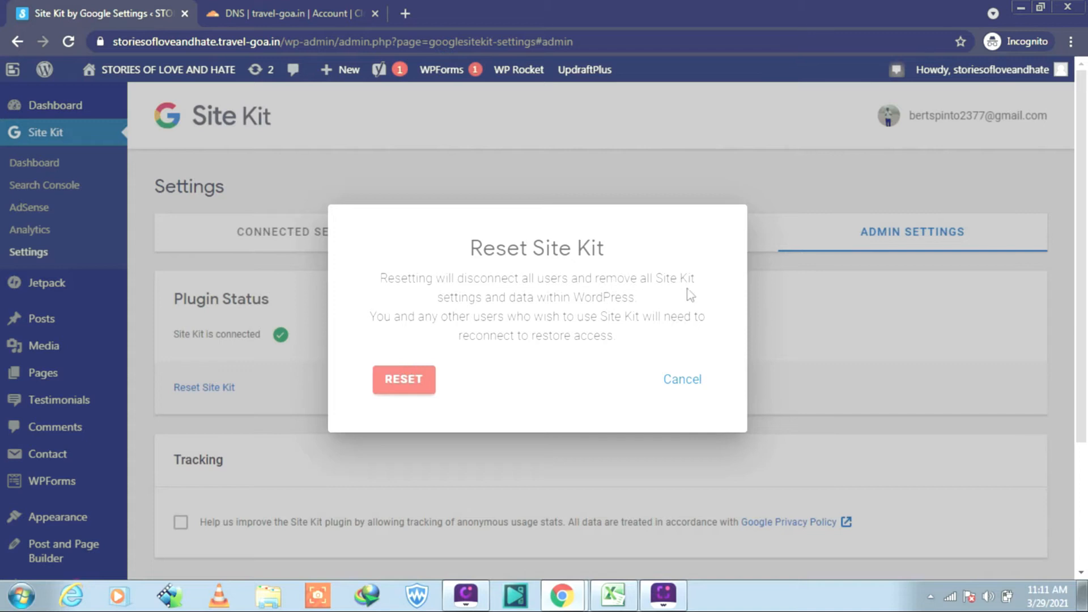
mouse_move(642, 309)
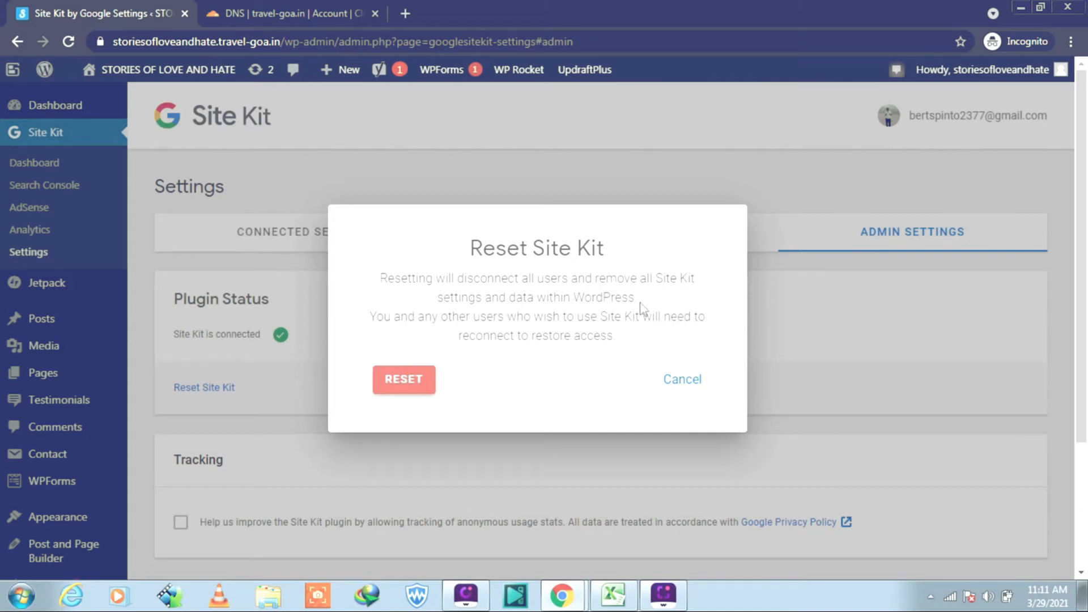
mouse_move(532, 322)
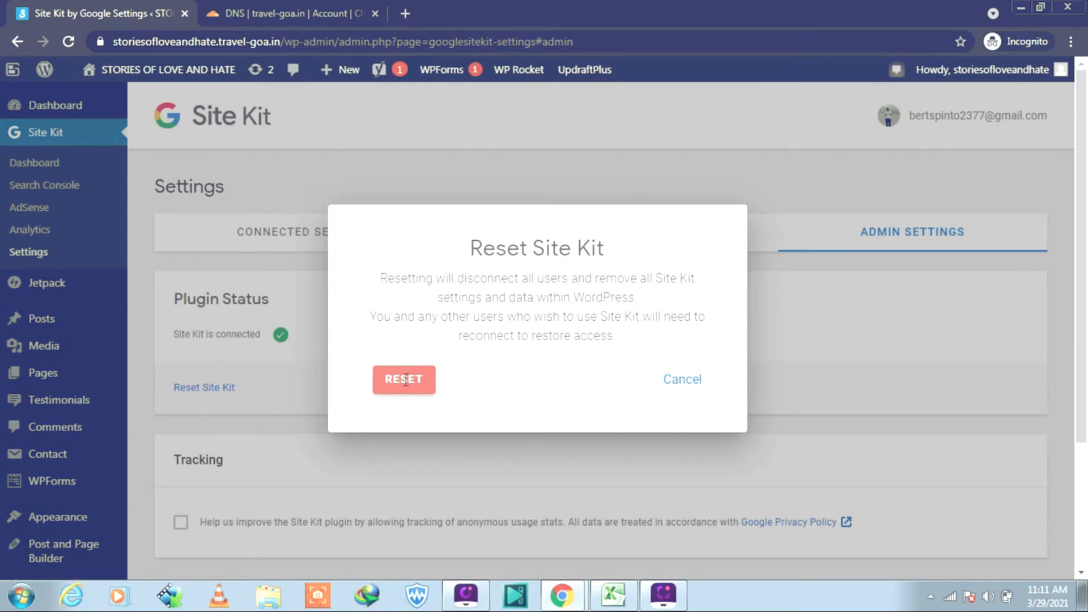
click(403, 379)
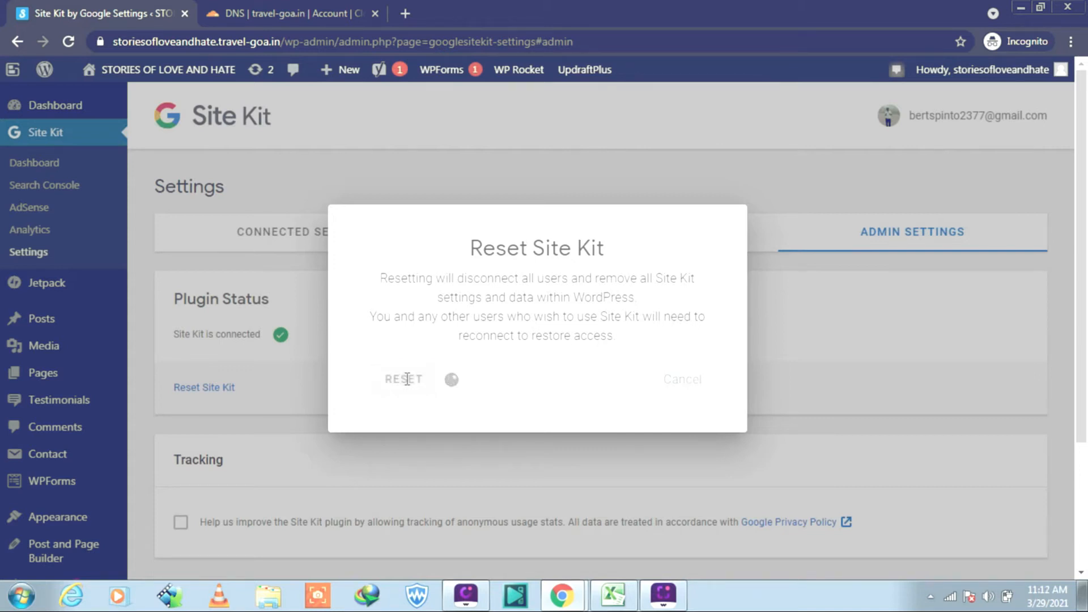
click(402, 379)
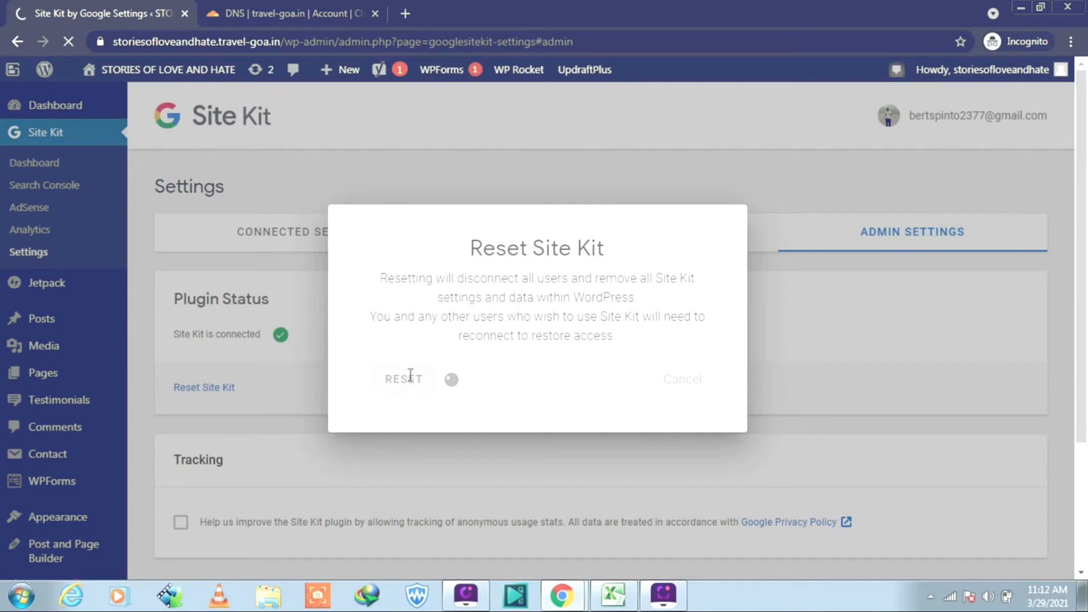
click(404, 379)
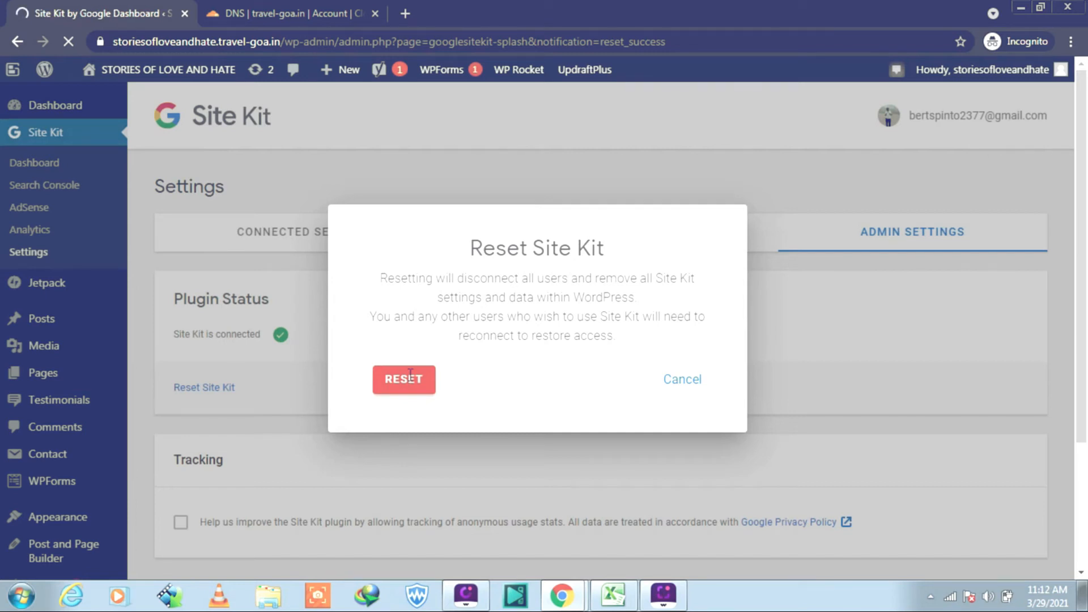
click(403, 379)
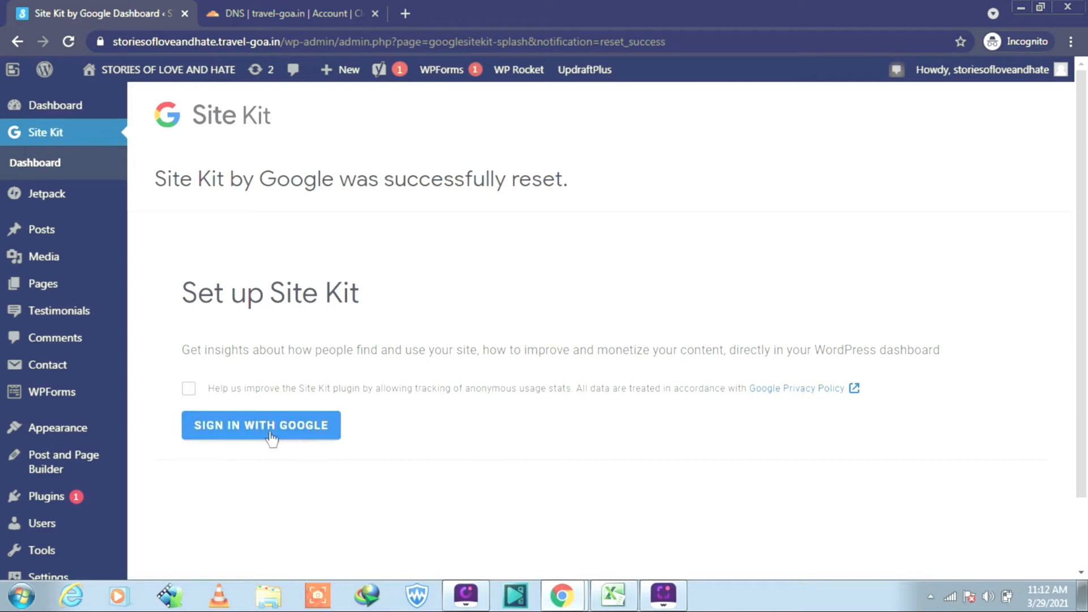
Step: Choose Sign in with Google twice to reach the Google Accounts sign-in
click(261, 426)
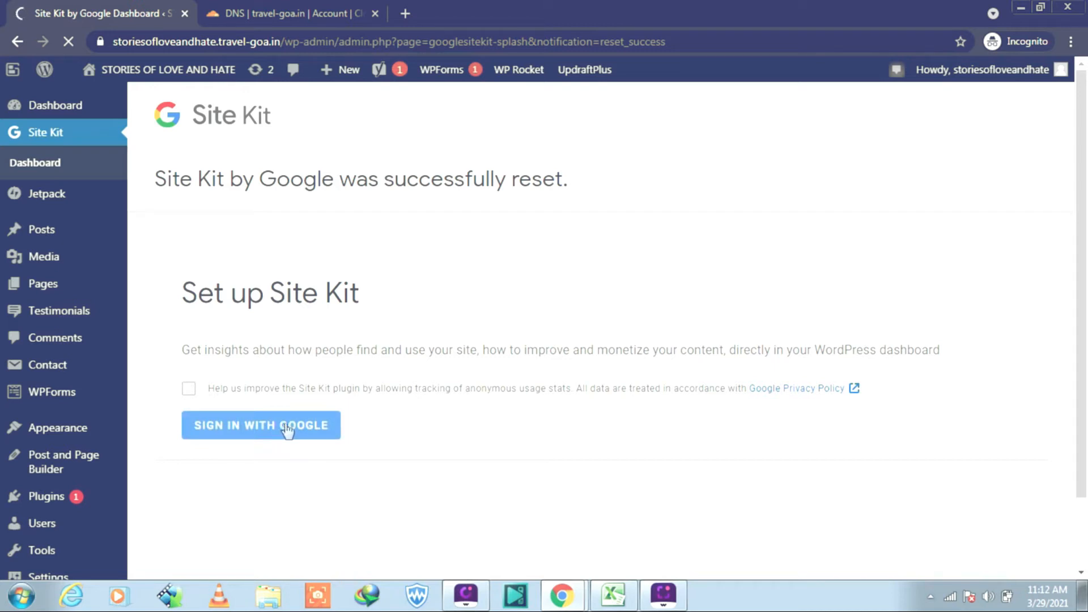
click(260, 425)
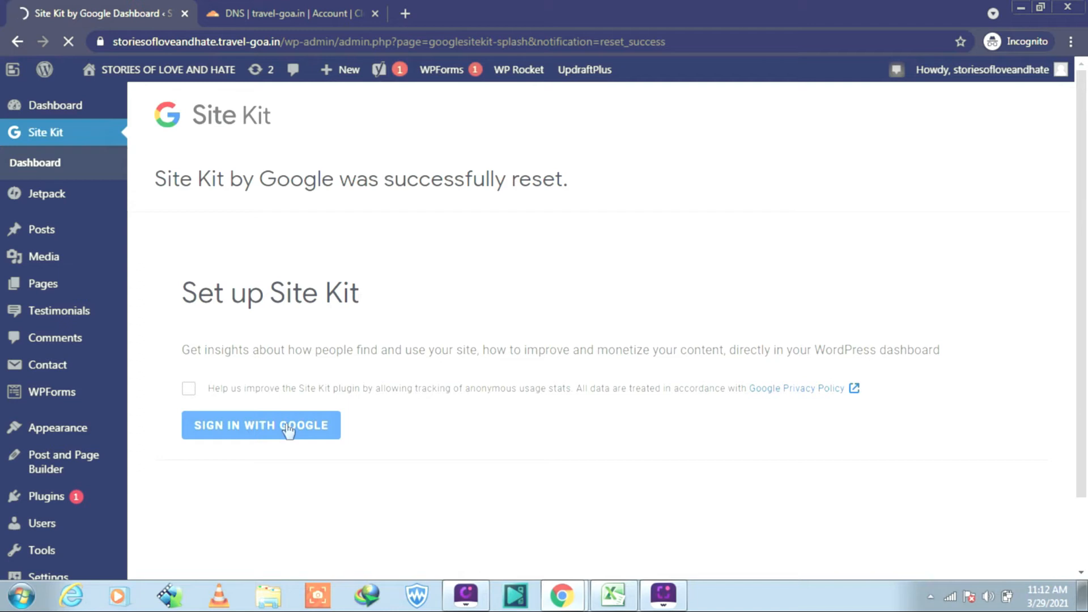
click(261, 425)
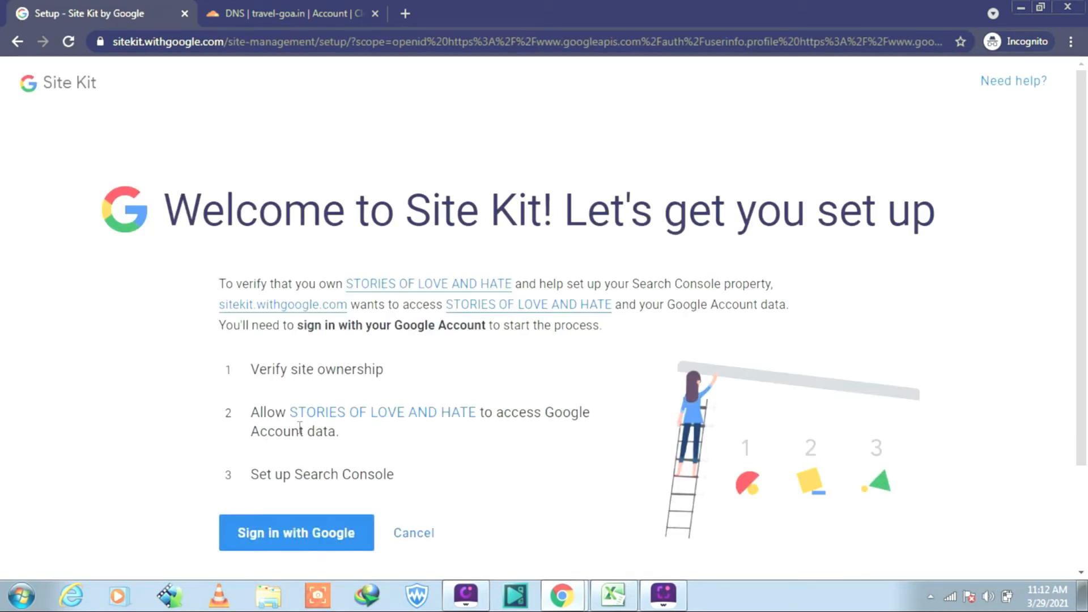
scroll(down, 3)
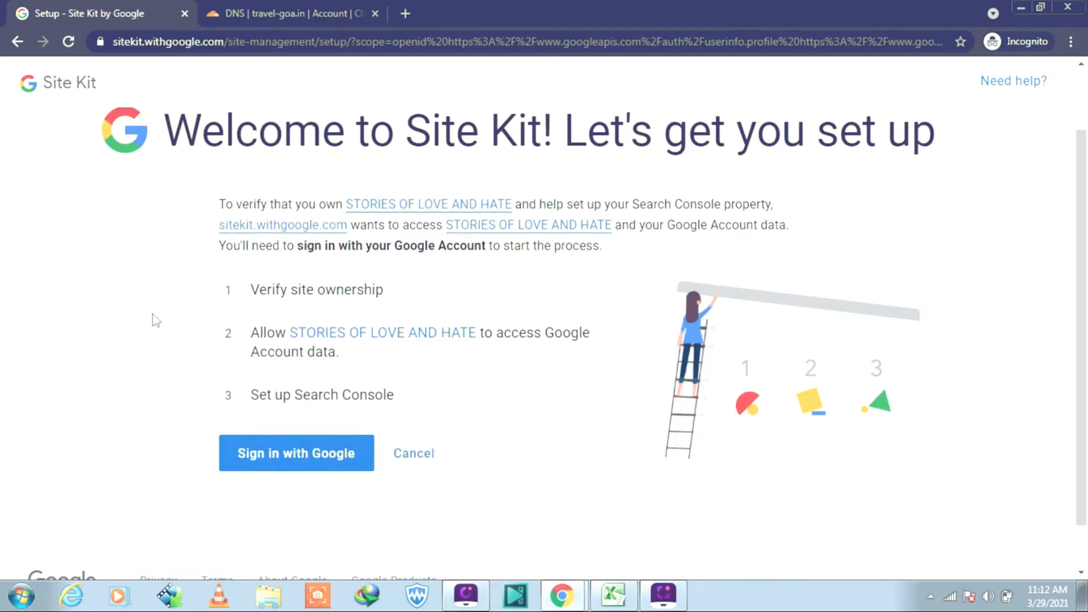
mouse_move(273, 319)
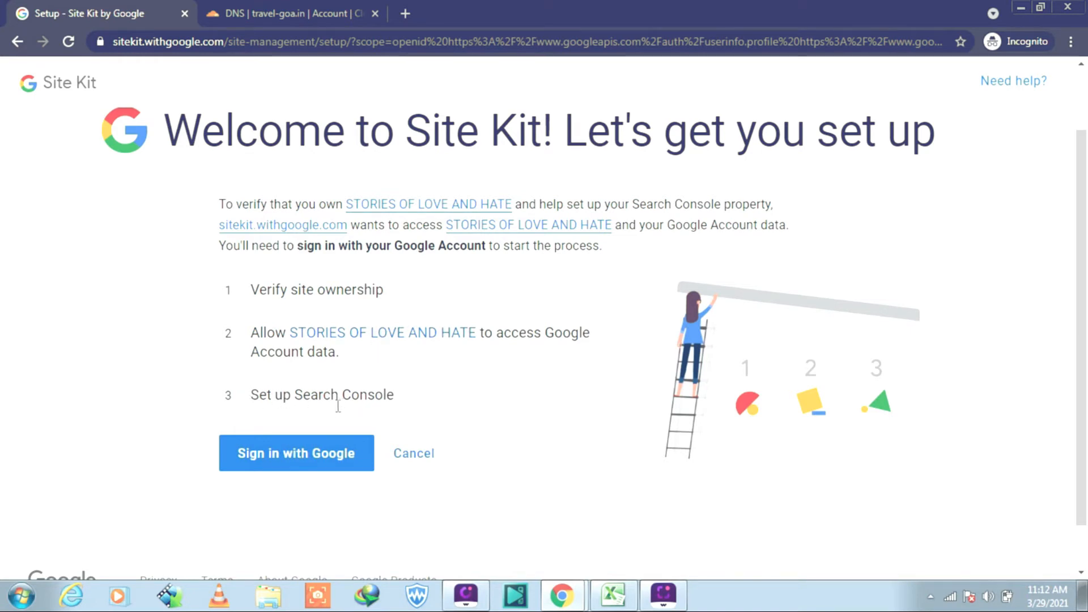
click(297, 453)
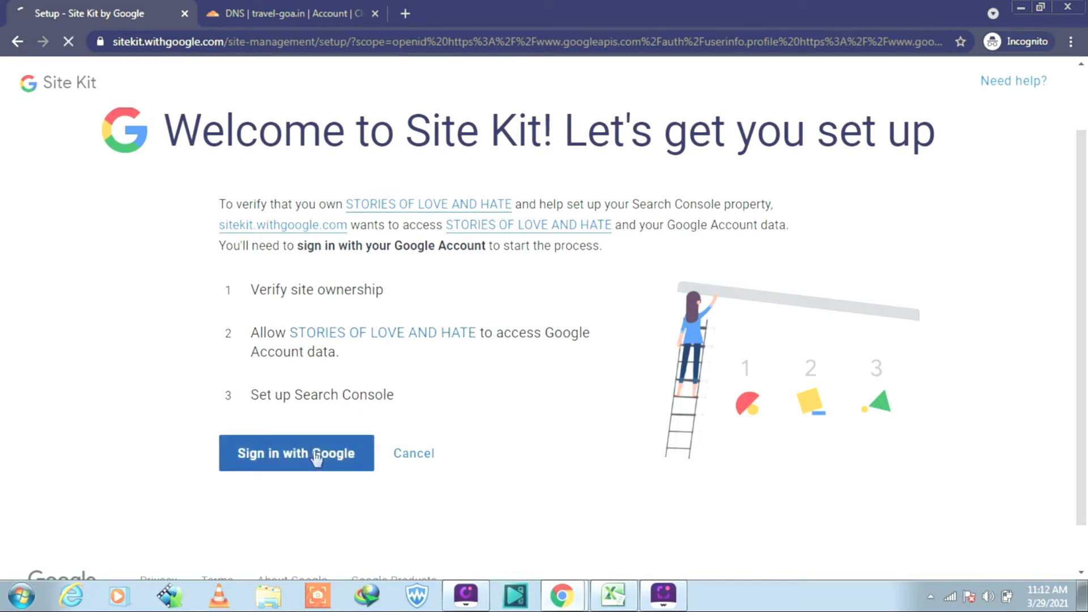
click(297, 452)
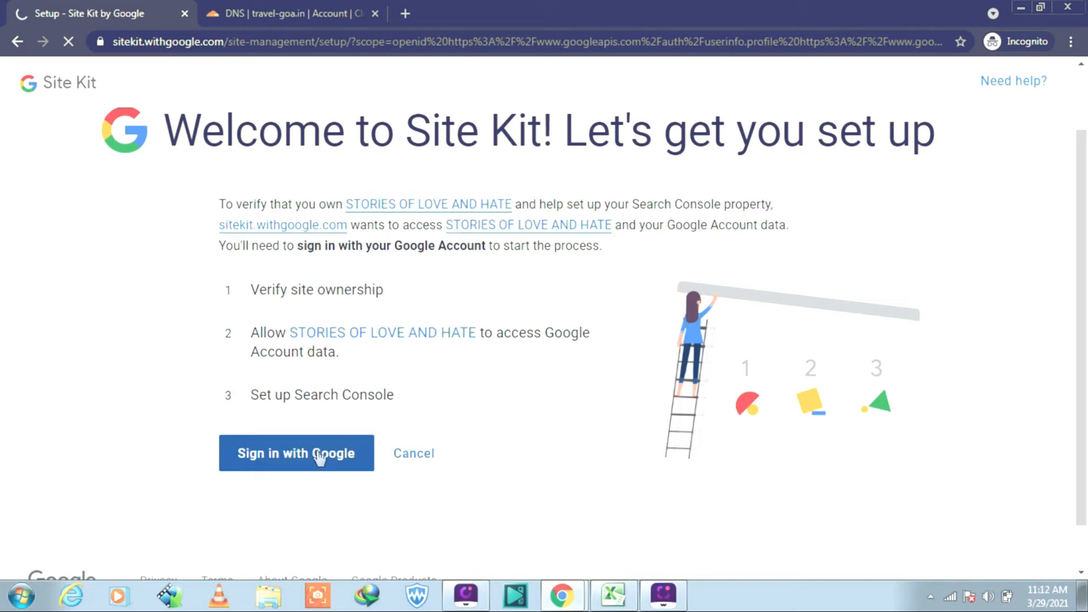
click(296, 453)
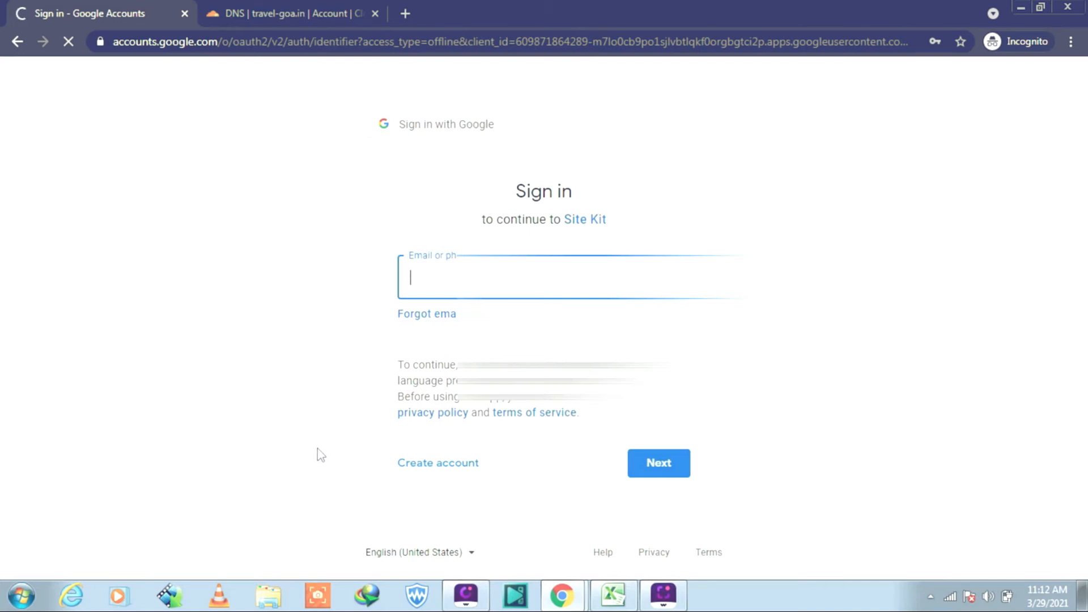
Step: Sign in to Google by entering the account email and password
text(bertspin)
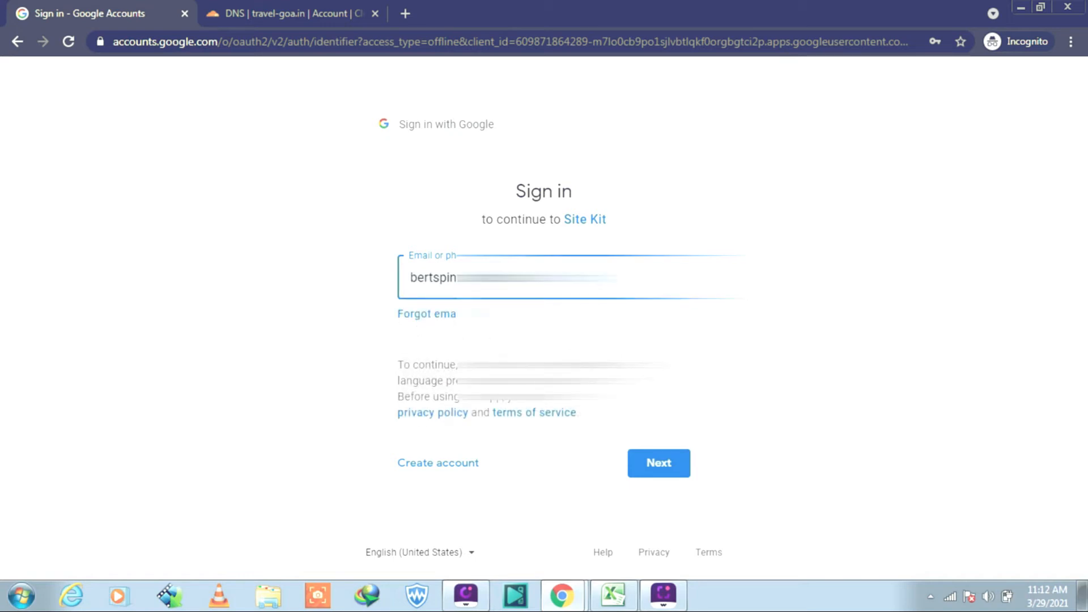
click(657, 463)
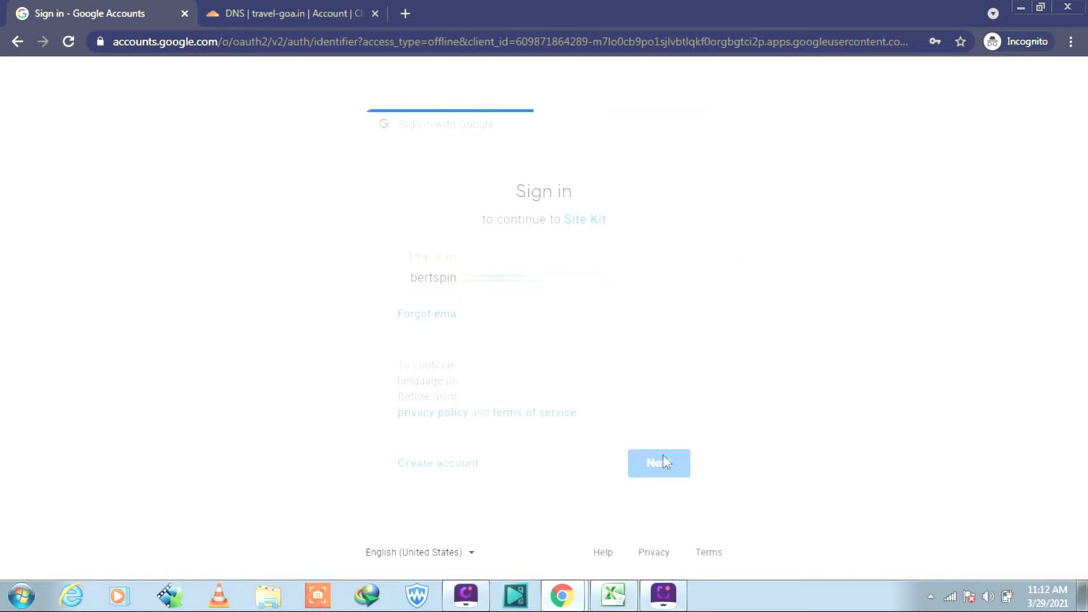
click(657, 463)
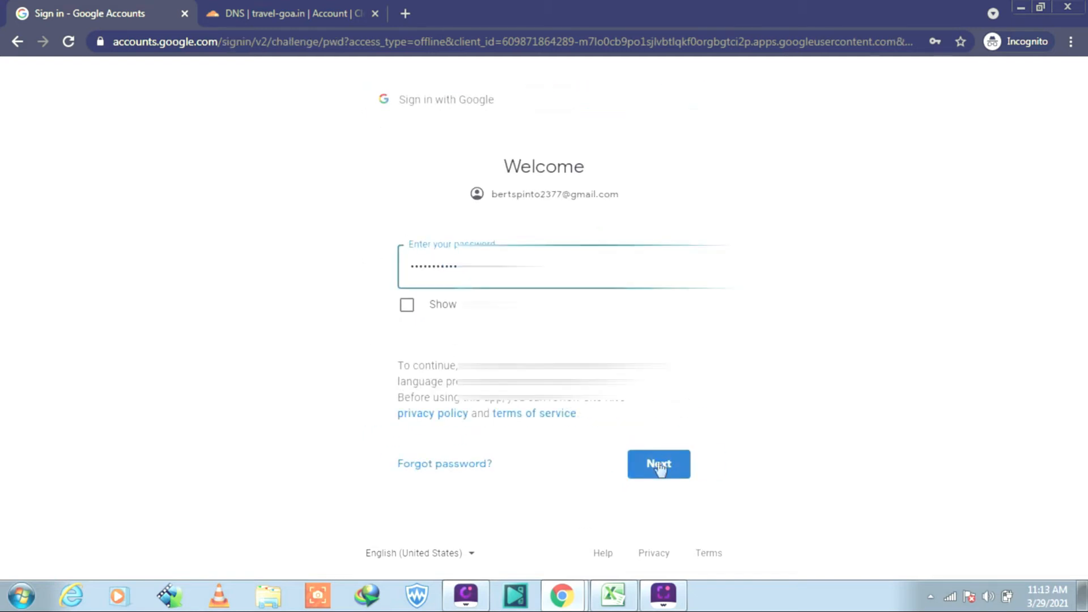
click(657, 463)
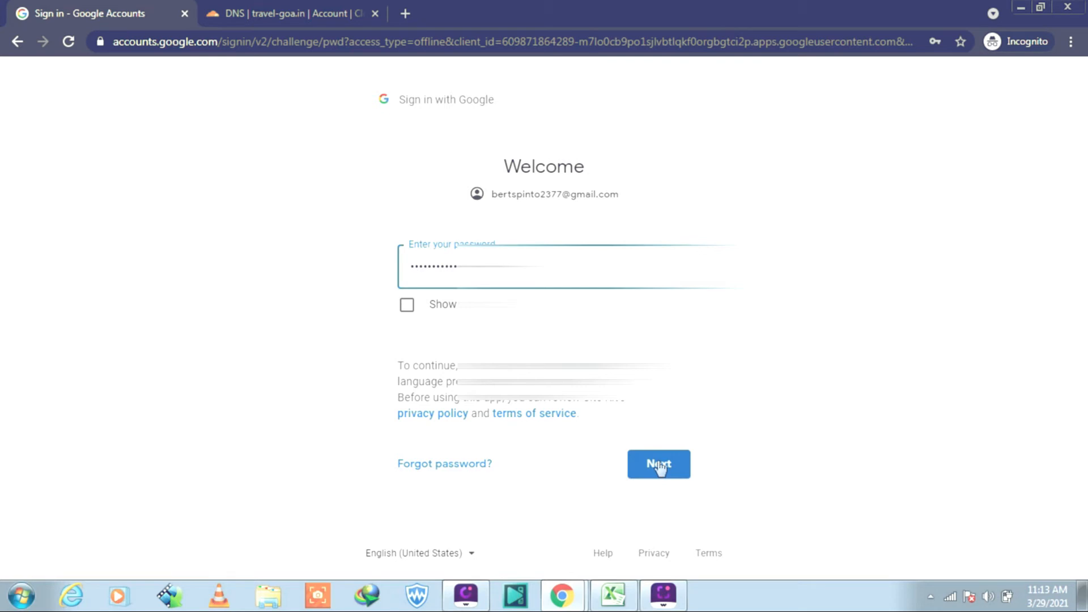
click(658, 464)
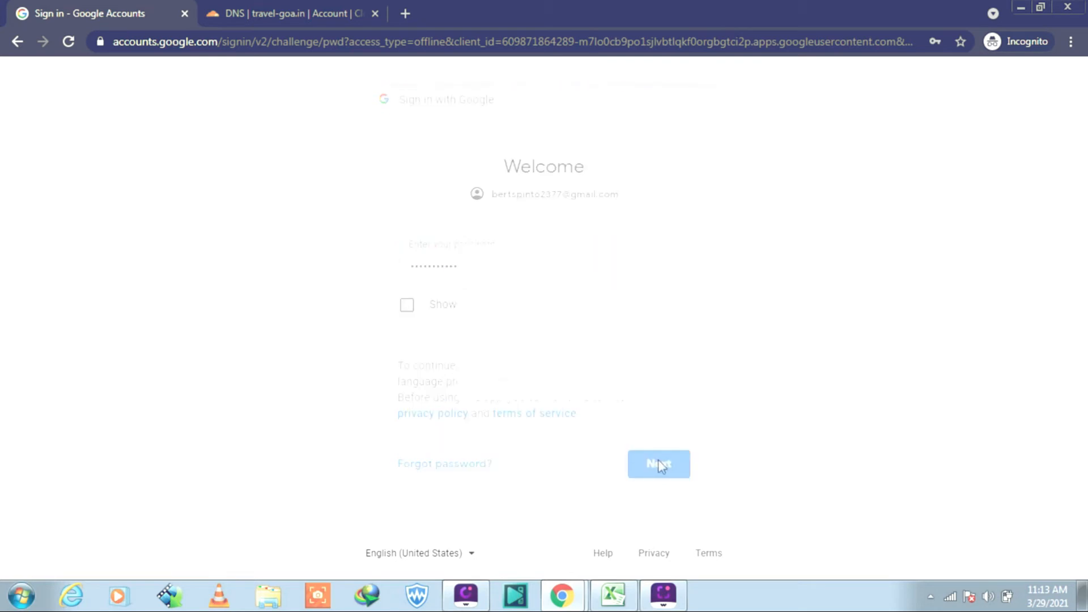
click(658, 464)
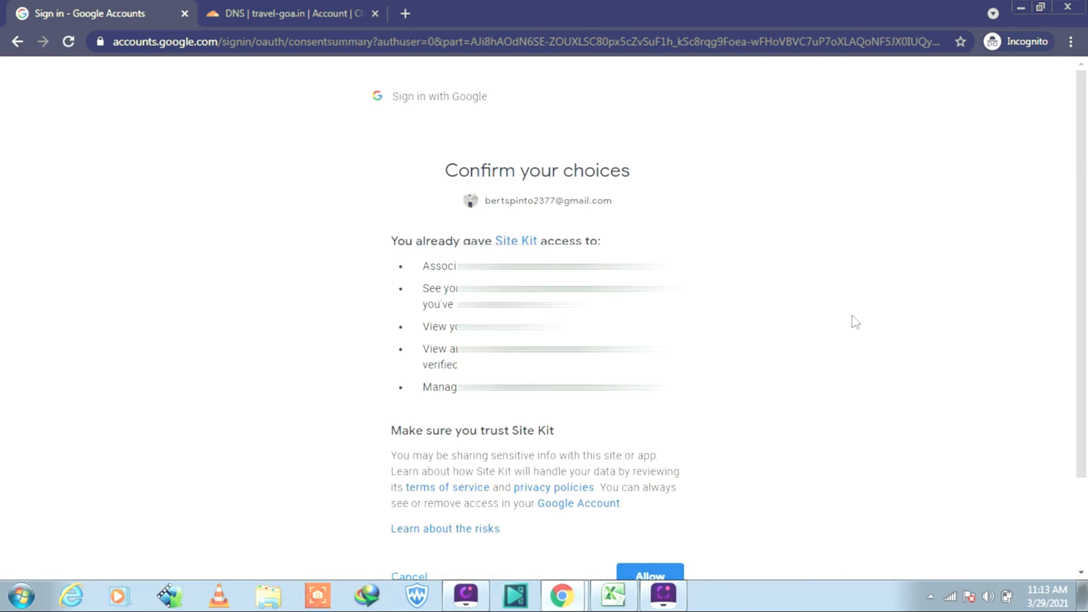
Step: Allow Site Kit access to the Google account and go to the Site Kit dashboard
scroll(down, 3)
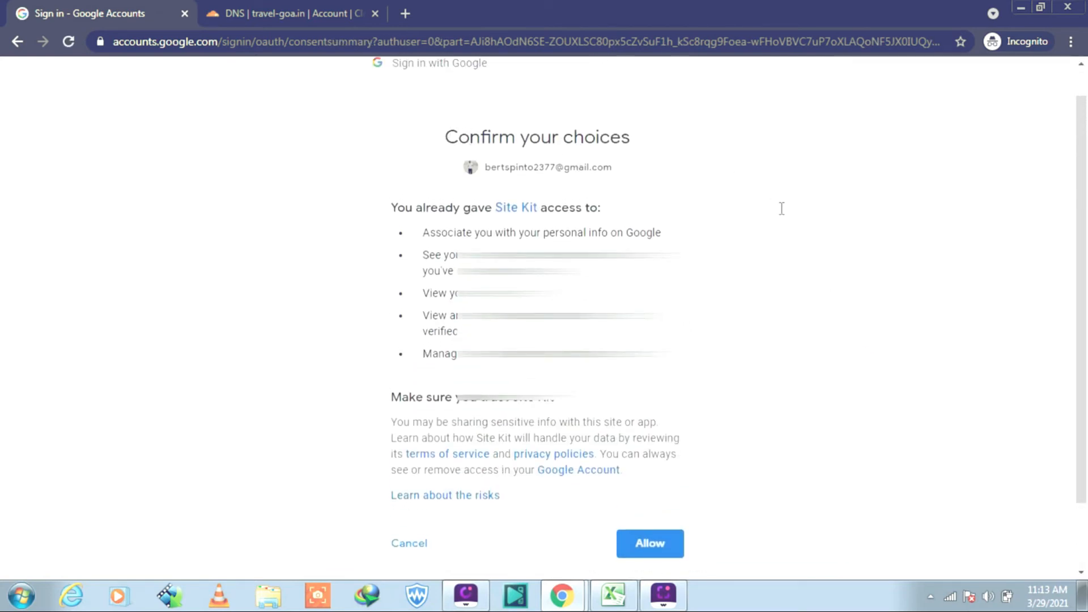
scroll(down, 3)
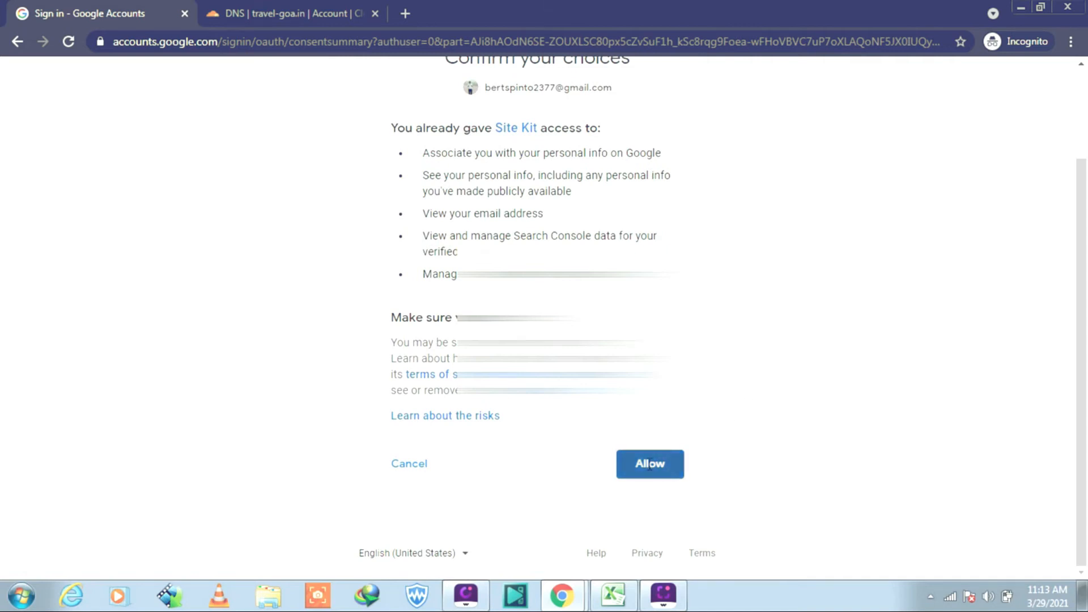
click(648, 464)
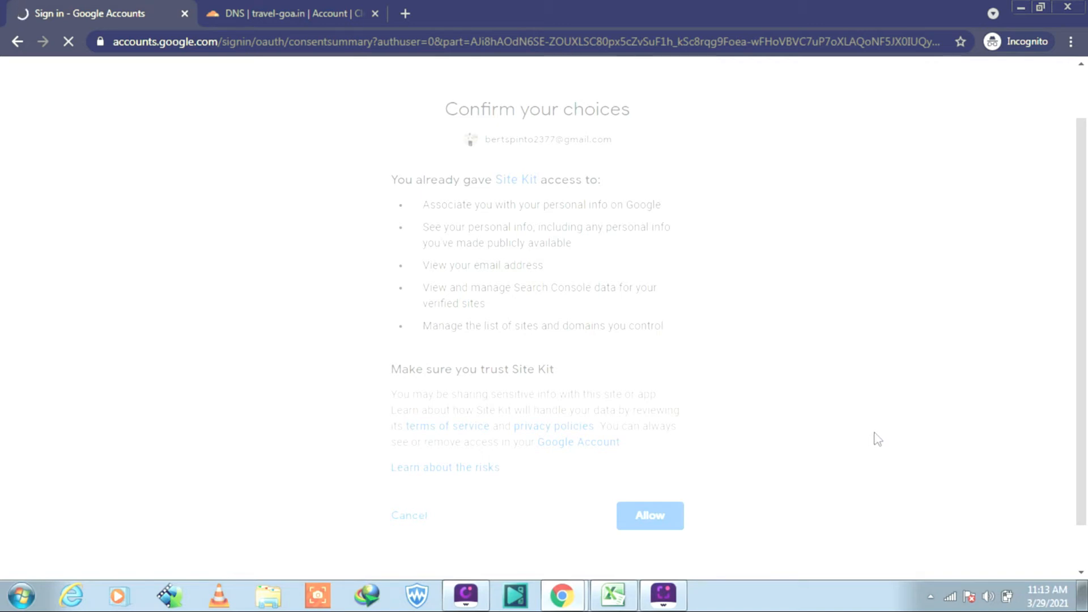
click(649, 515)
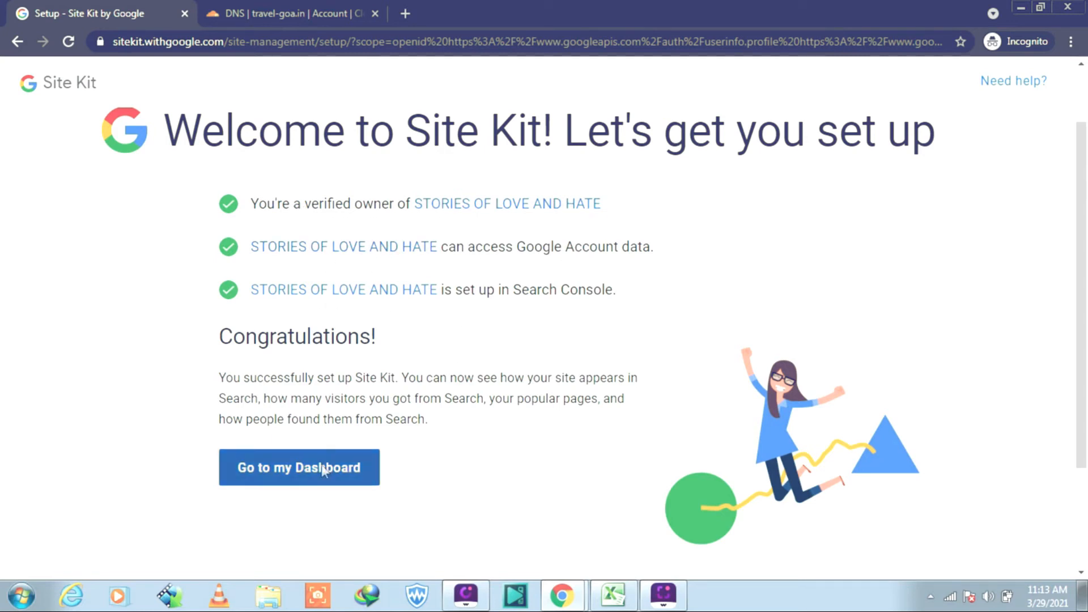
click(299, 467)
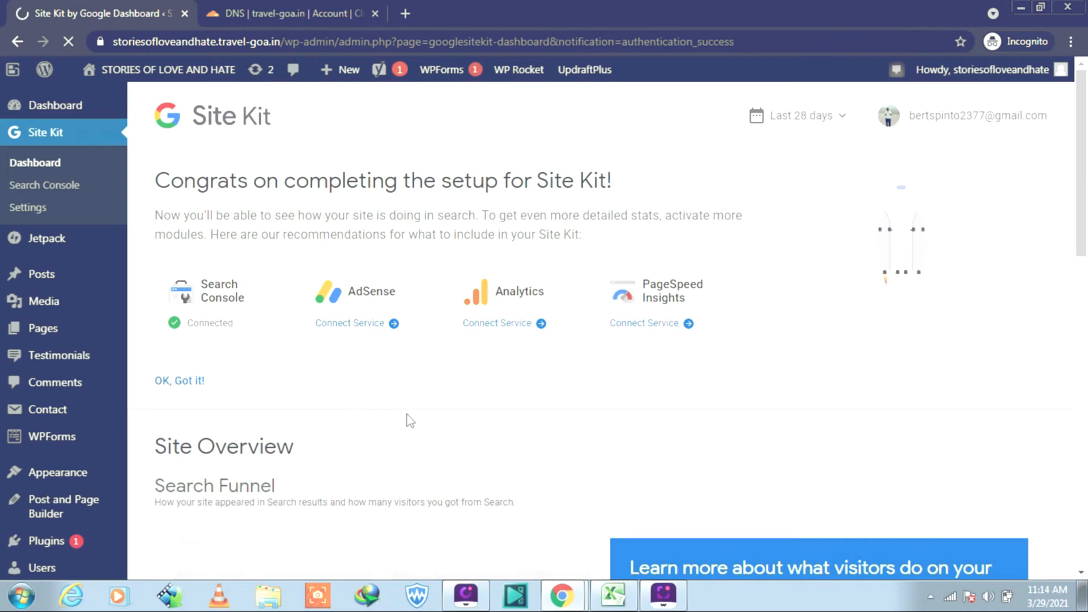
scroll(down, 3)
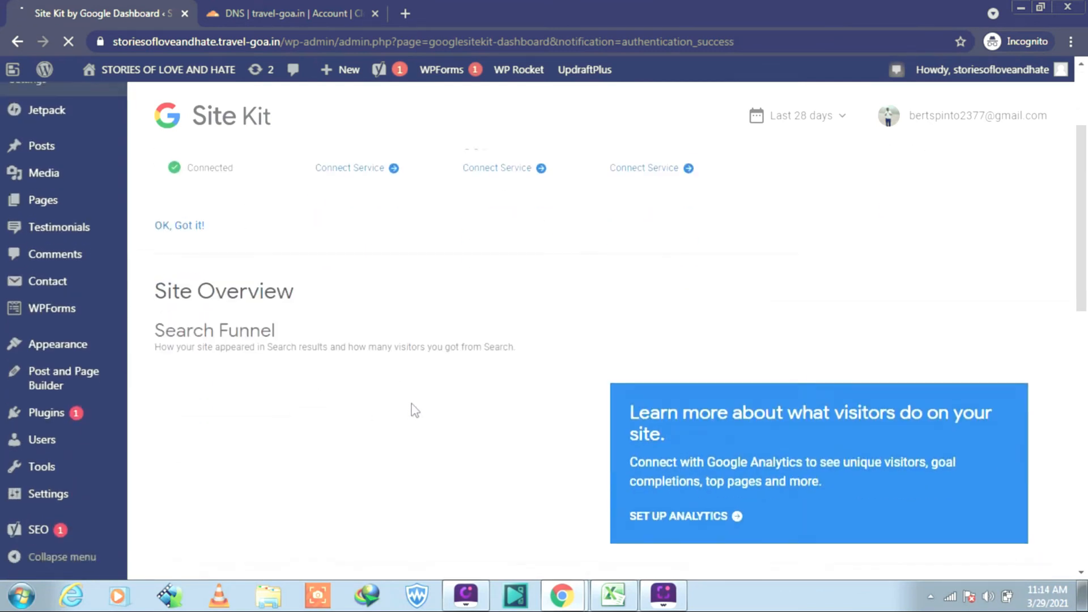
scroll(down, 3)
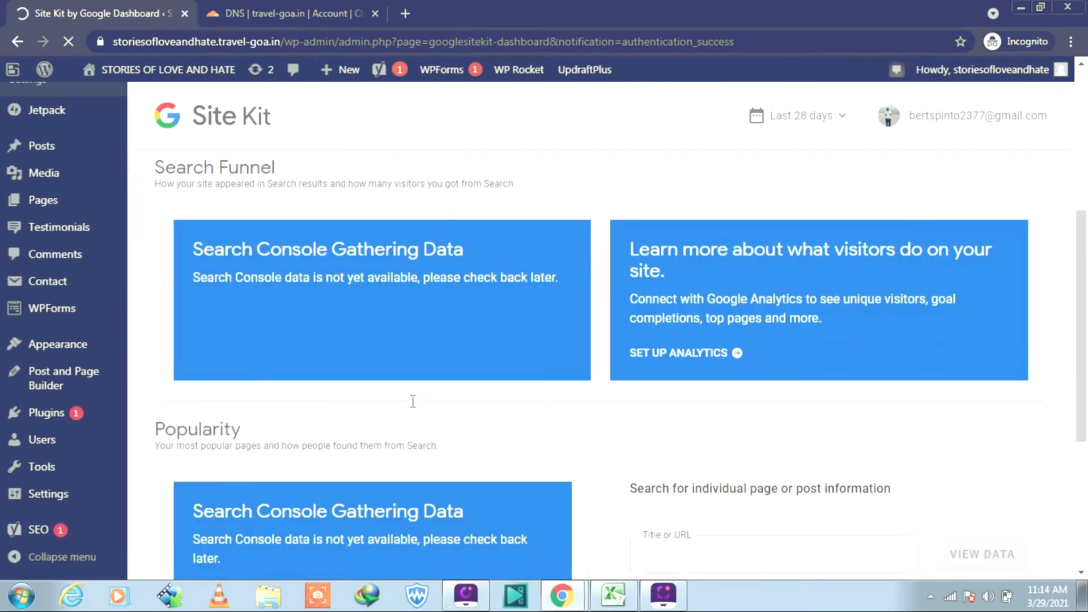
scroll(down, 3)
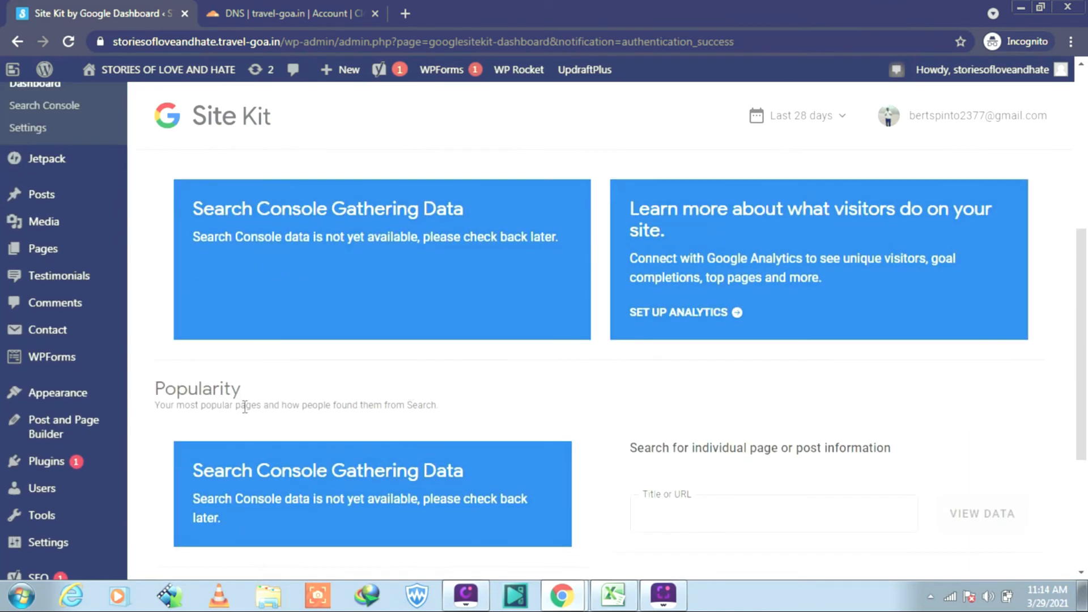
scroll(down, 3)
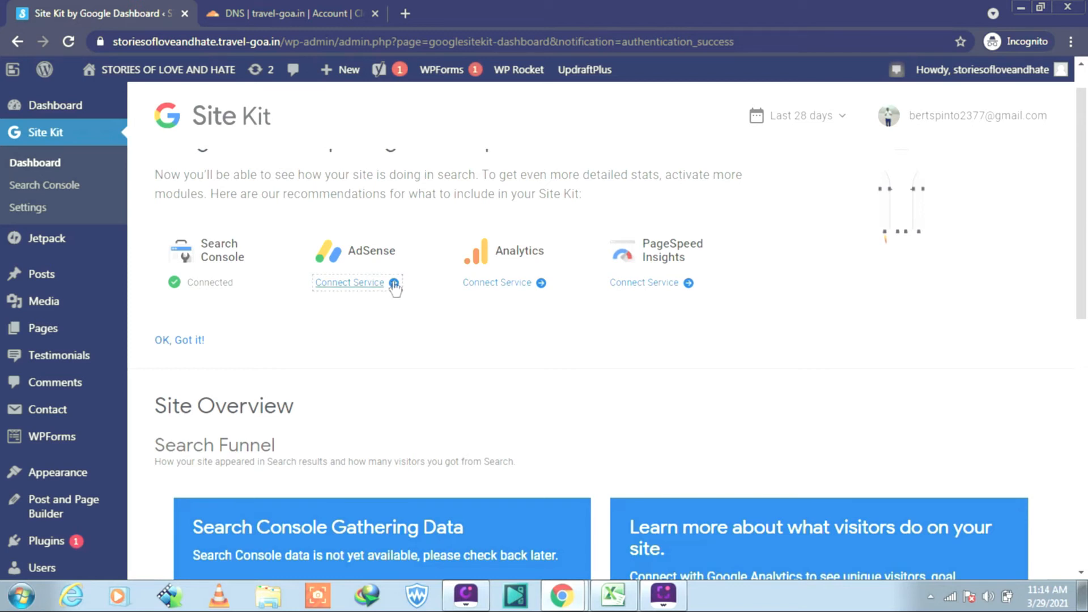
click(349, 282)
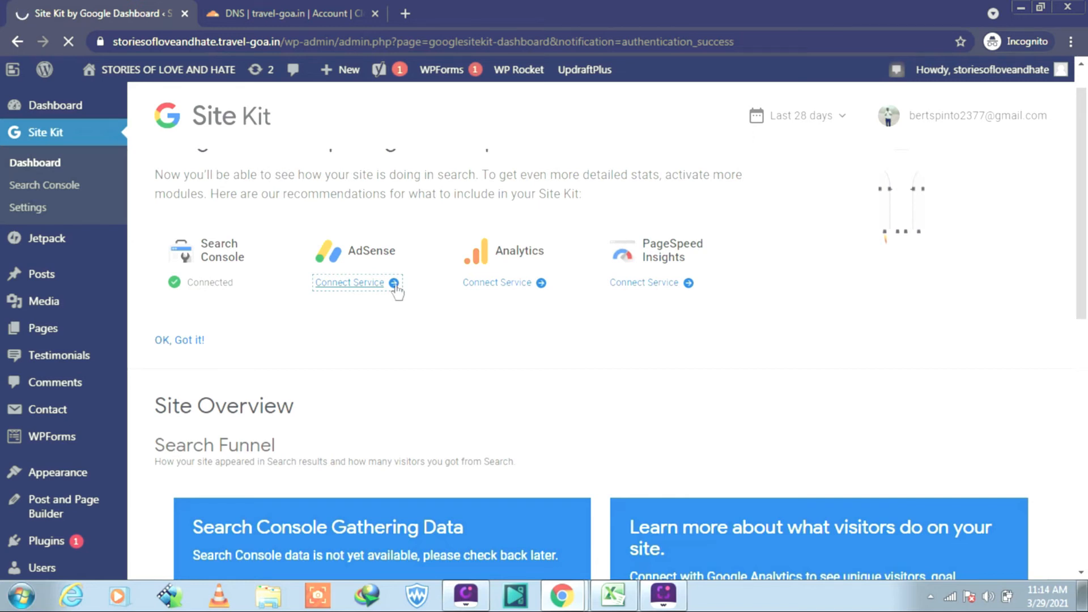
Step: Choose the existing Google account and allow Site Kit the requested AdSense permissions
click(349, 283)
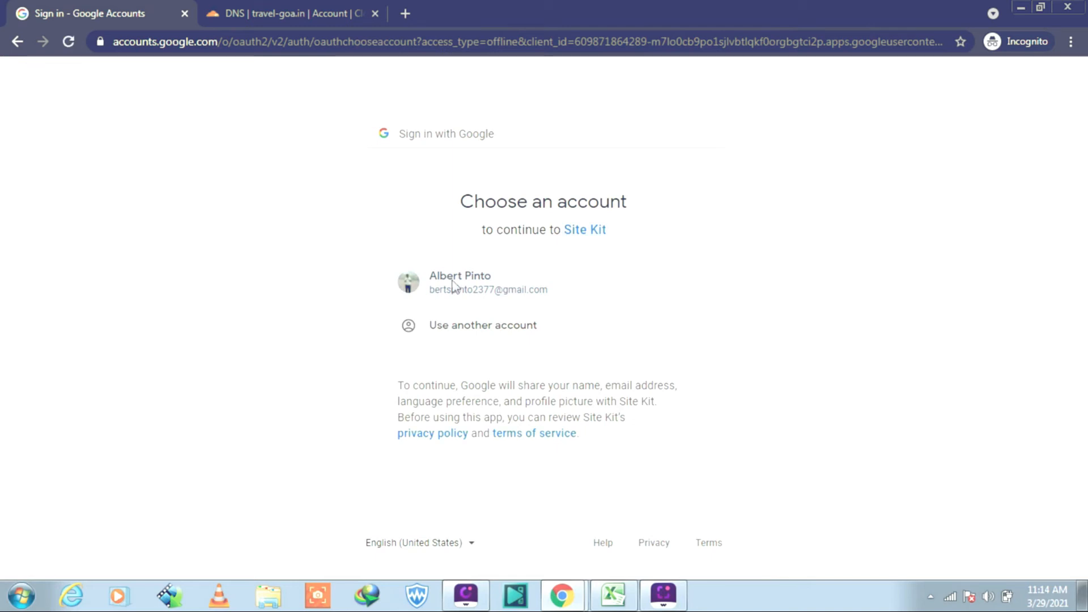
click(460, 282)
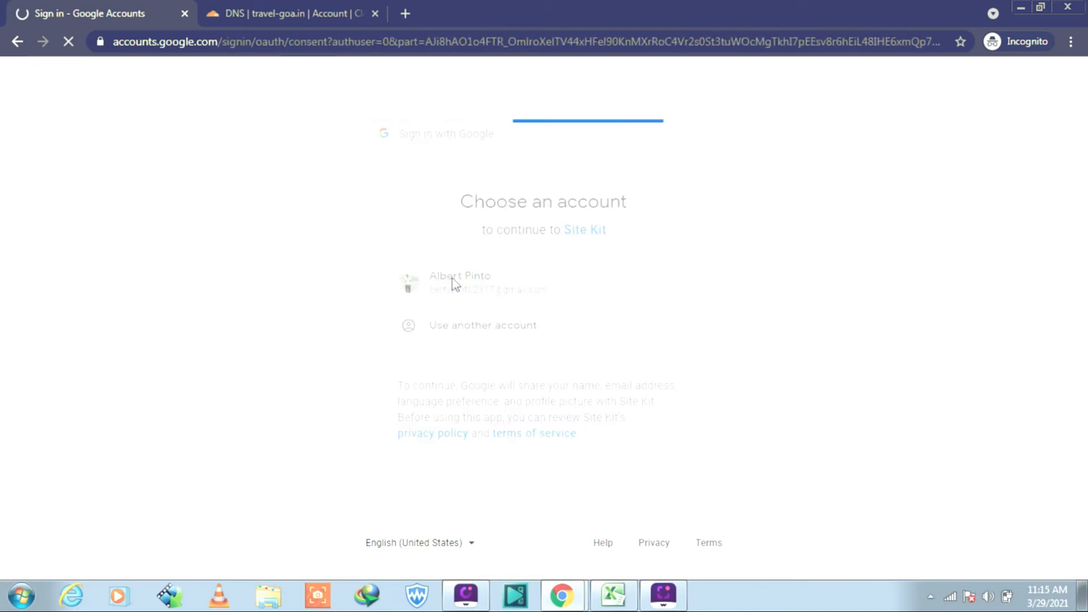
click(460, 282)
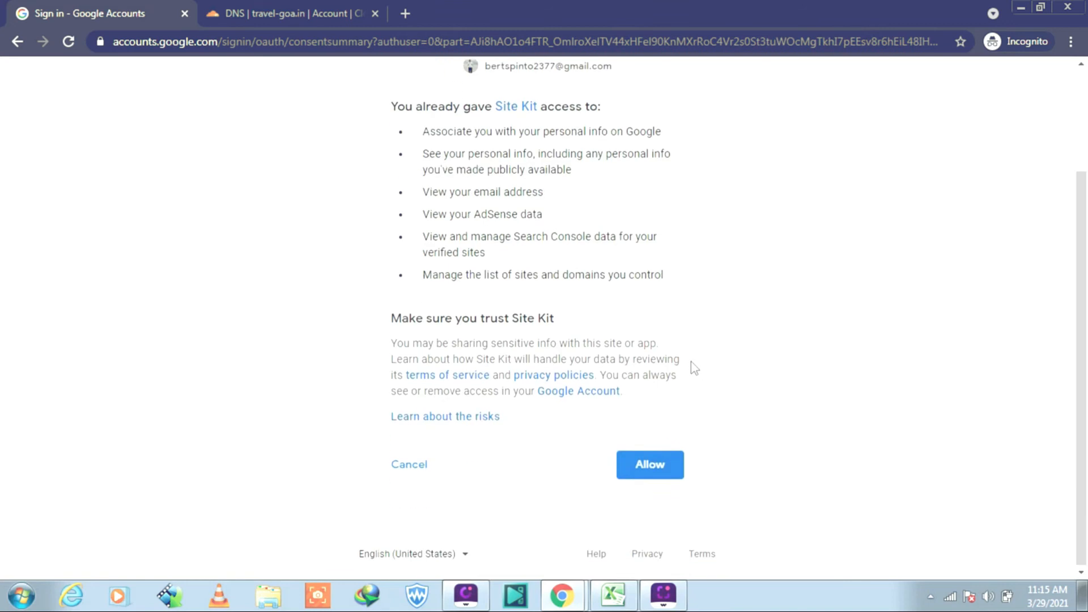
click(648, 464)
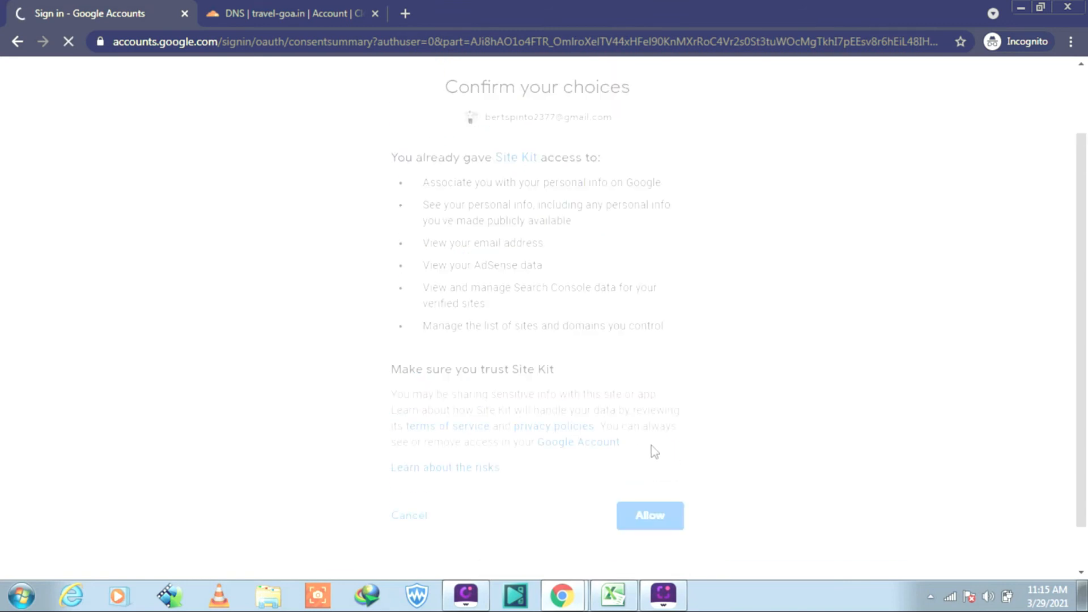
click(649, 515)
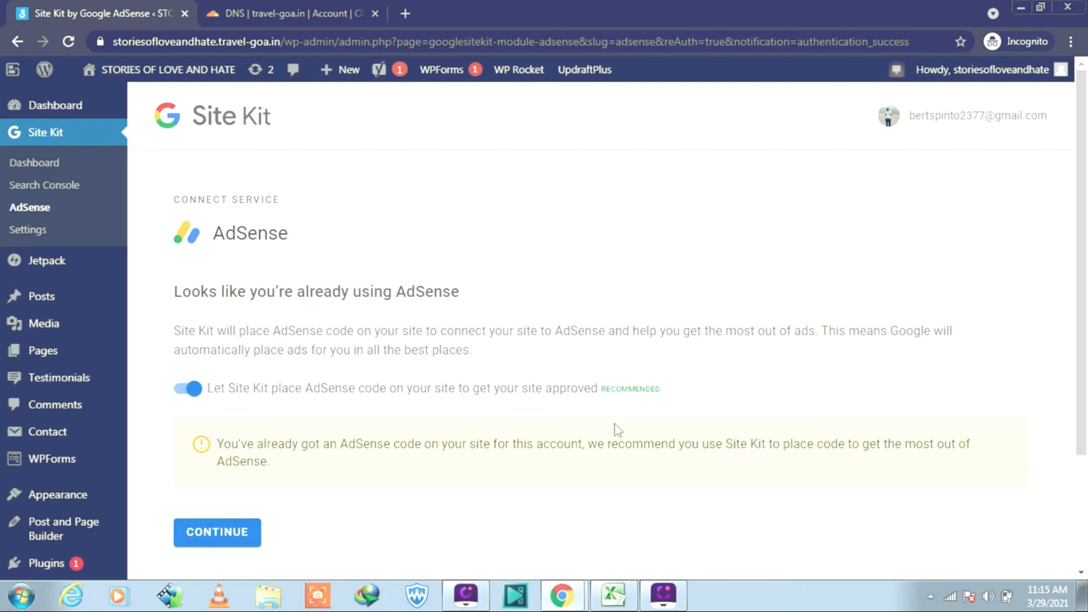
mouse_move(754, 459)
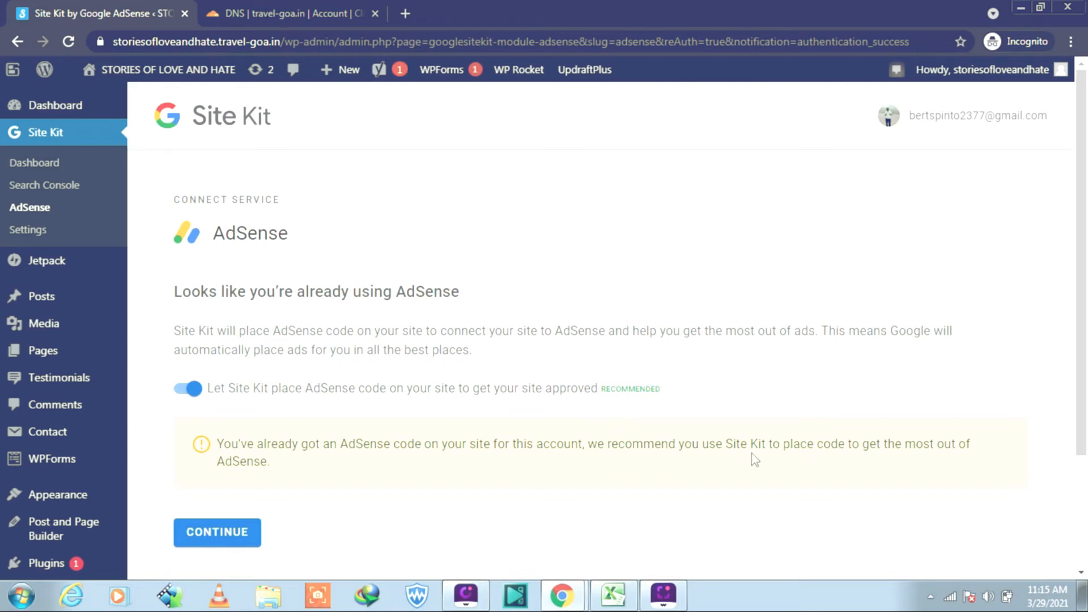
mouse_move(913, 462)
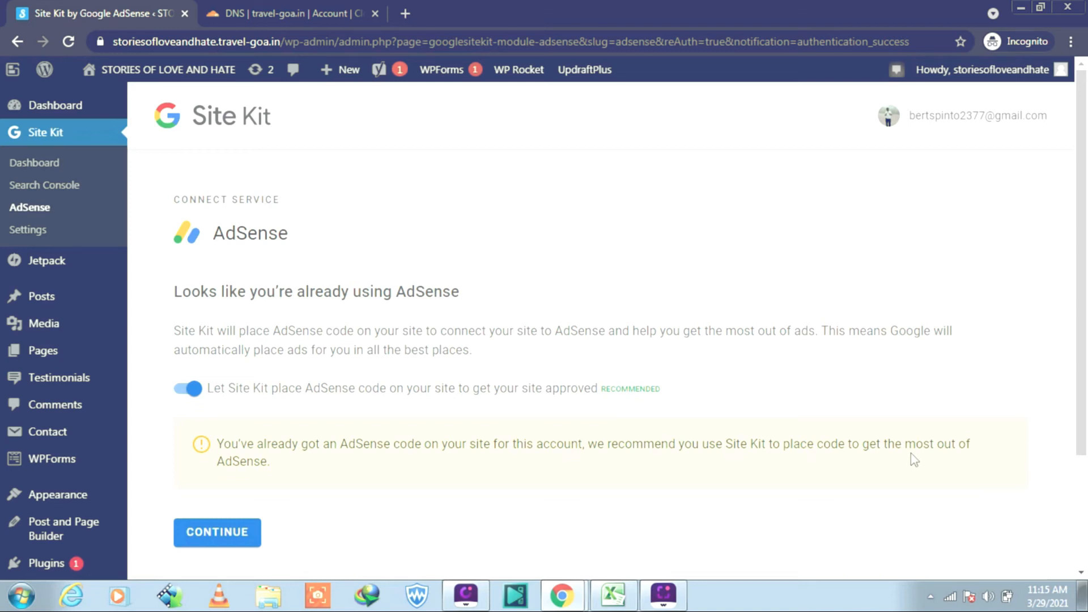
mouse_move(860, 462)
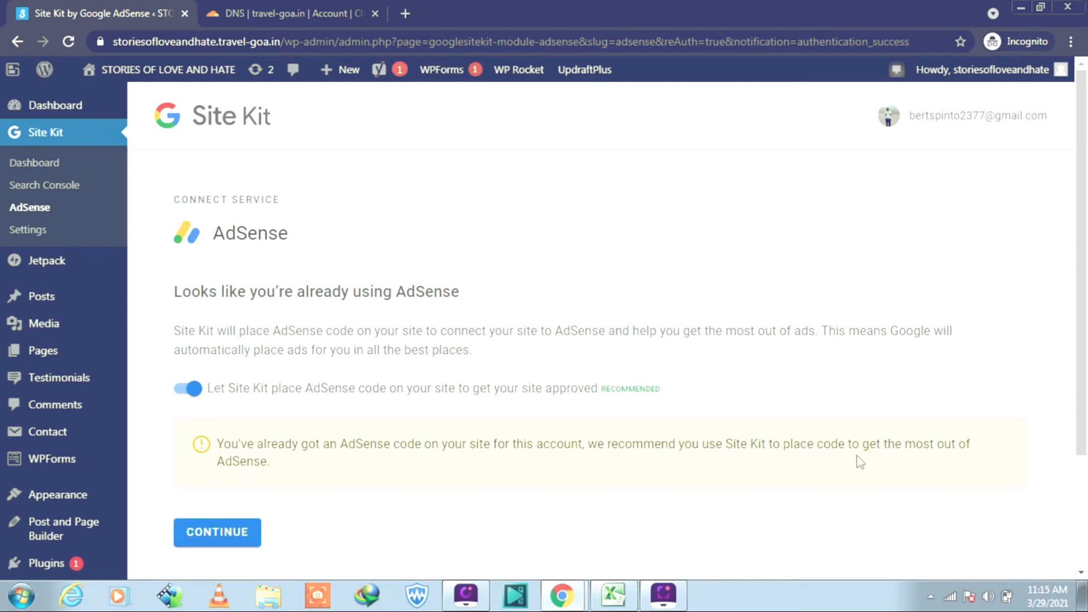
mouse_move(394, 482)
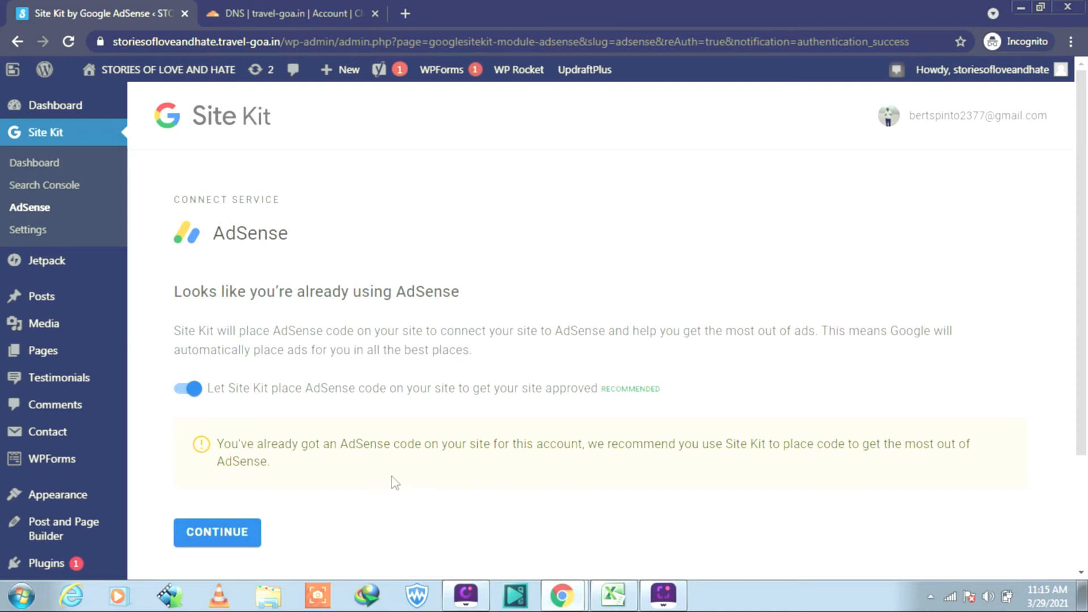
mouse_move(319, 463)
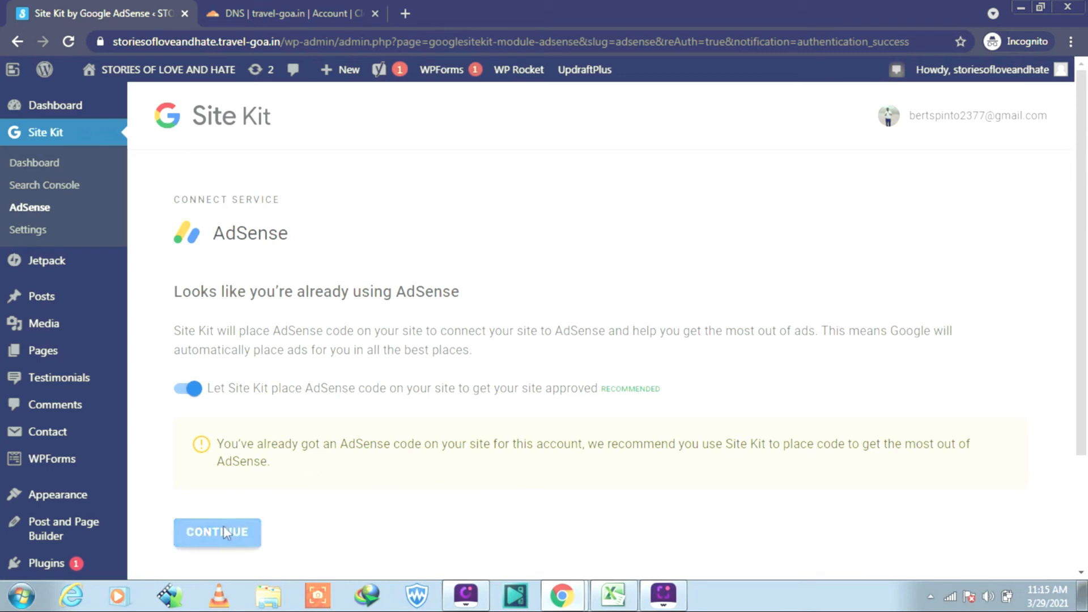
Step: Let Site Kit place the AdSense code and confirm the site is ready for ads
click(216, 532)
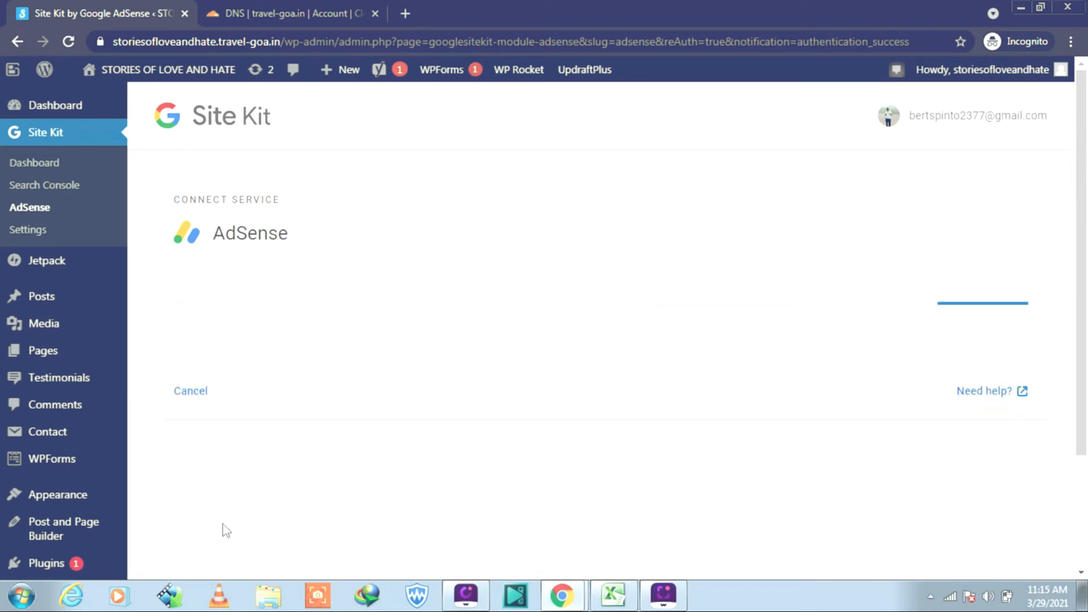
mouse_move(315, 483)
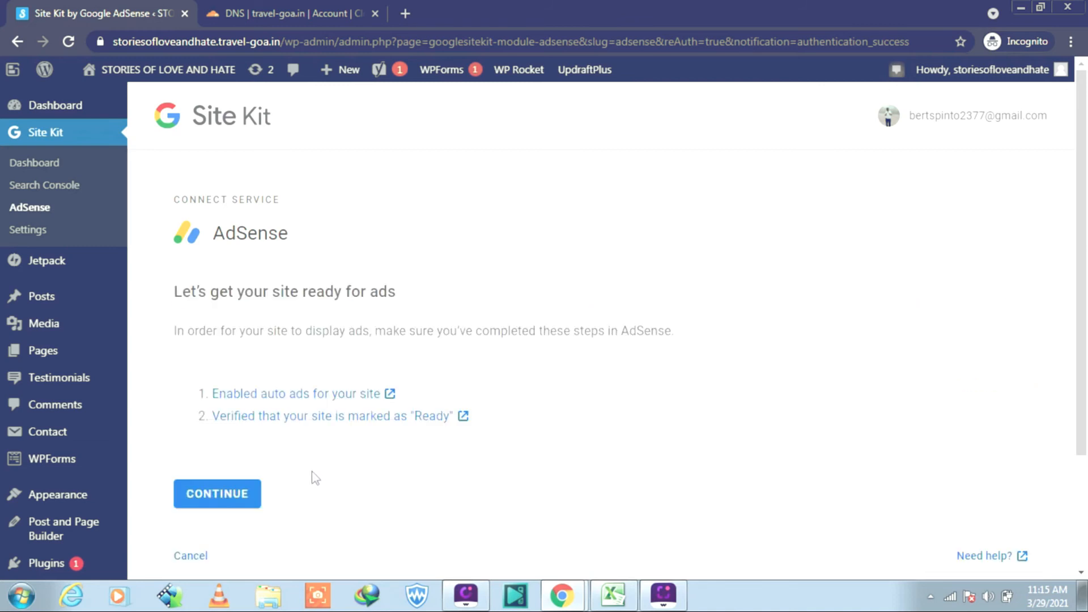
scroll(down, 3)
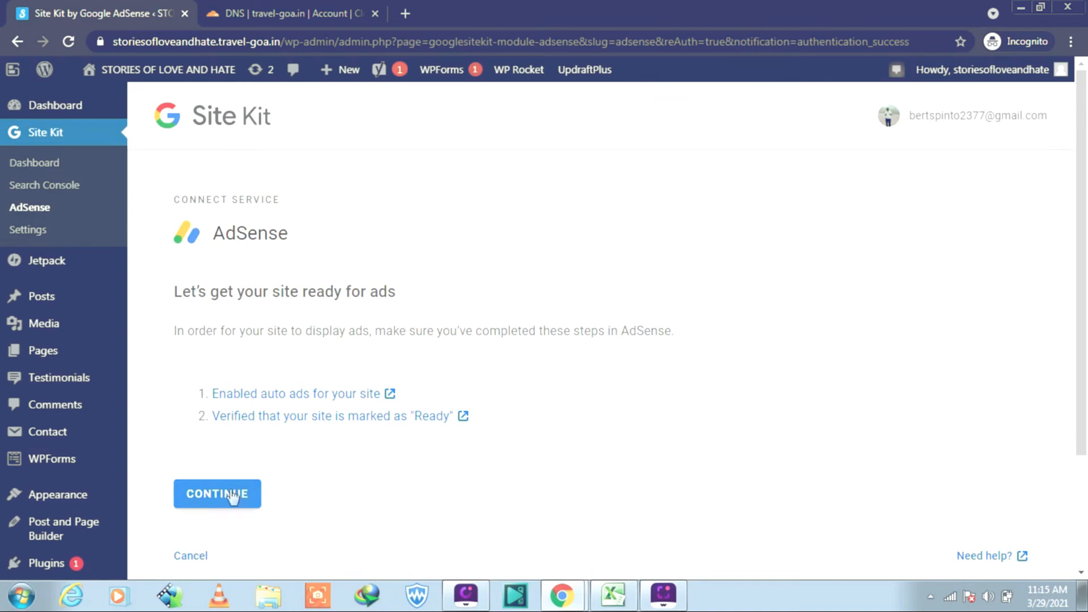
click(216, 494)
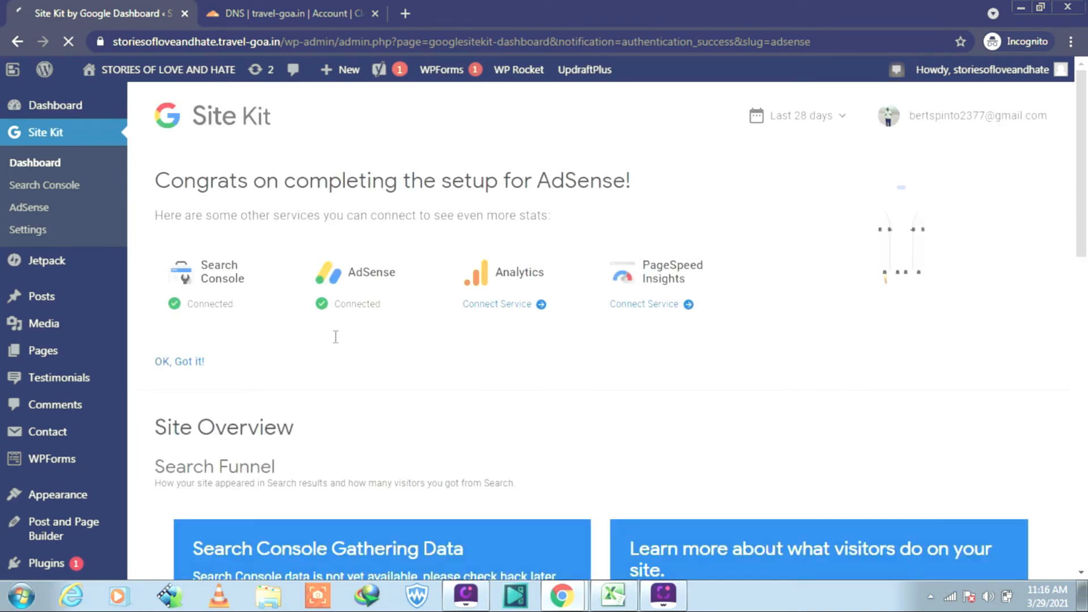
mouse_move(349, 309)
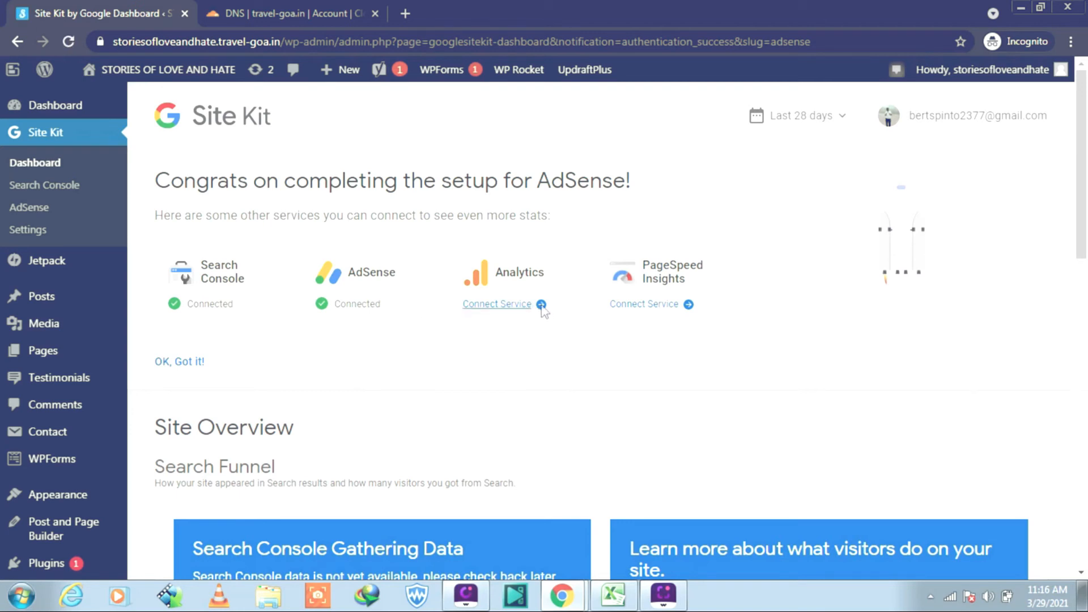
Step: Connect Analytics, choose the existing Google account, and allow Site Kit access to Analytics data
click(497, 304)
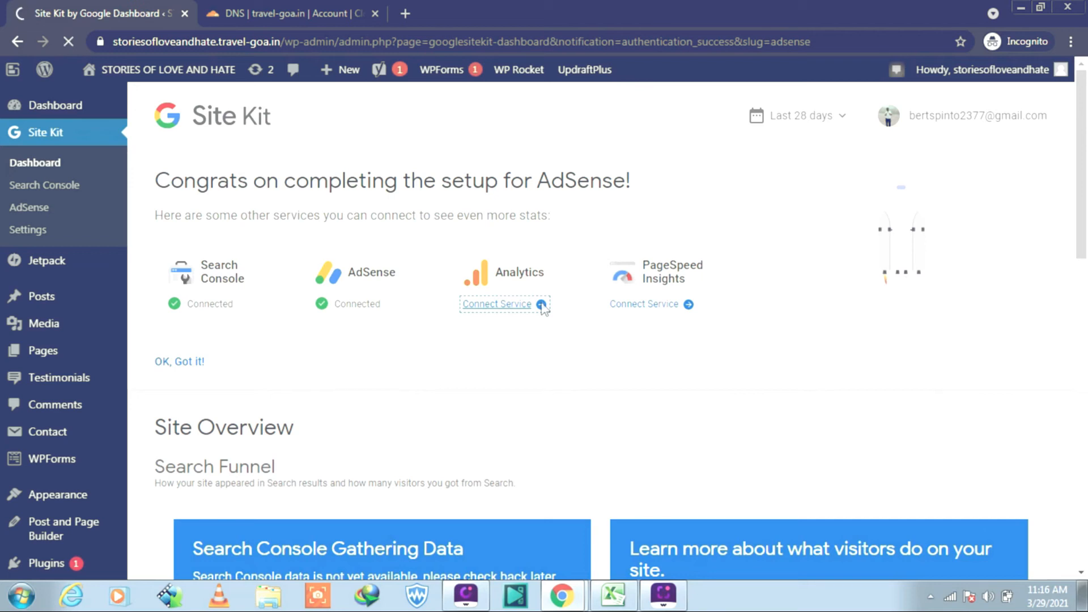
click(497, 305)
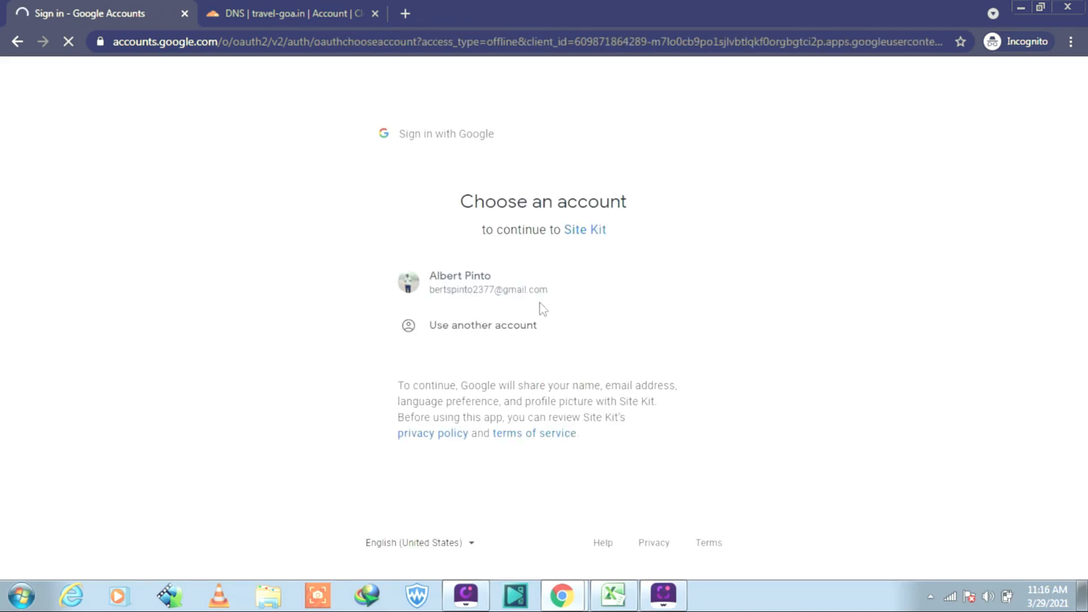
click(472, 283)
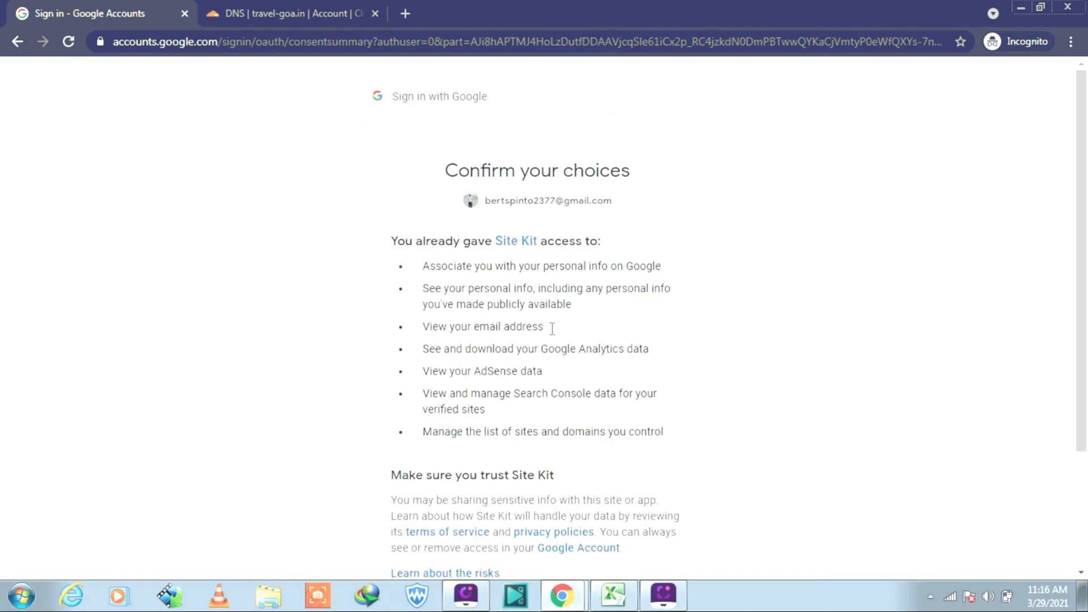
scroll(down, 3)
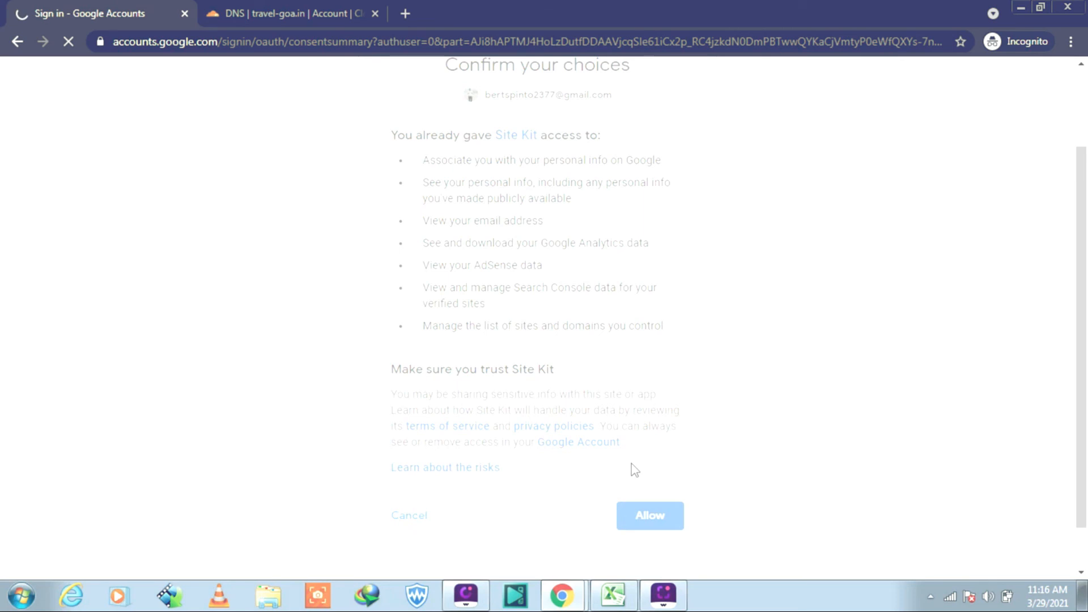
click(649, 515)
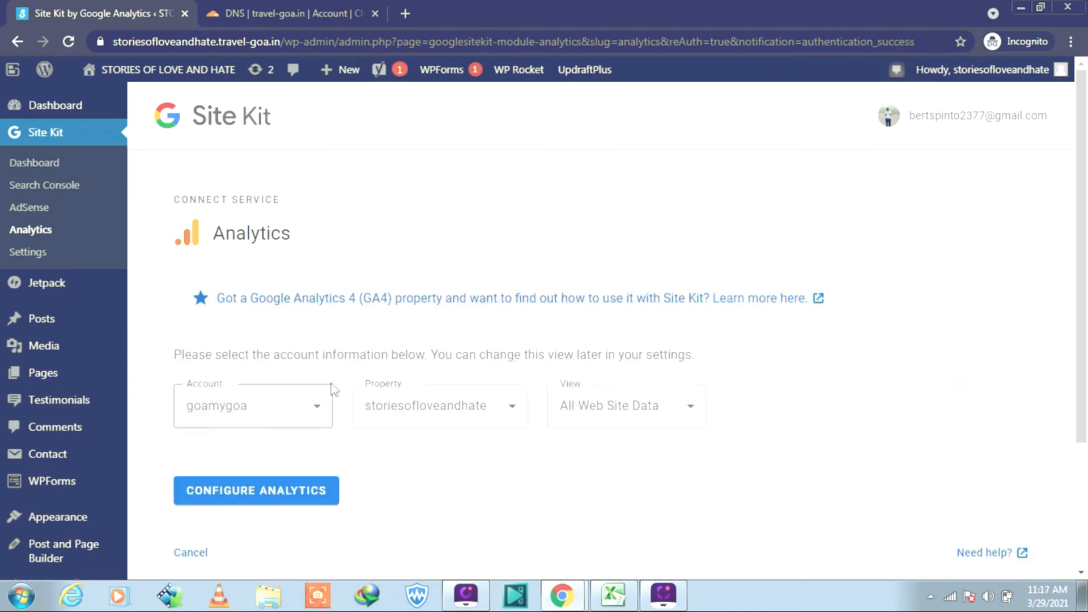
Step: Configure Analytics with the goamygoa account and storiesofloveandhate property, then review the dashboard traffic data
click(255, 489)
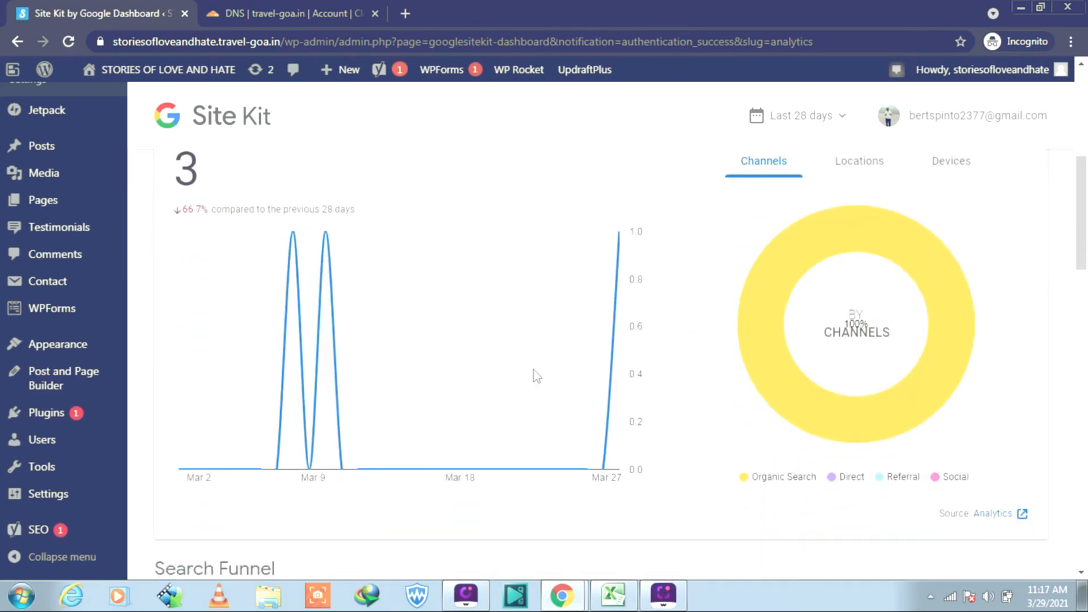
scroll(down, 3)
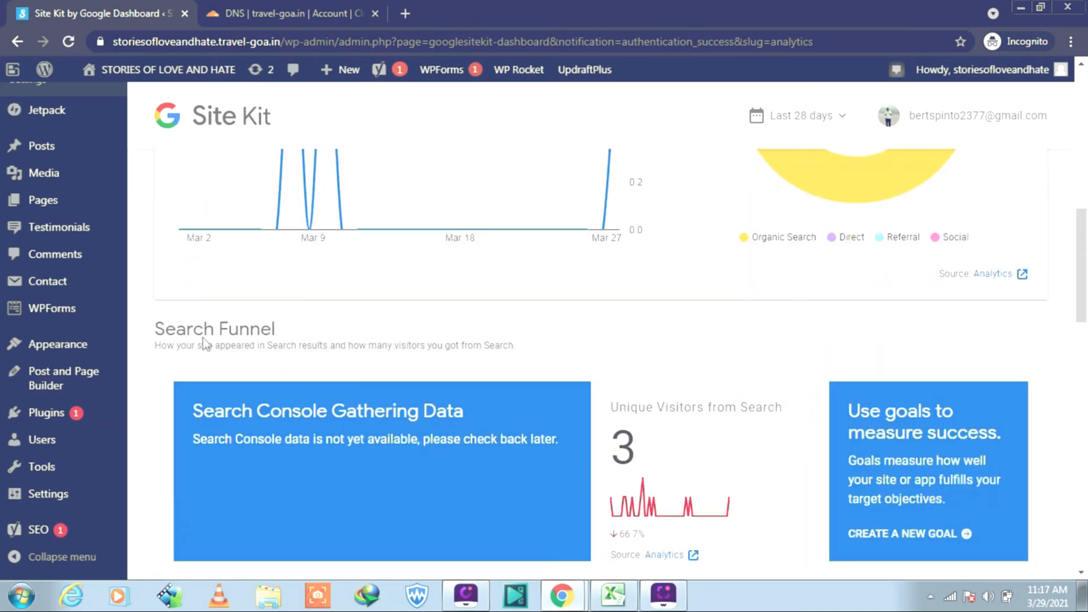
scroll(down, 3)
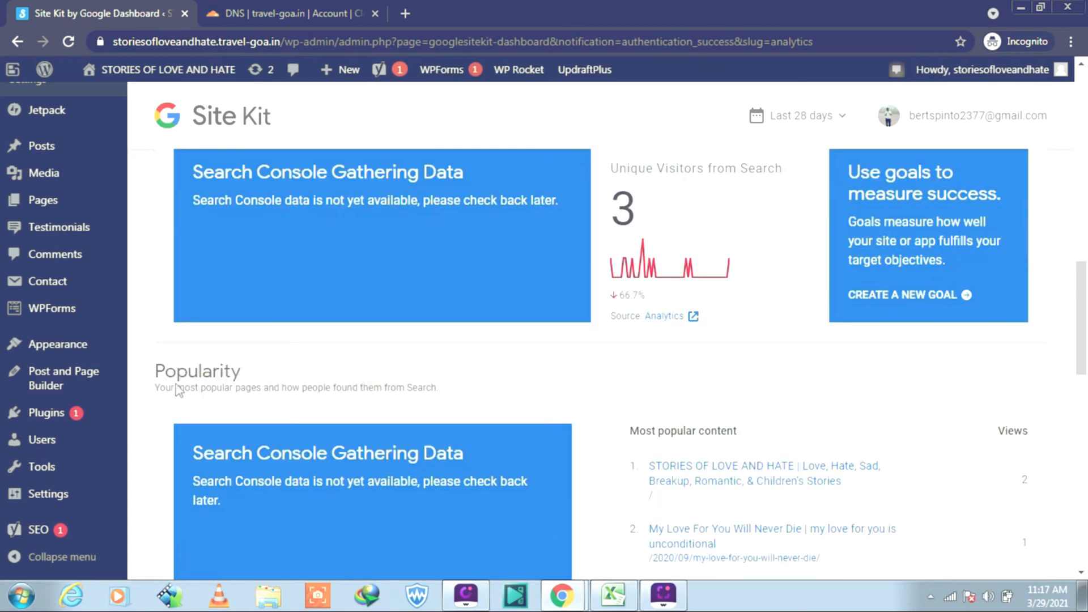
scroll(down, 3)
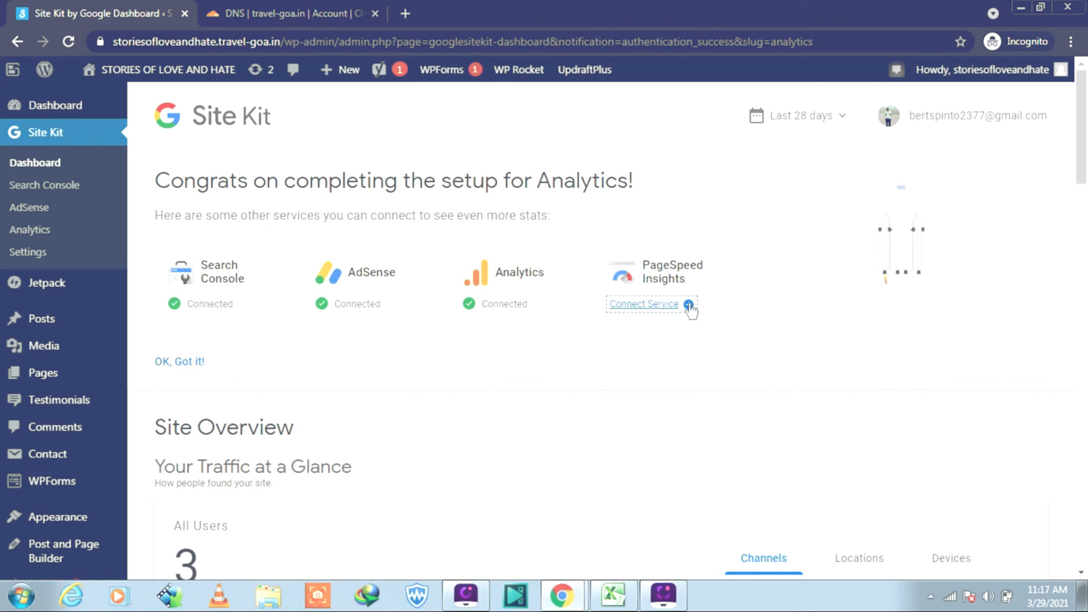
Step: Connect PageSpeed Insights and scroll down to view the dashboard's Search Funnel data
click(643, 304)
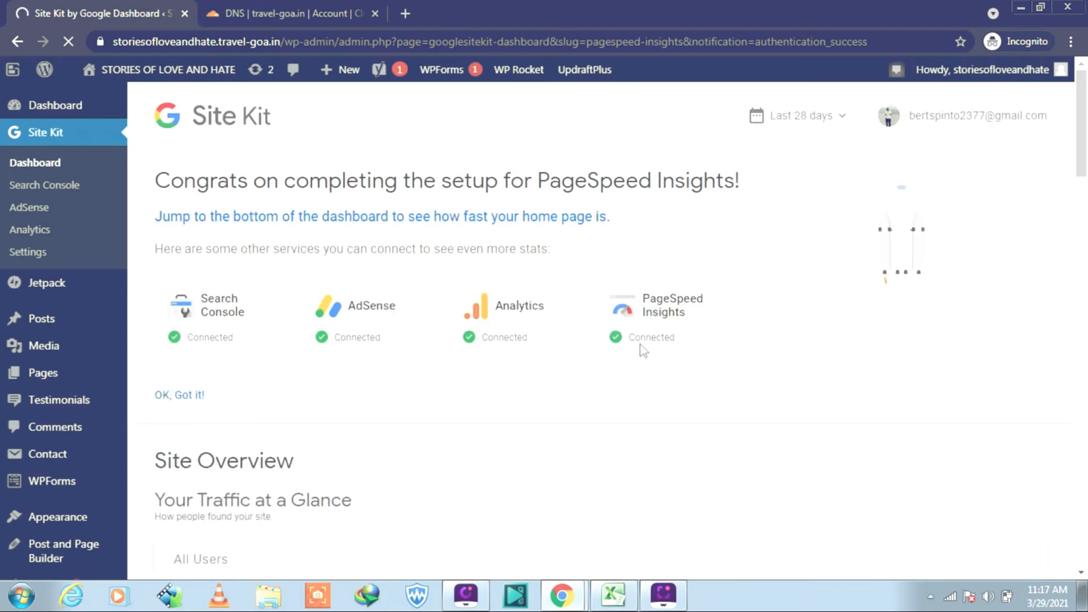
scroll(down, 3)
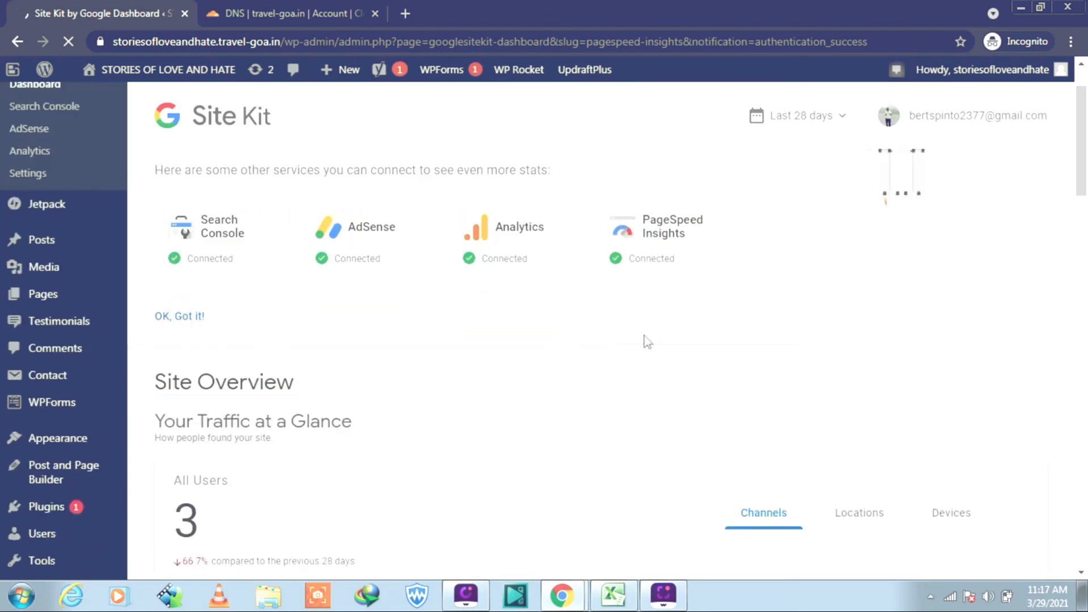
scroll(down, 3)
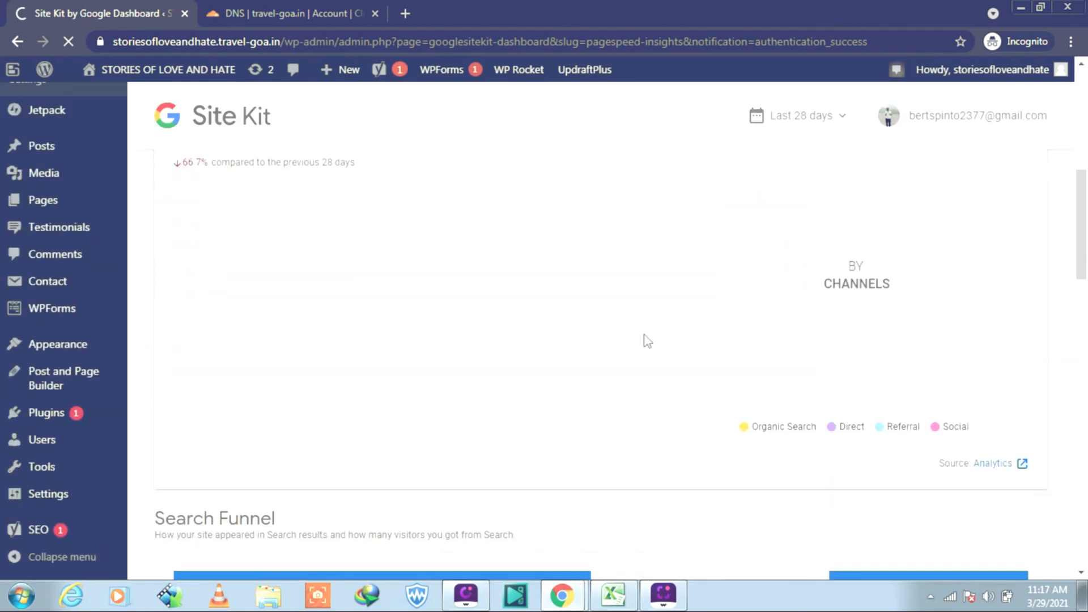
scroll(down, 3)
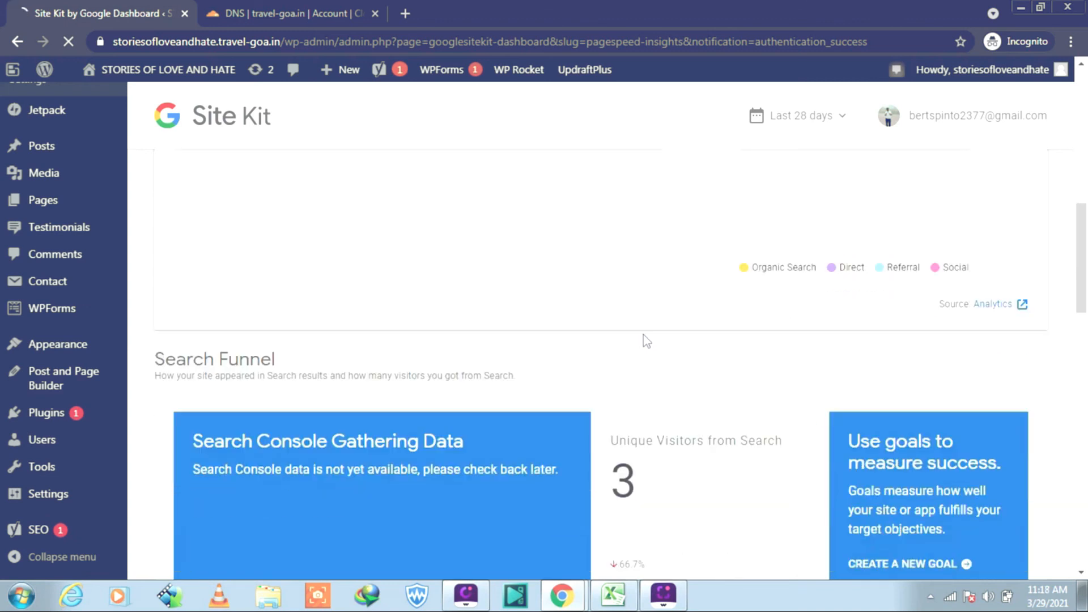
scroll(down, 3)
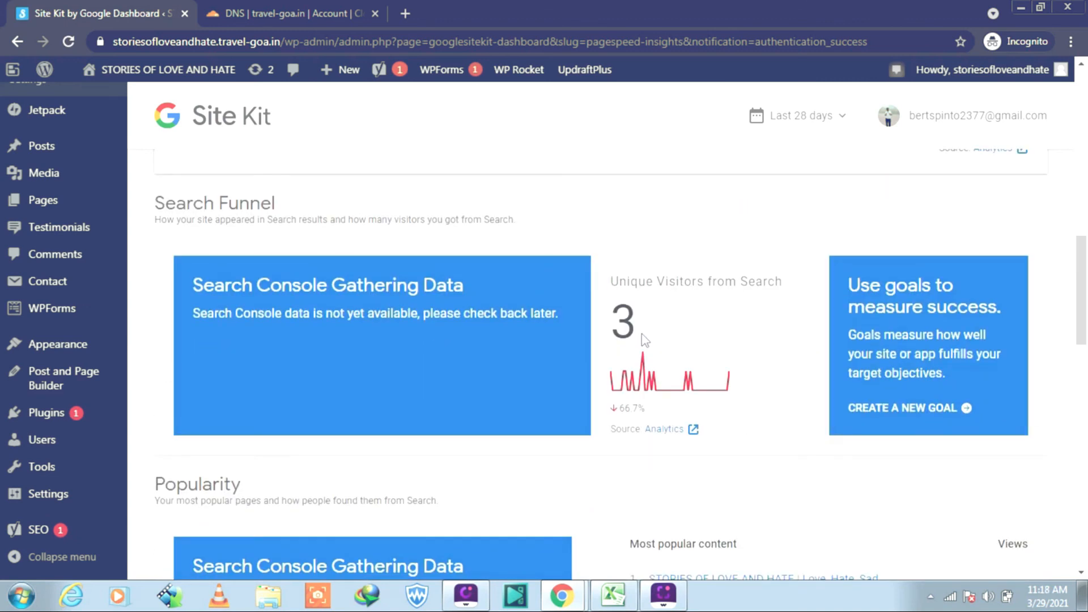